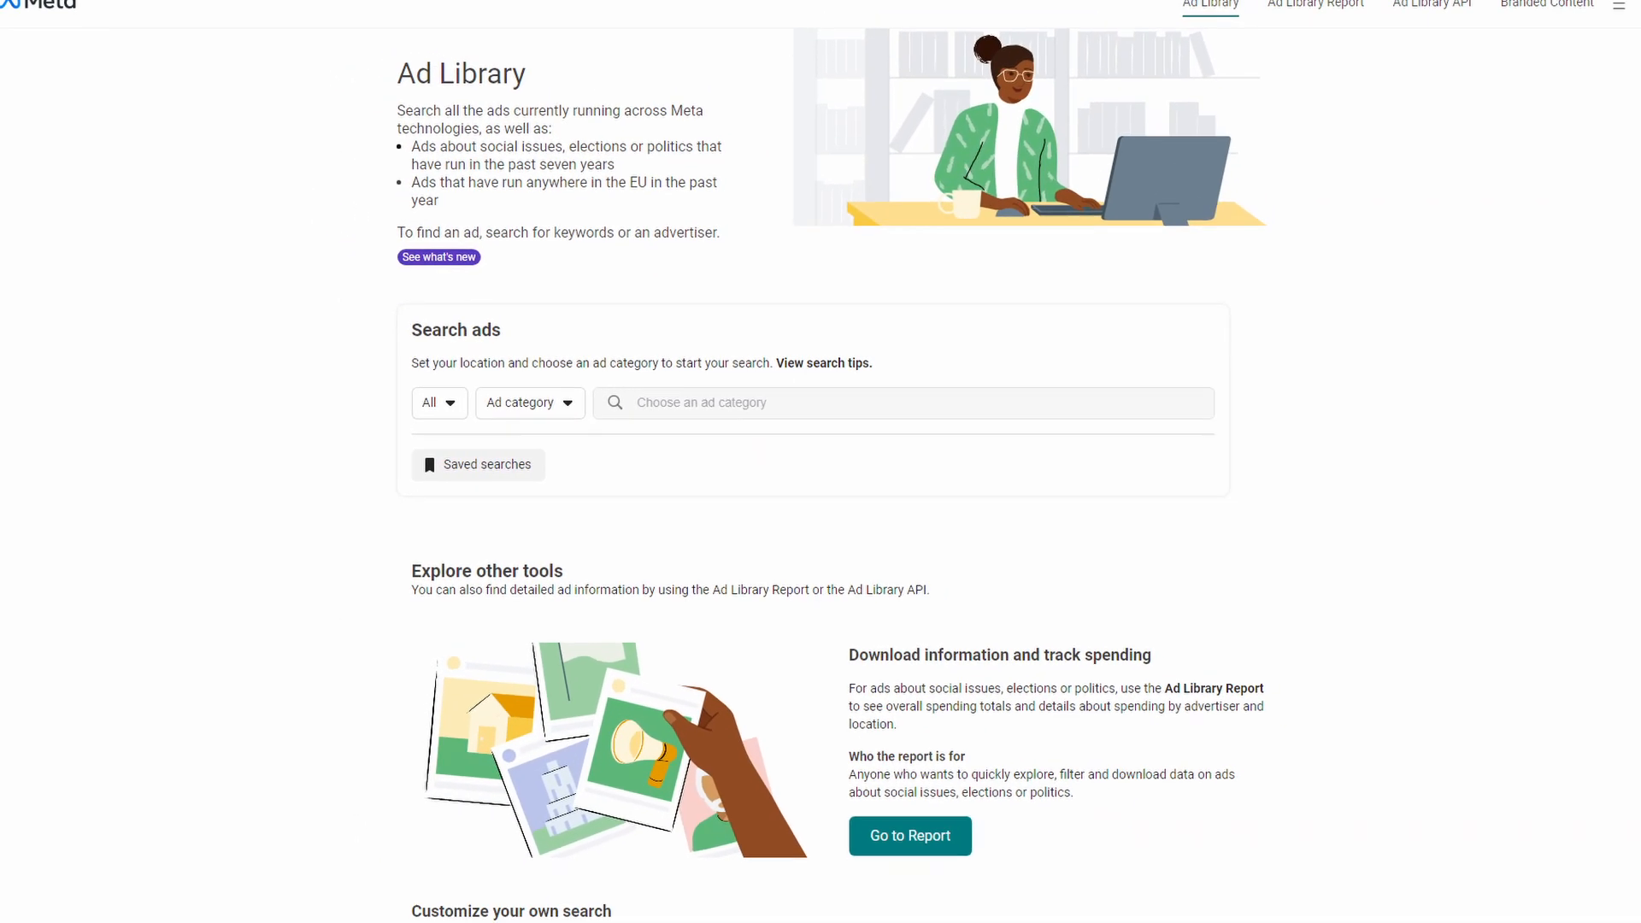
Step: Review the Ad Library landing page, highlighting the phrase about building custom searches
scroll("down", 3)
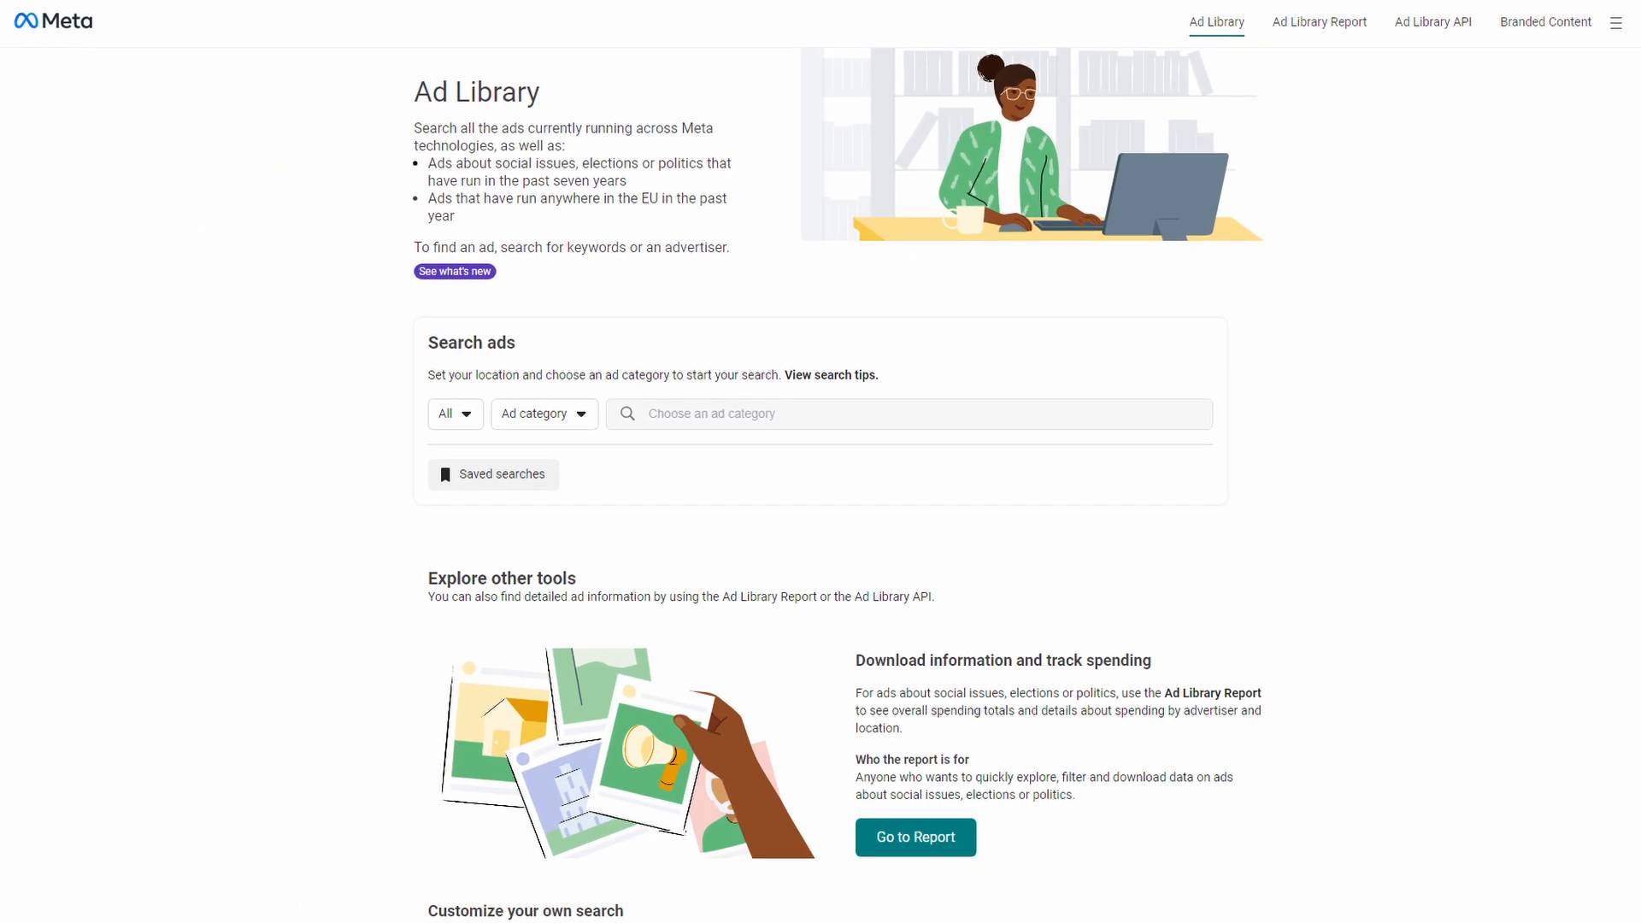
scroll("down", 3)
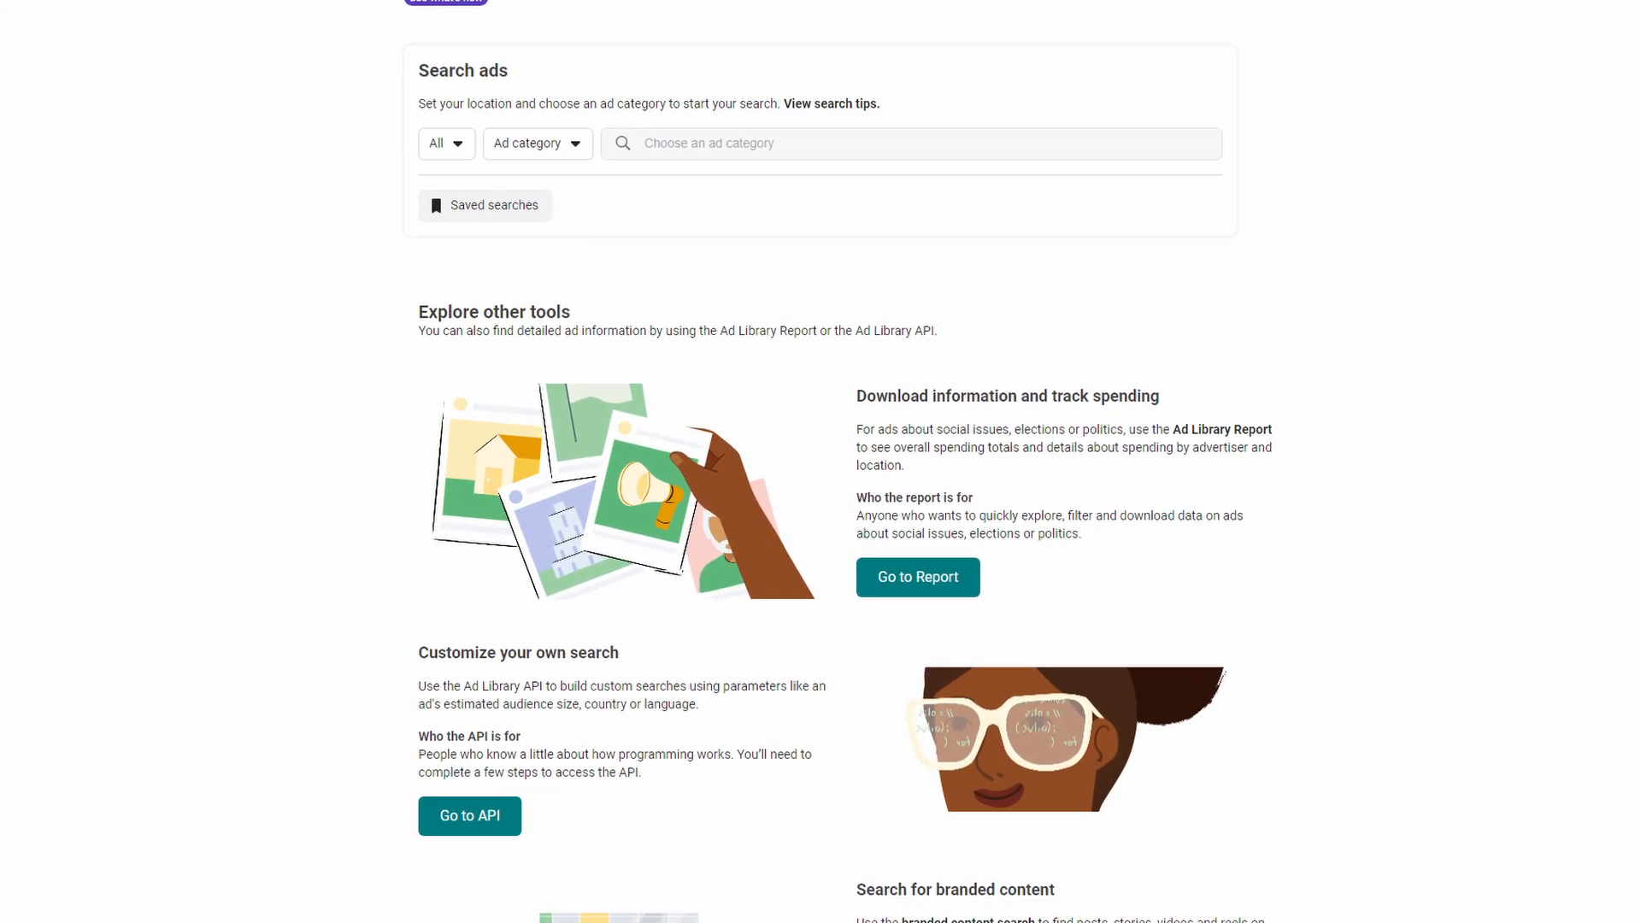
scroll("down", 3)
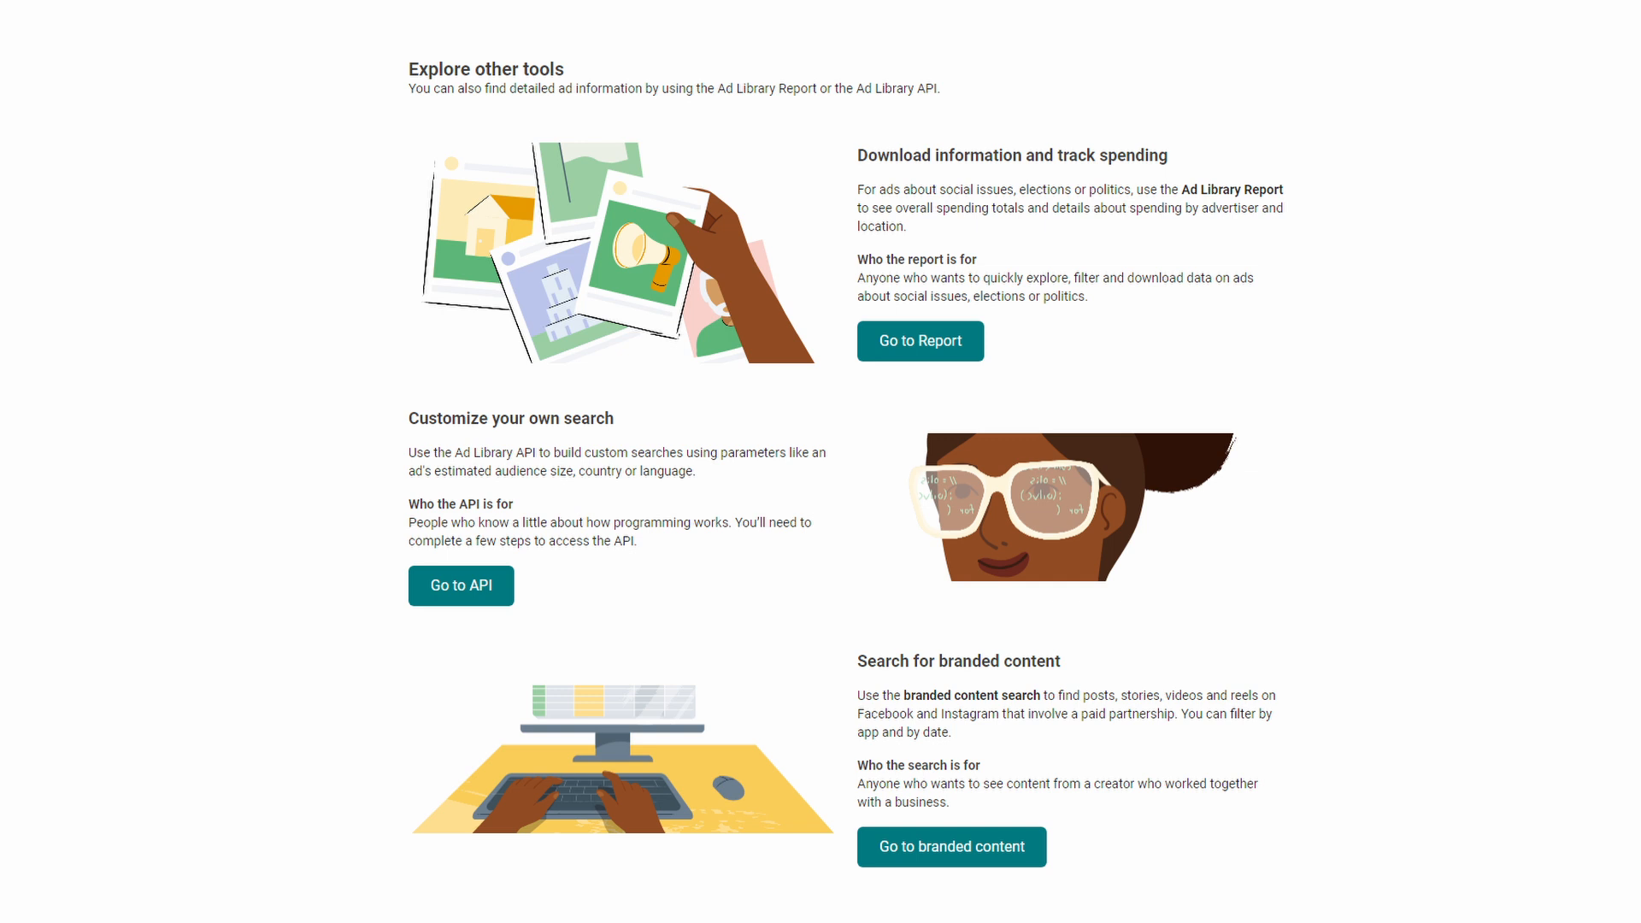
left_click_drag(941, 189, 1124, 189)
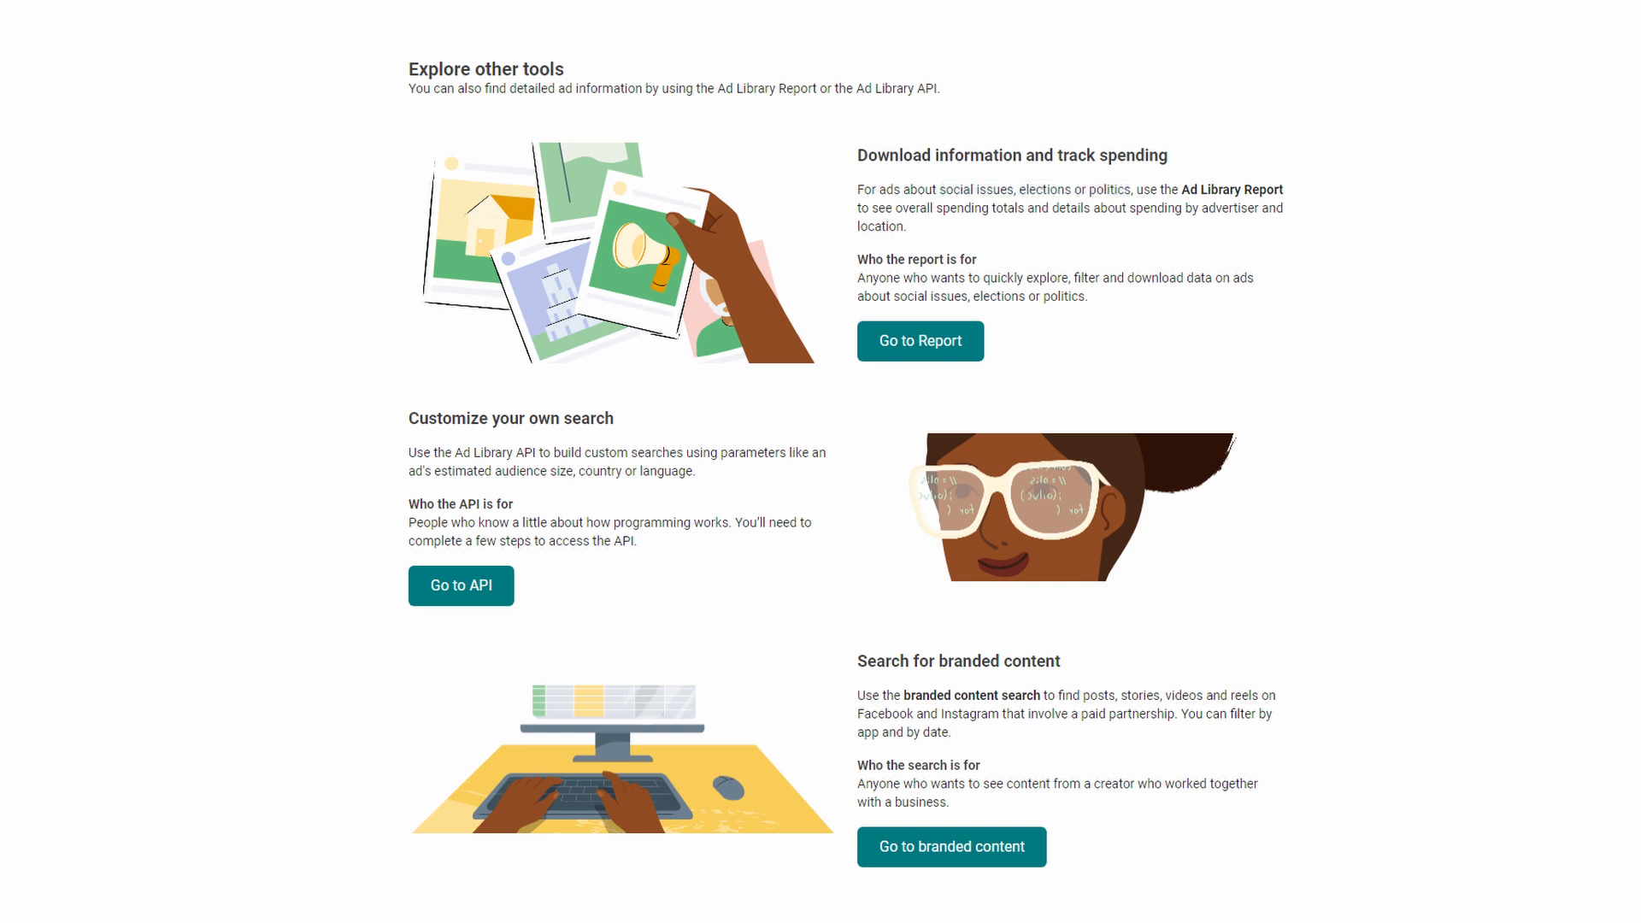
left_click_drag(554, 452, 746, 452)
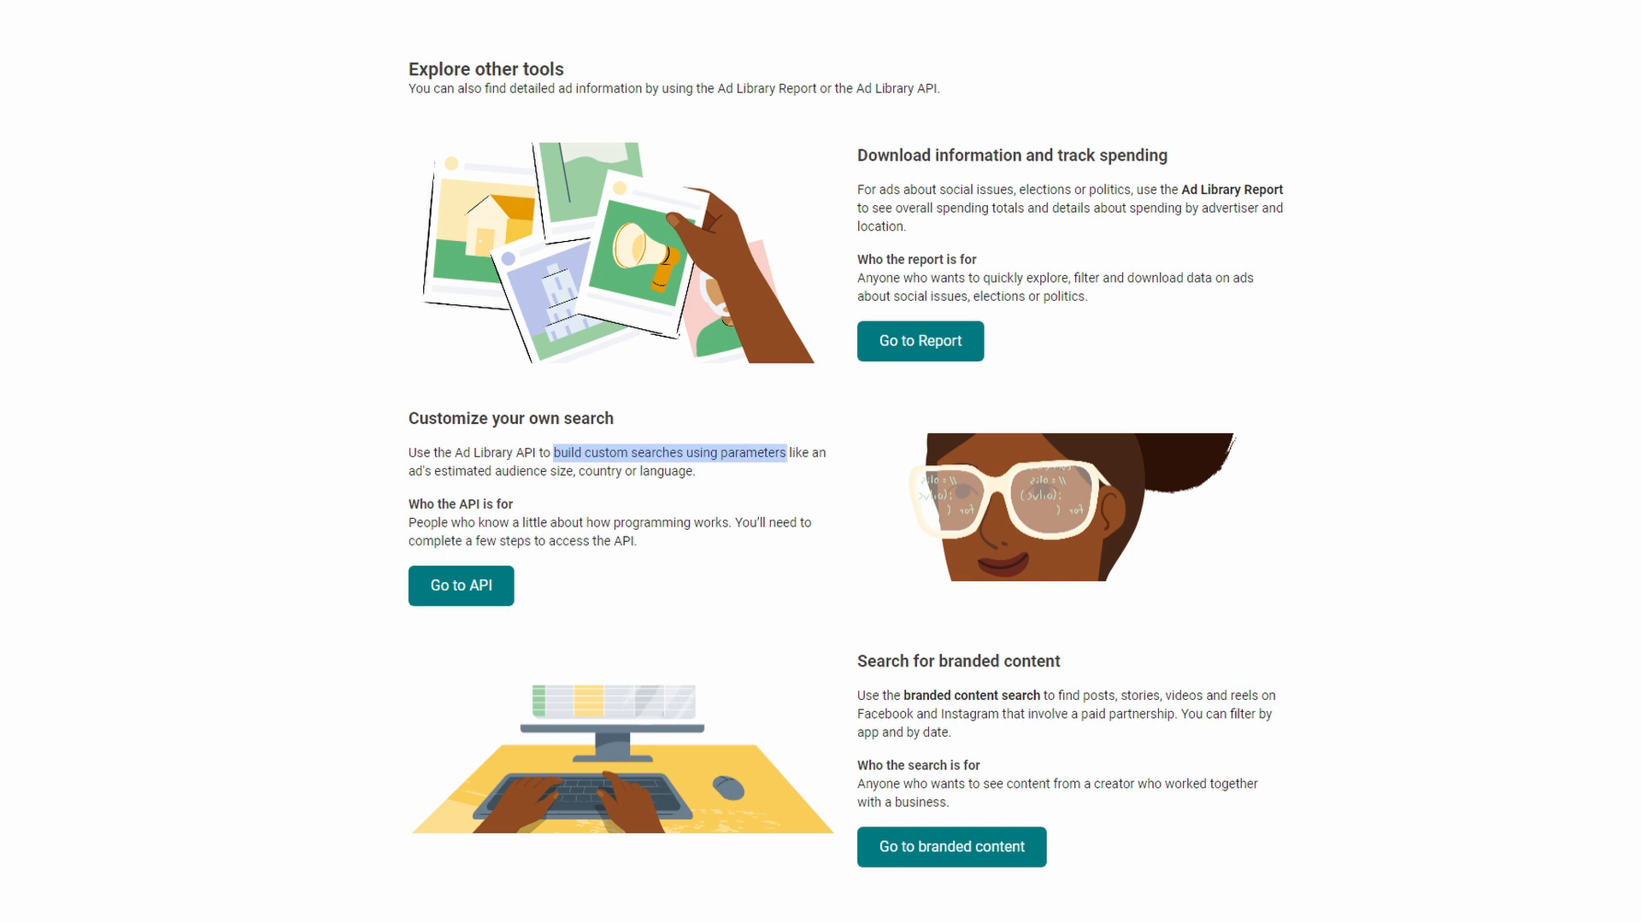
left_click(670, 481)
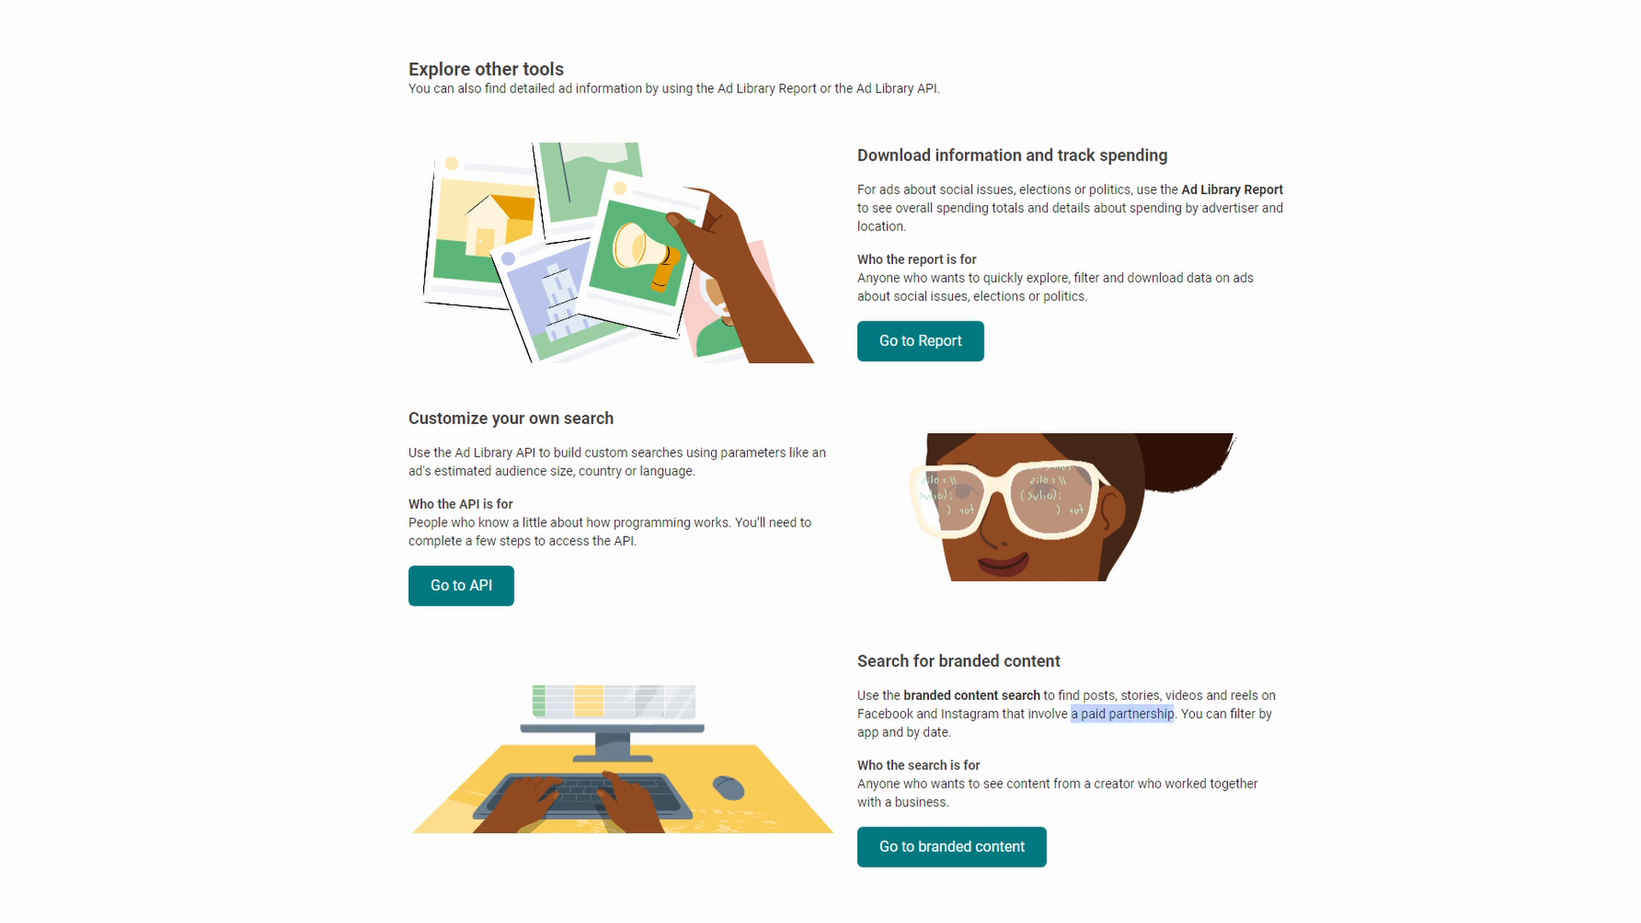
Step: Set the search location to All countries, leaving All ads as the category
left_click(481, 406)
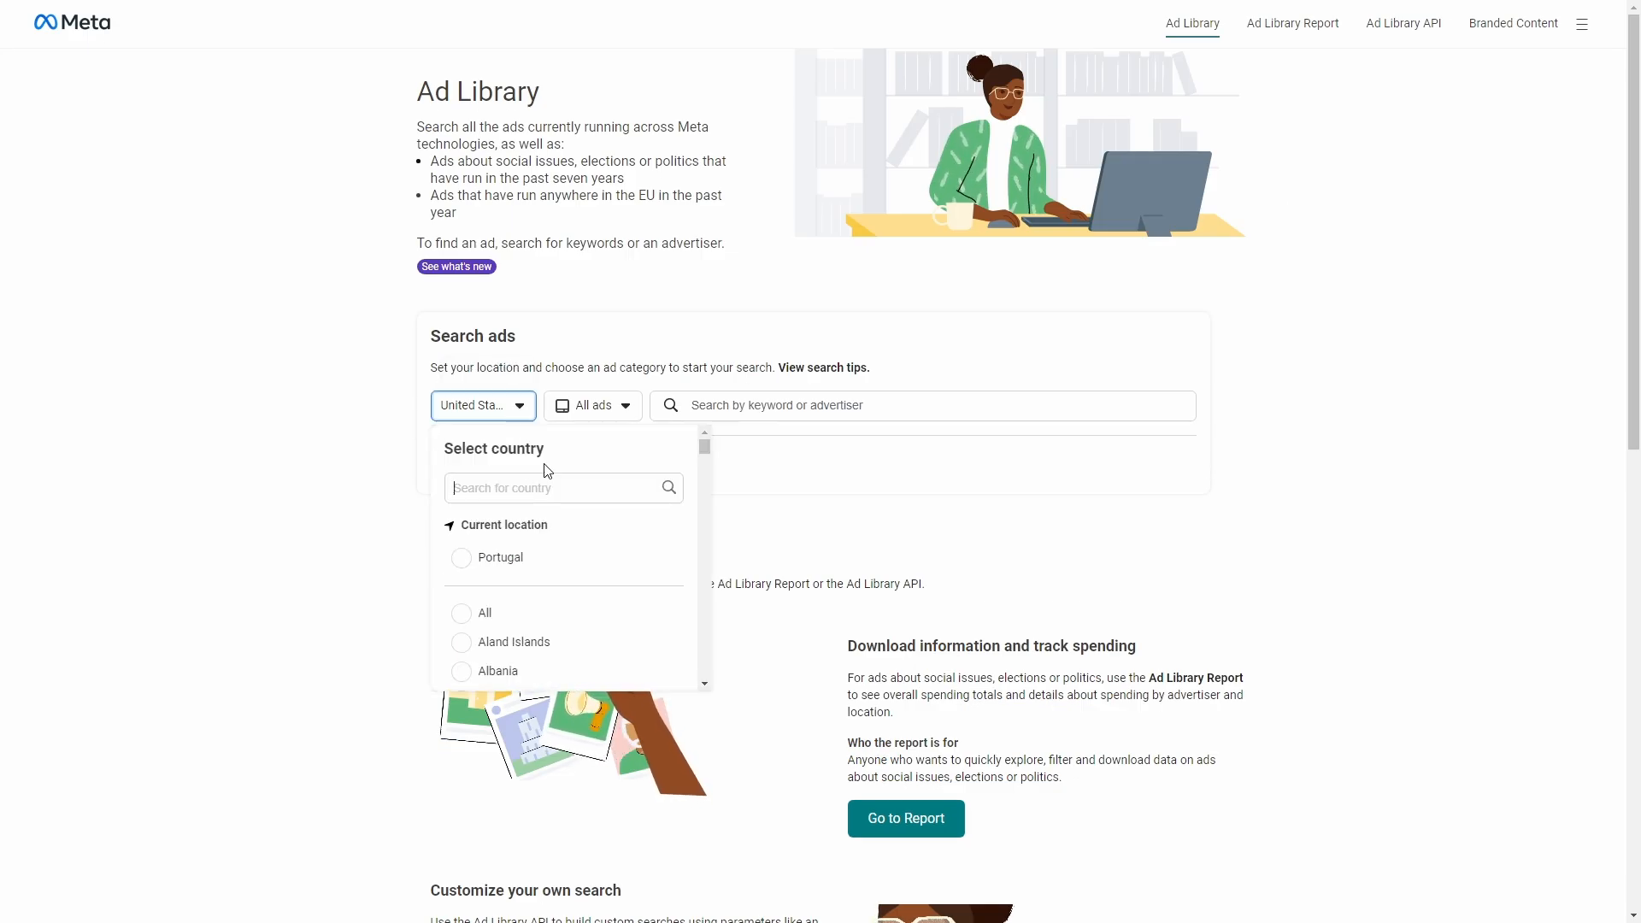
type("new")
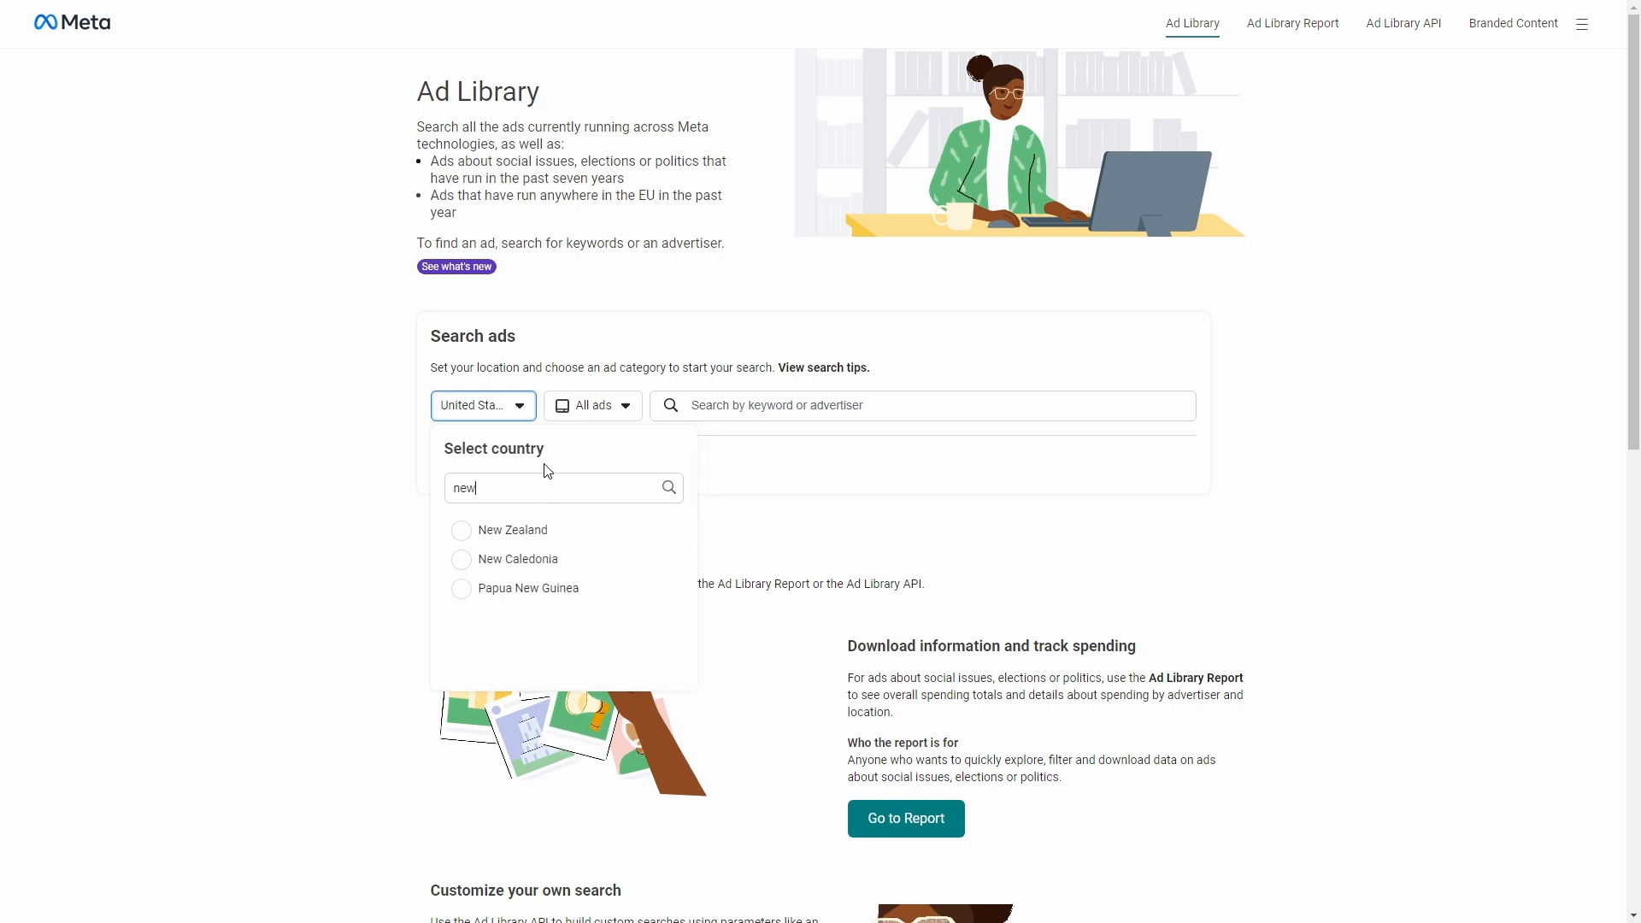
mouse_move(564, 530)
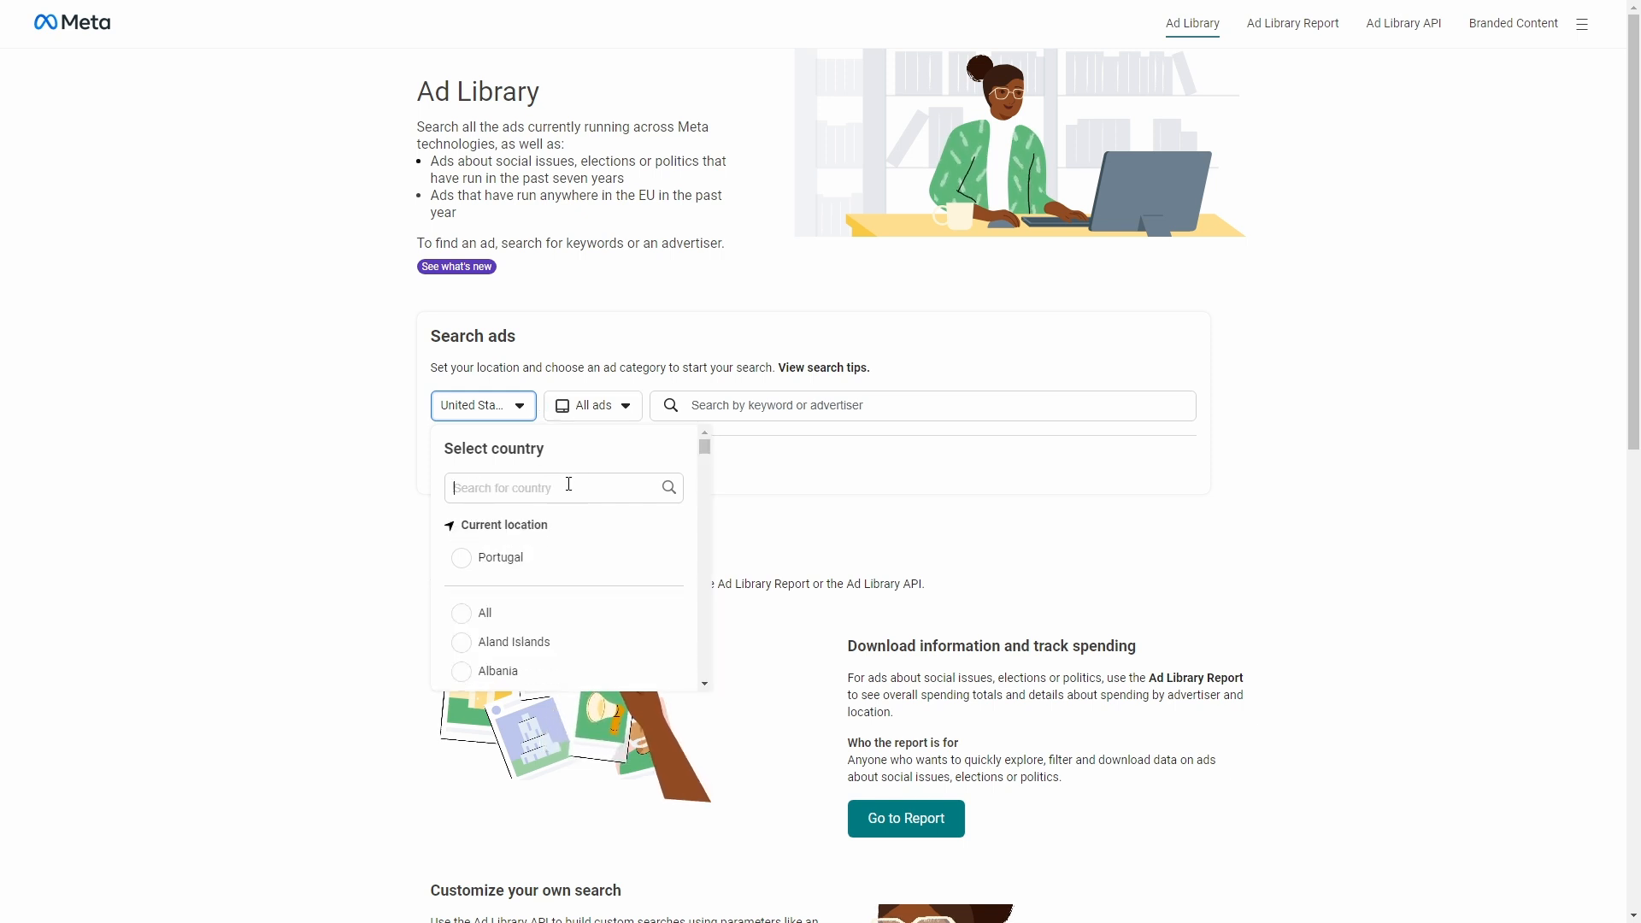
type("ja")
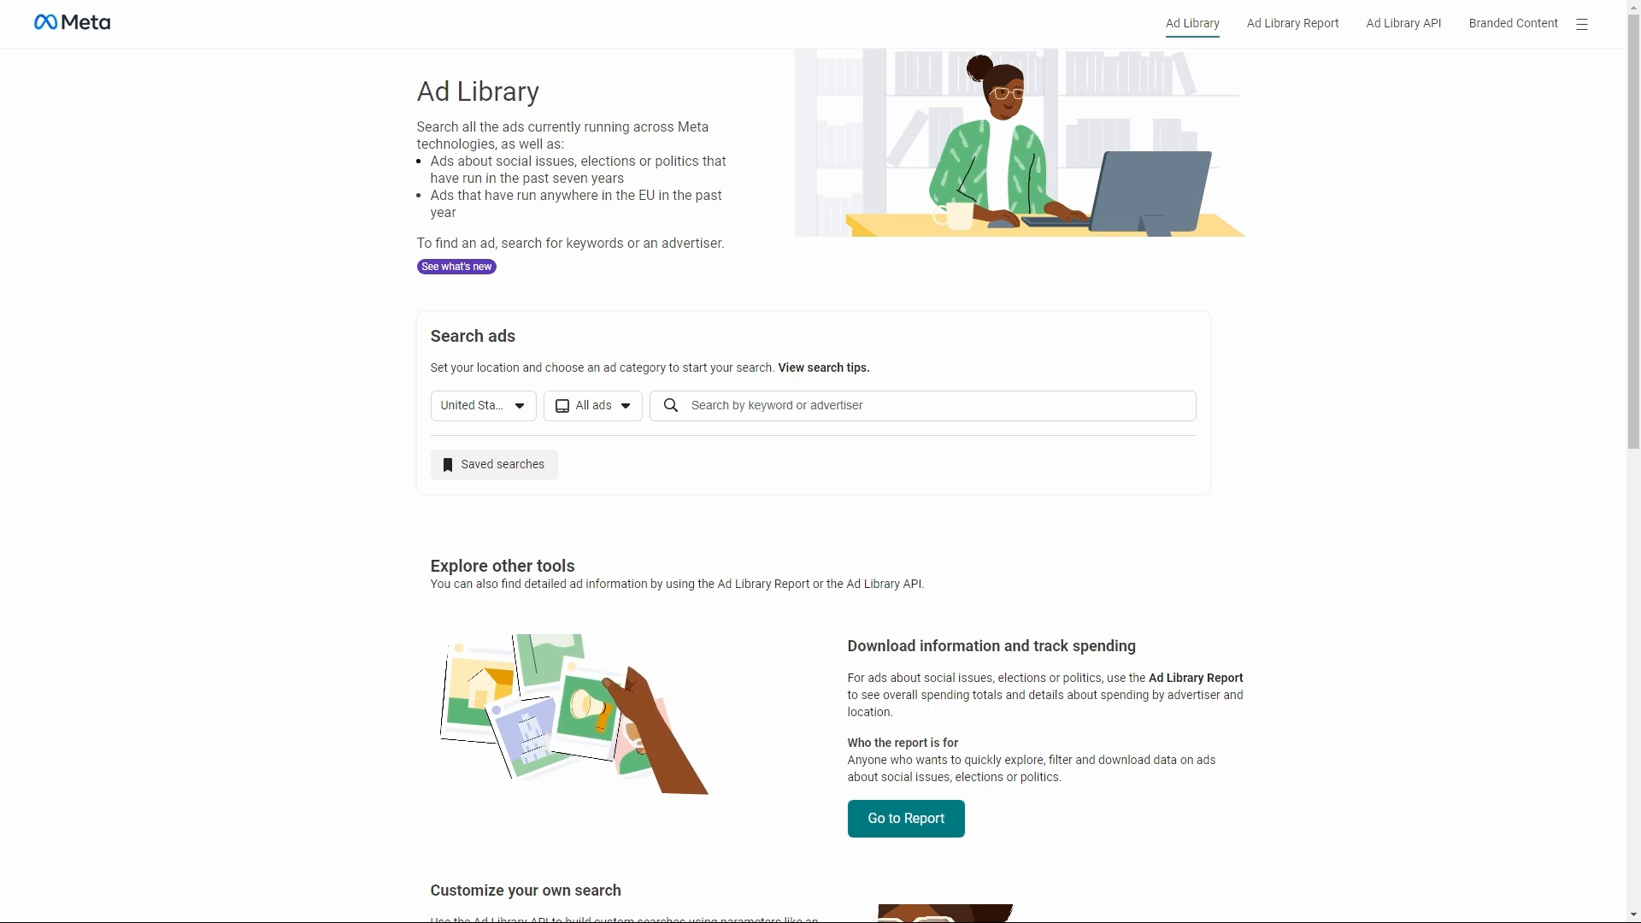
left_click(592, 405)
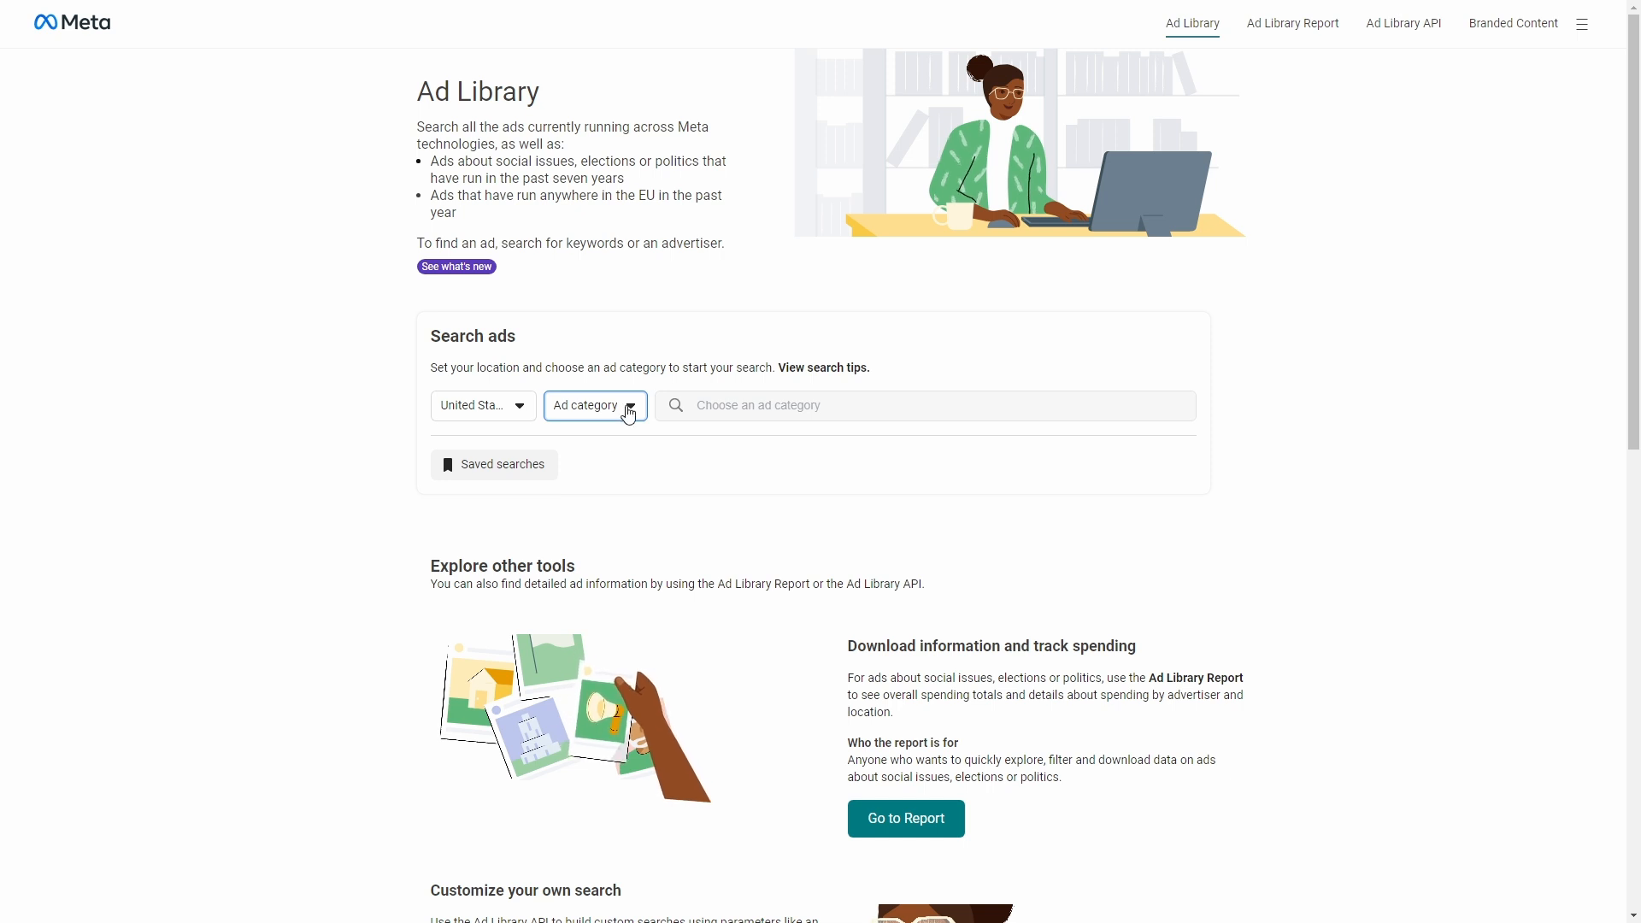
left_click(592, 406)
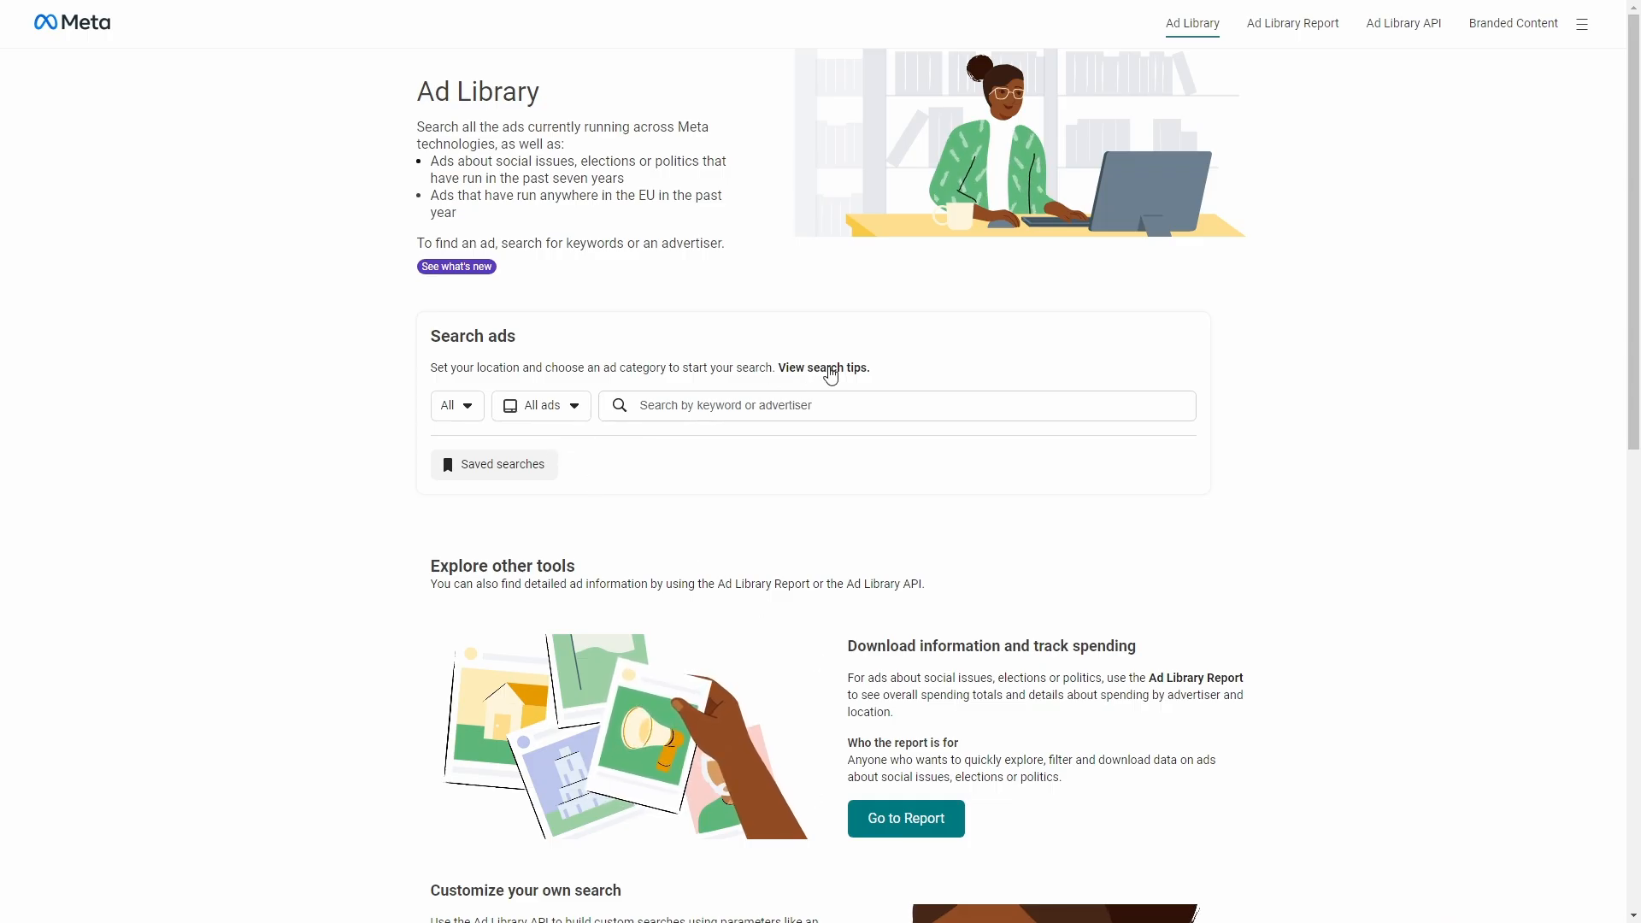
left_click(825, 367)
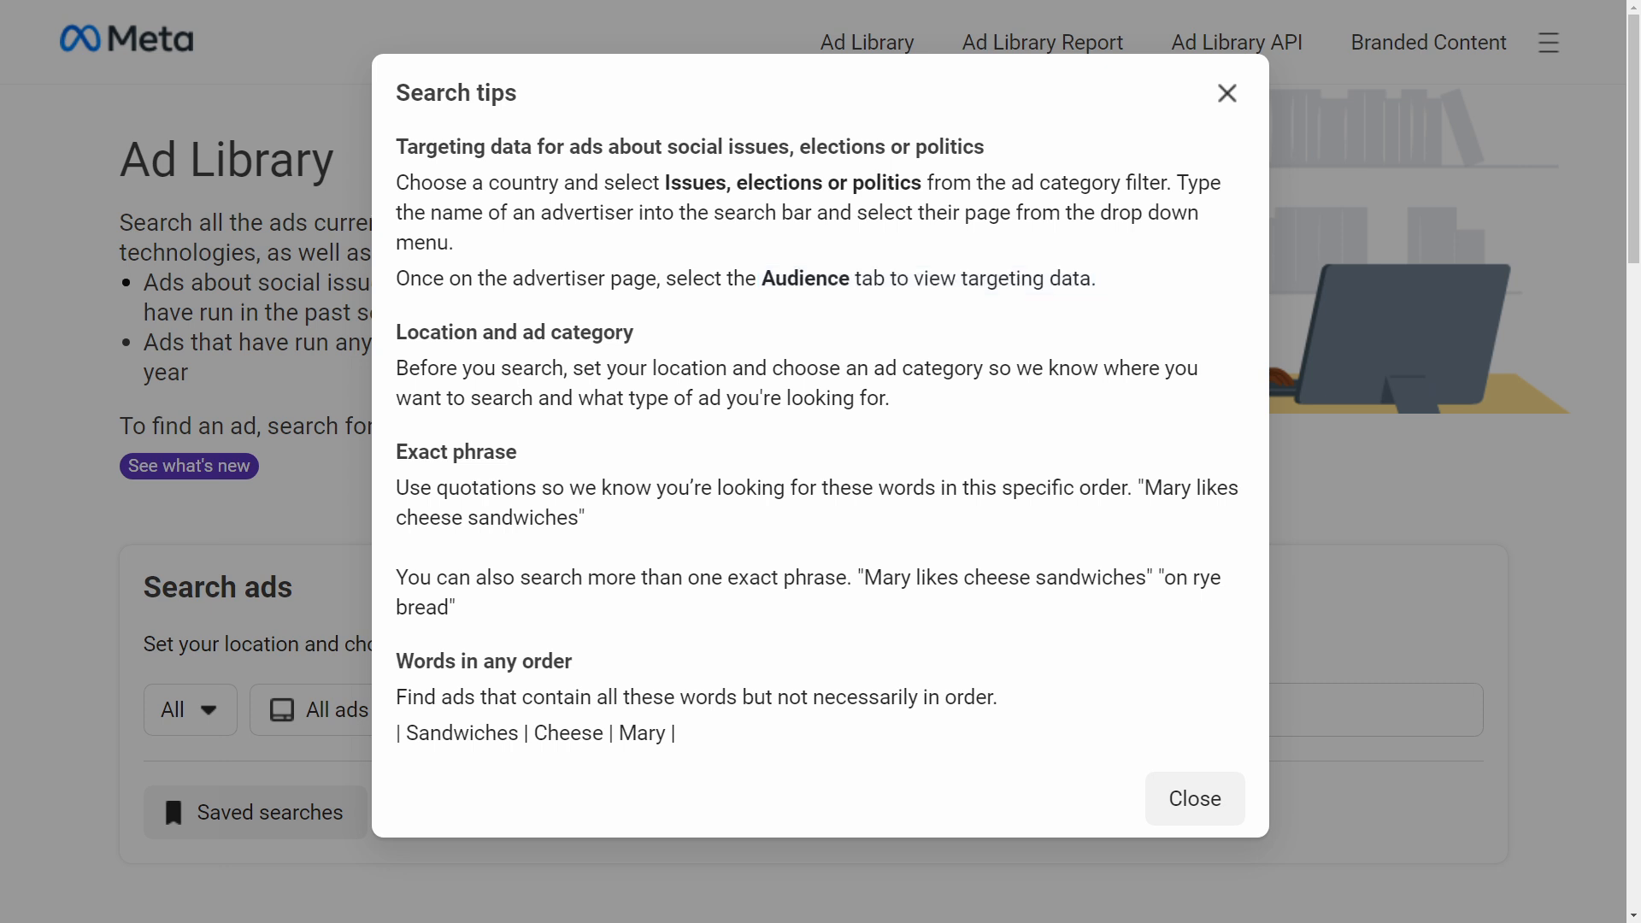
left_click_drag(652, 368, 969, 368)
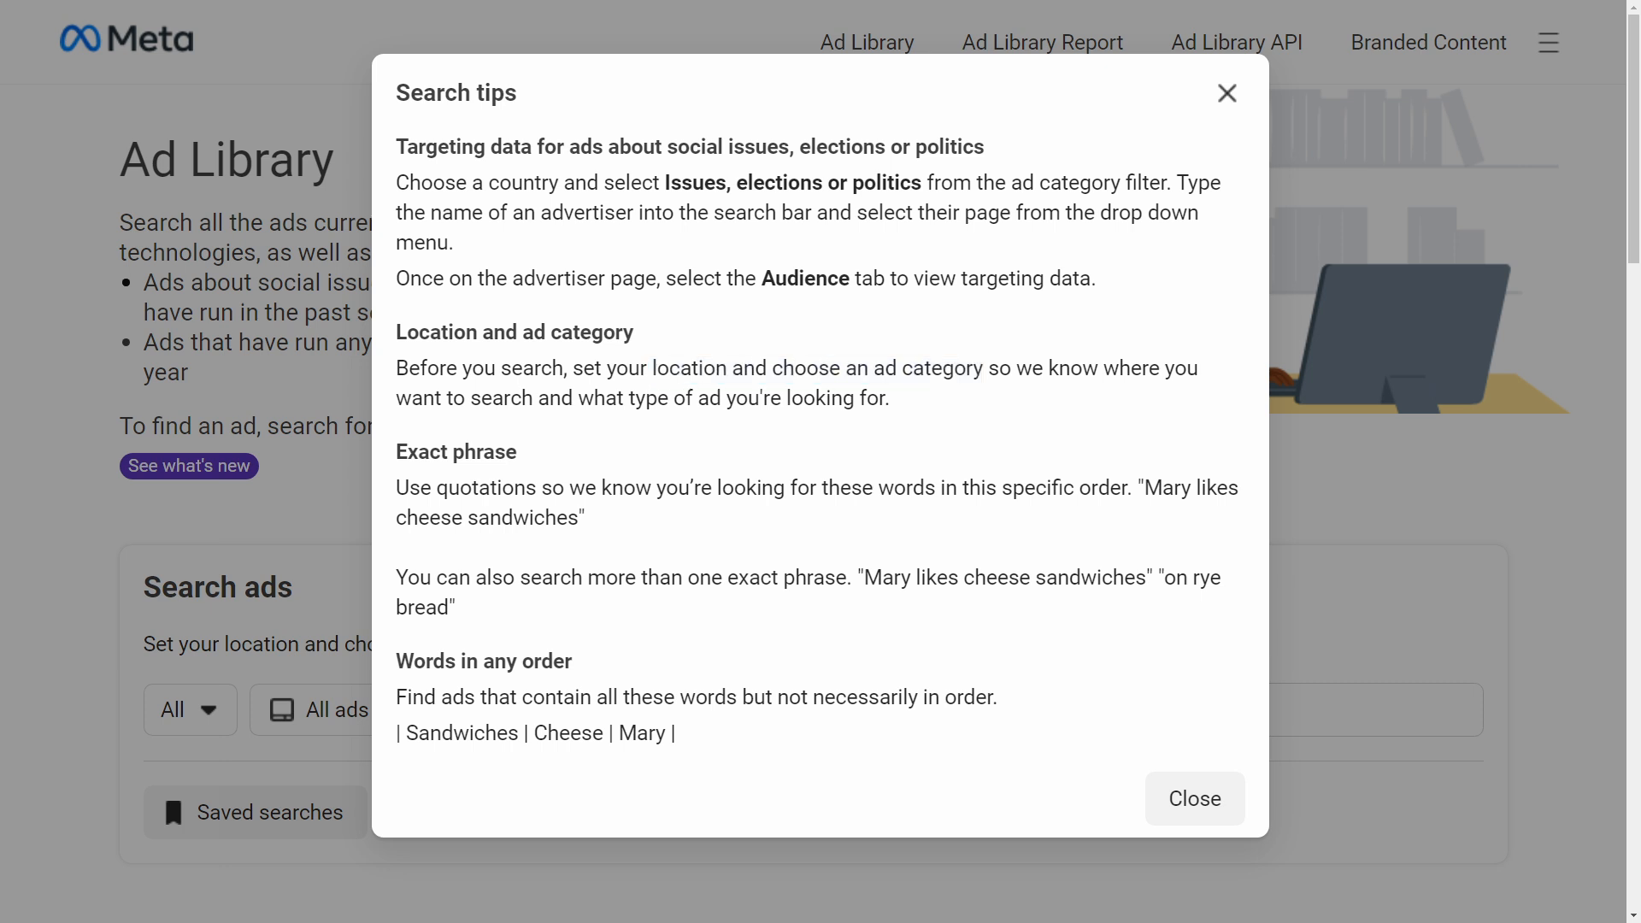
left_click_drag(879, 488, 1124, 489)
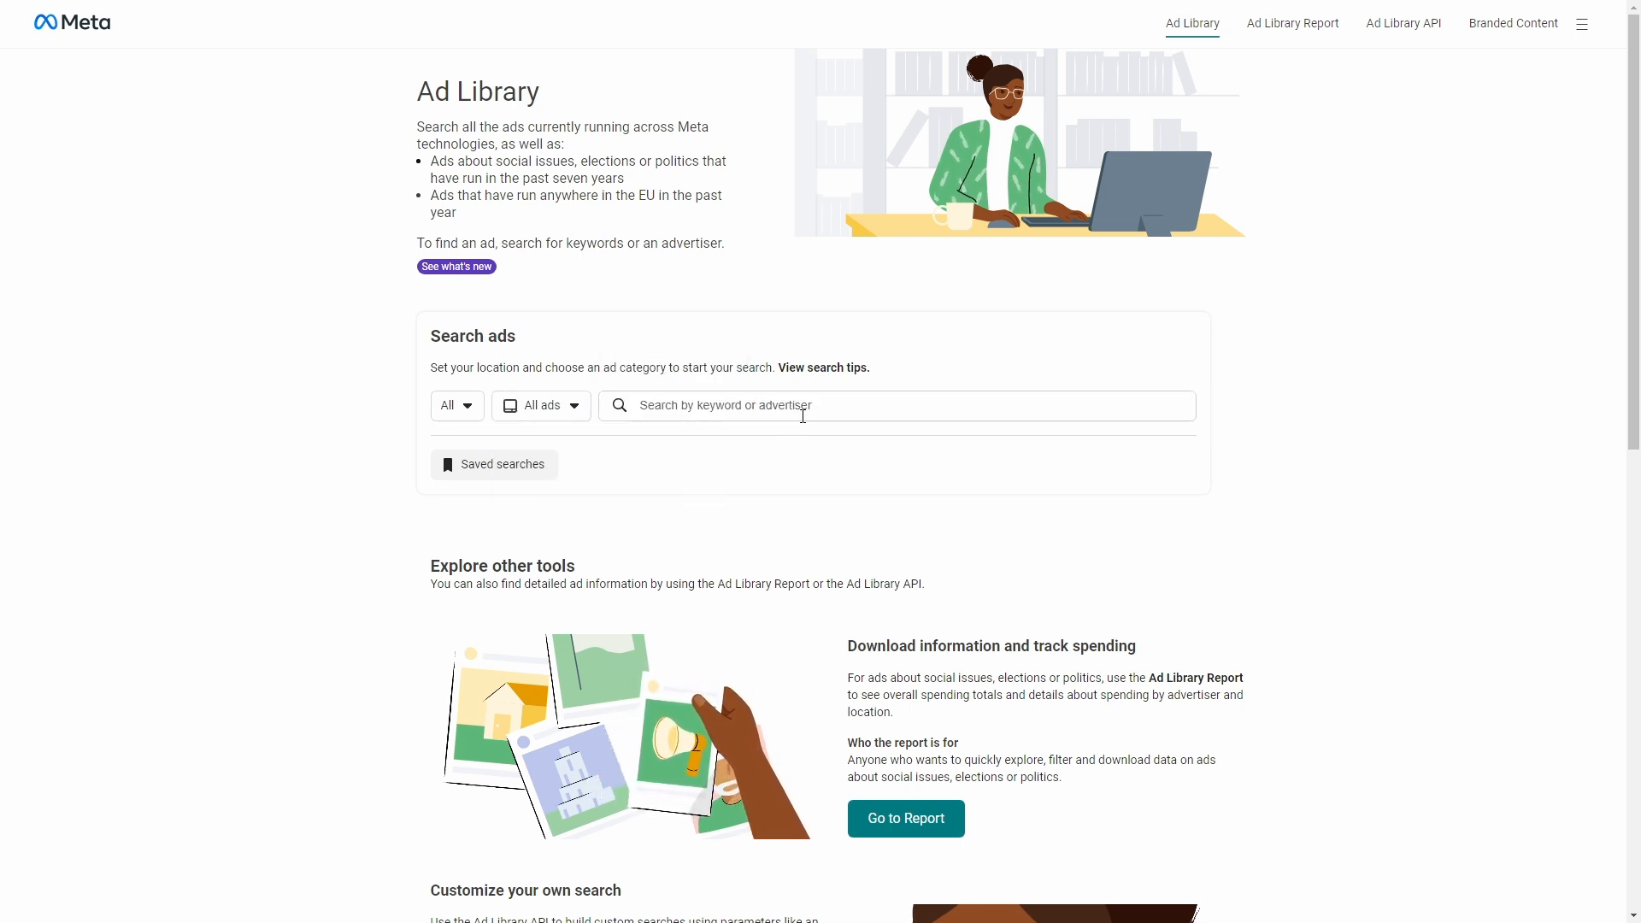
Step: Search SemRush and pick the Semrush advertiser from the suggestions
type("S")
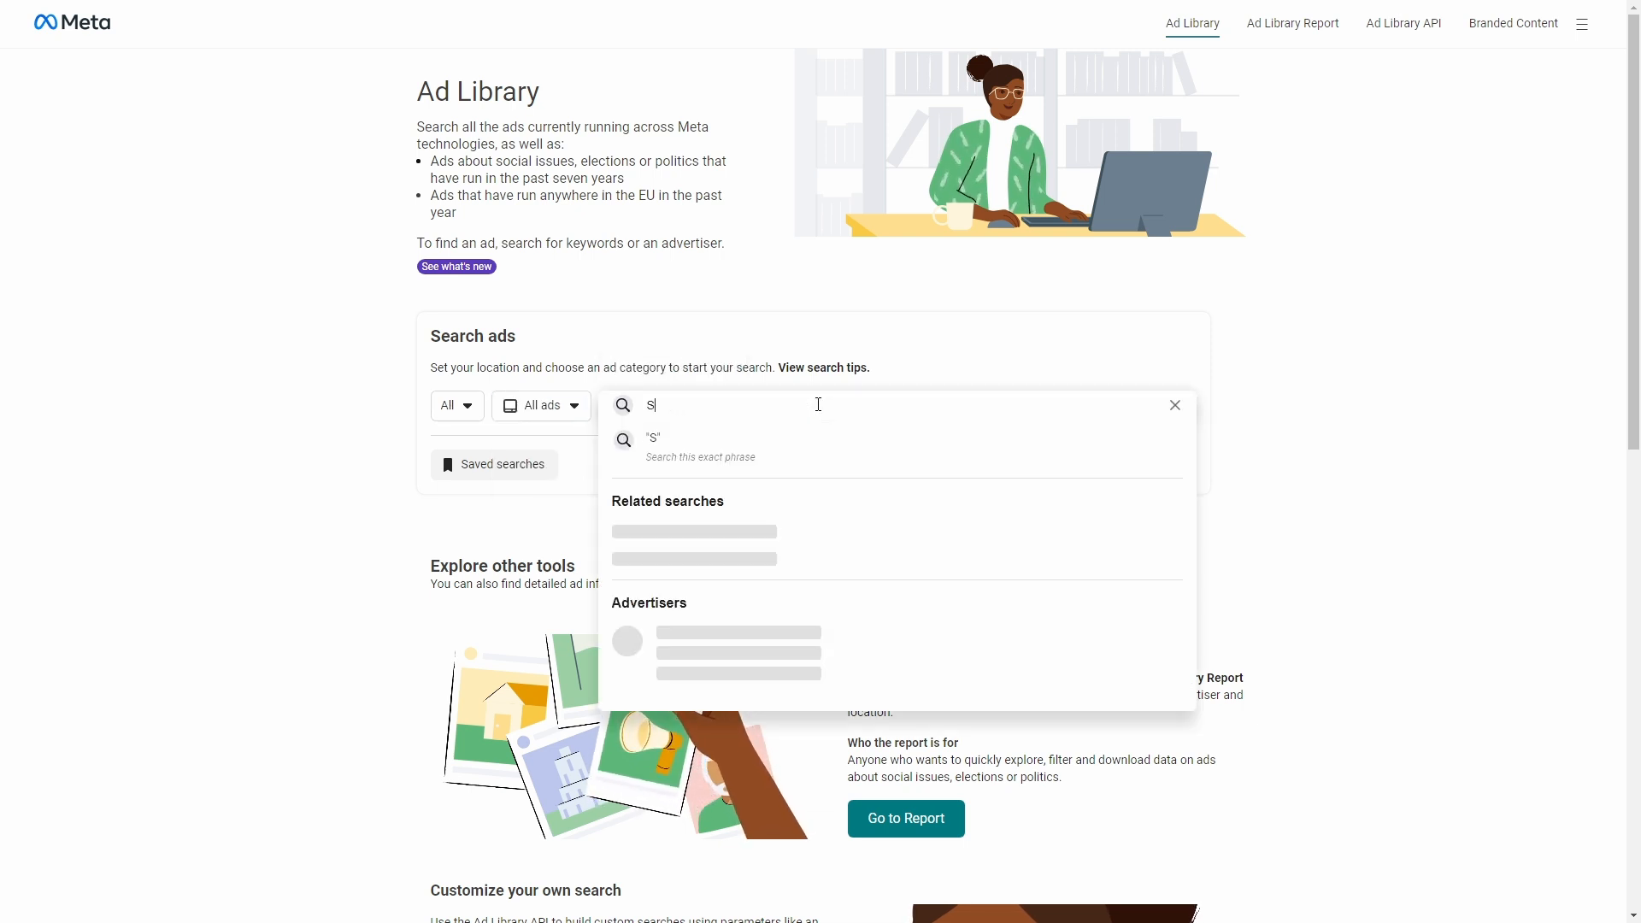
type("emRush")
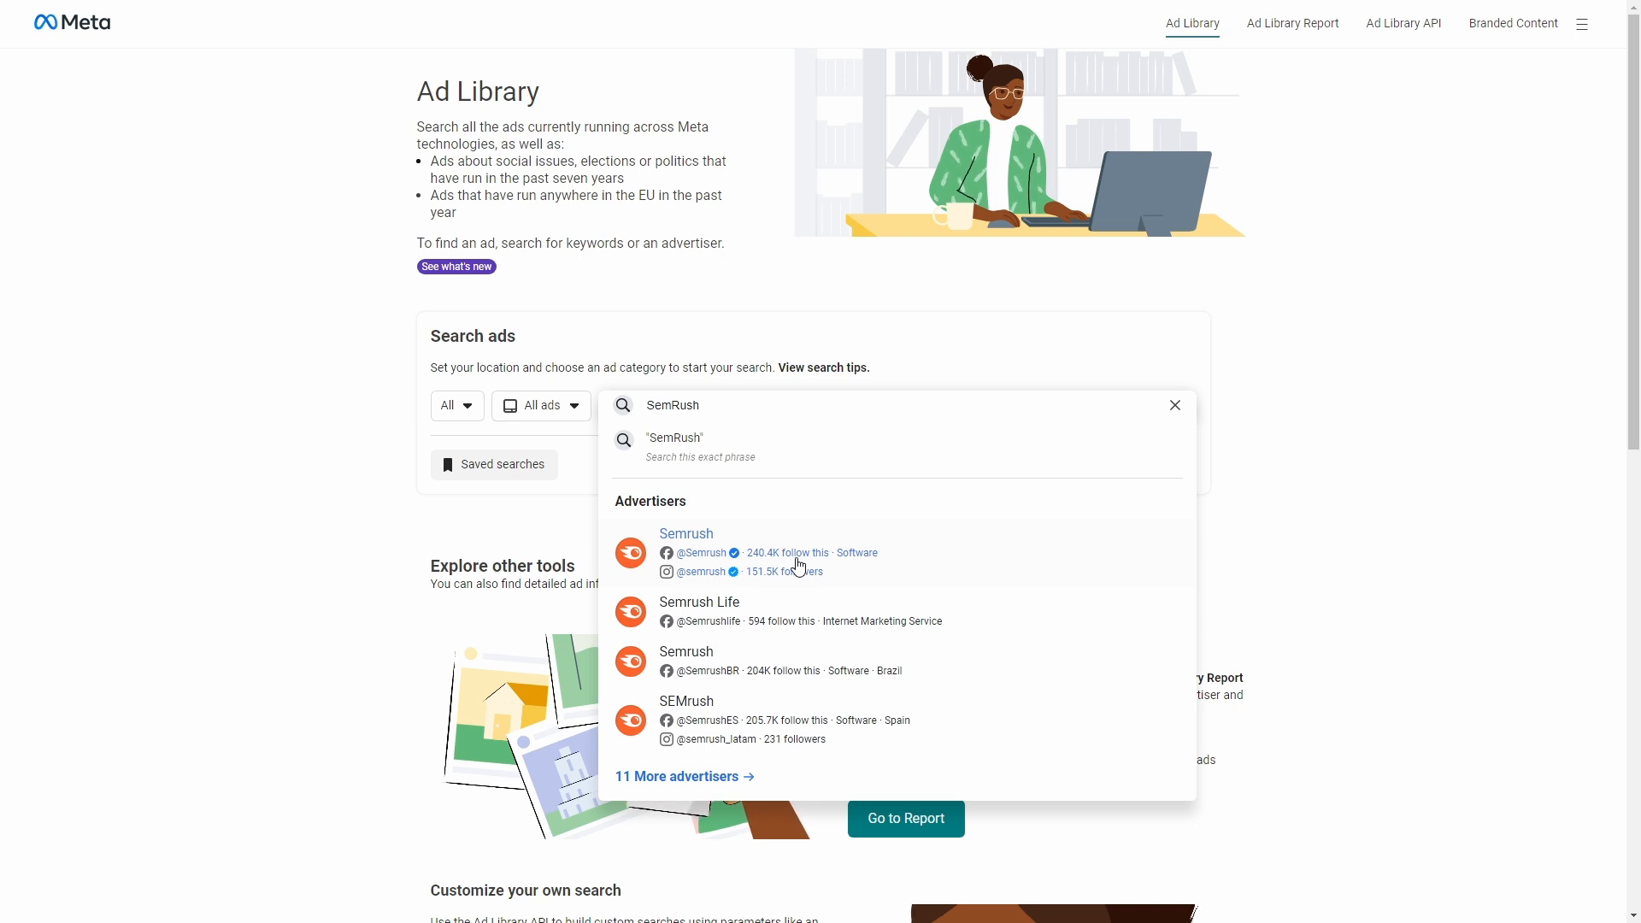
left_click(686, 533)
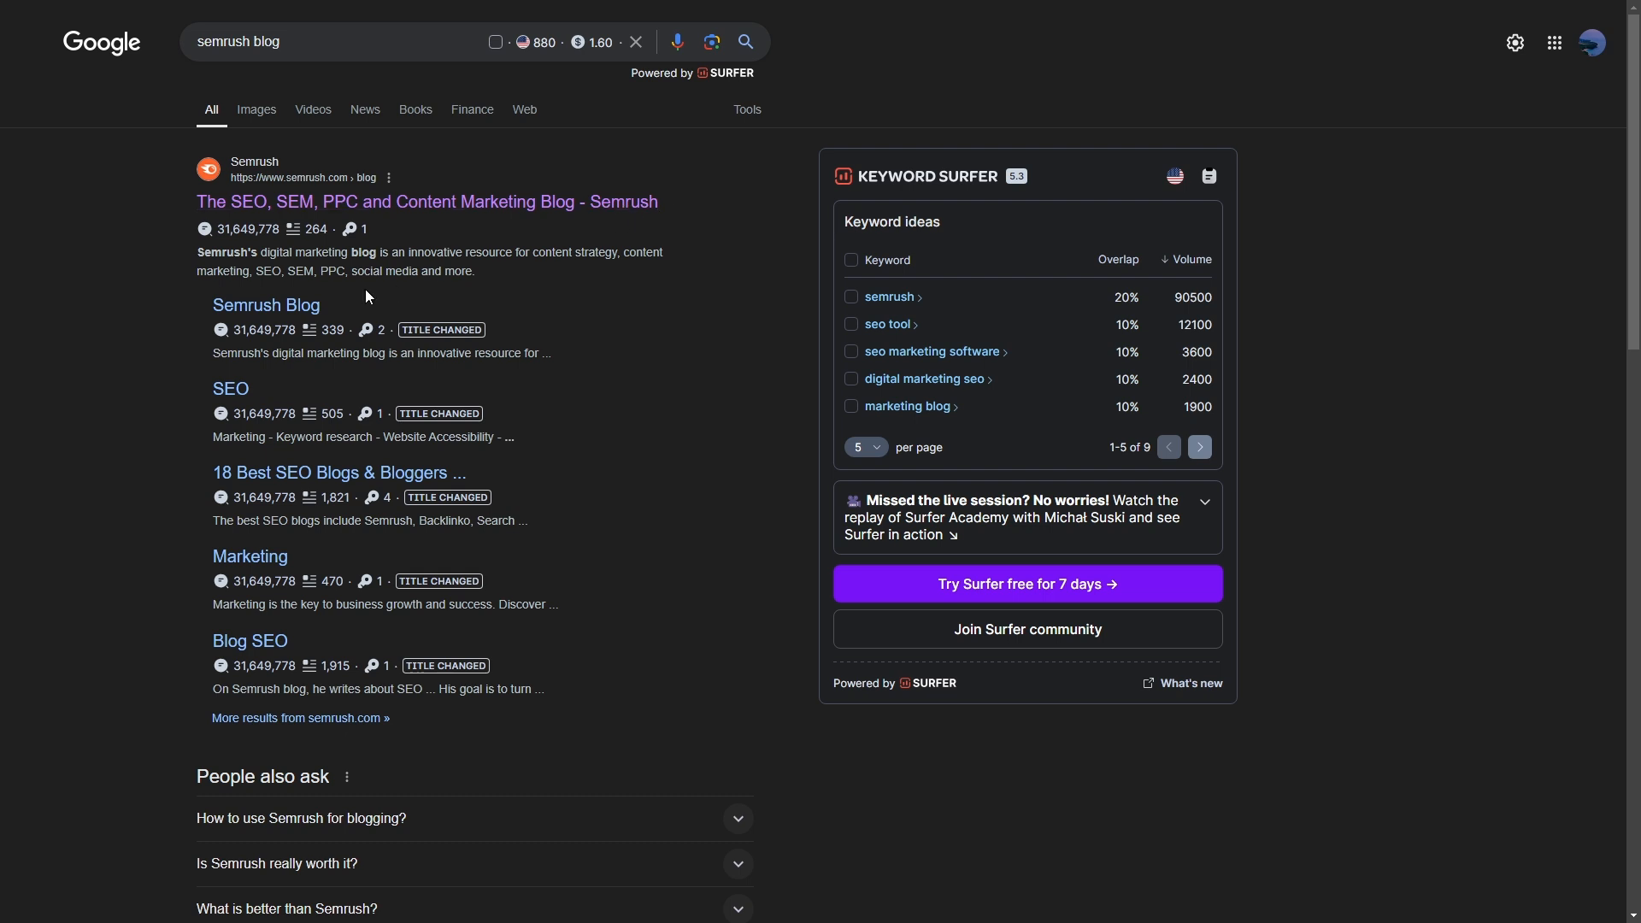
Step: Visit the Semrush blog and follow its footer link to Semrush's Facebook page
left_click(266, 304)
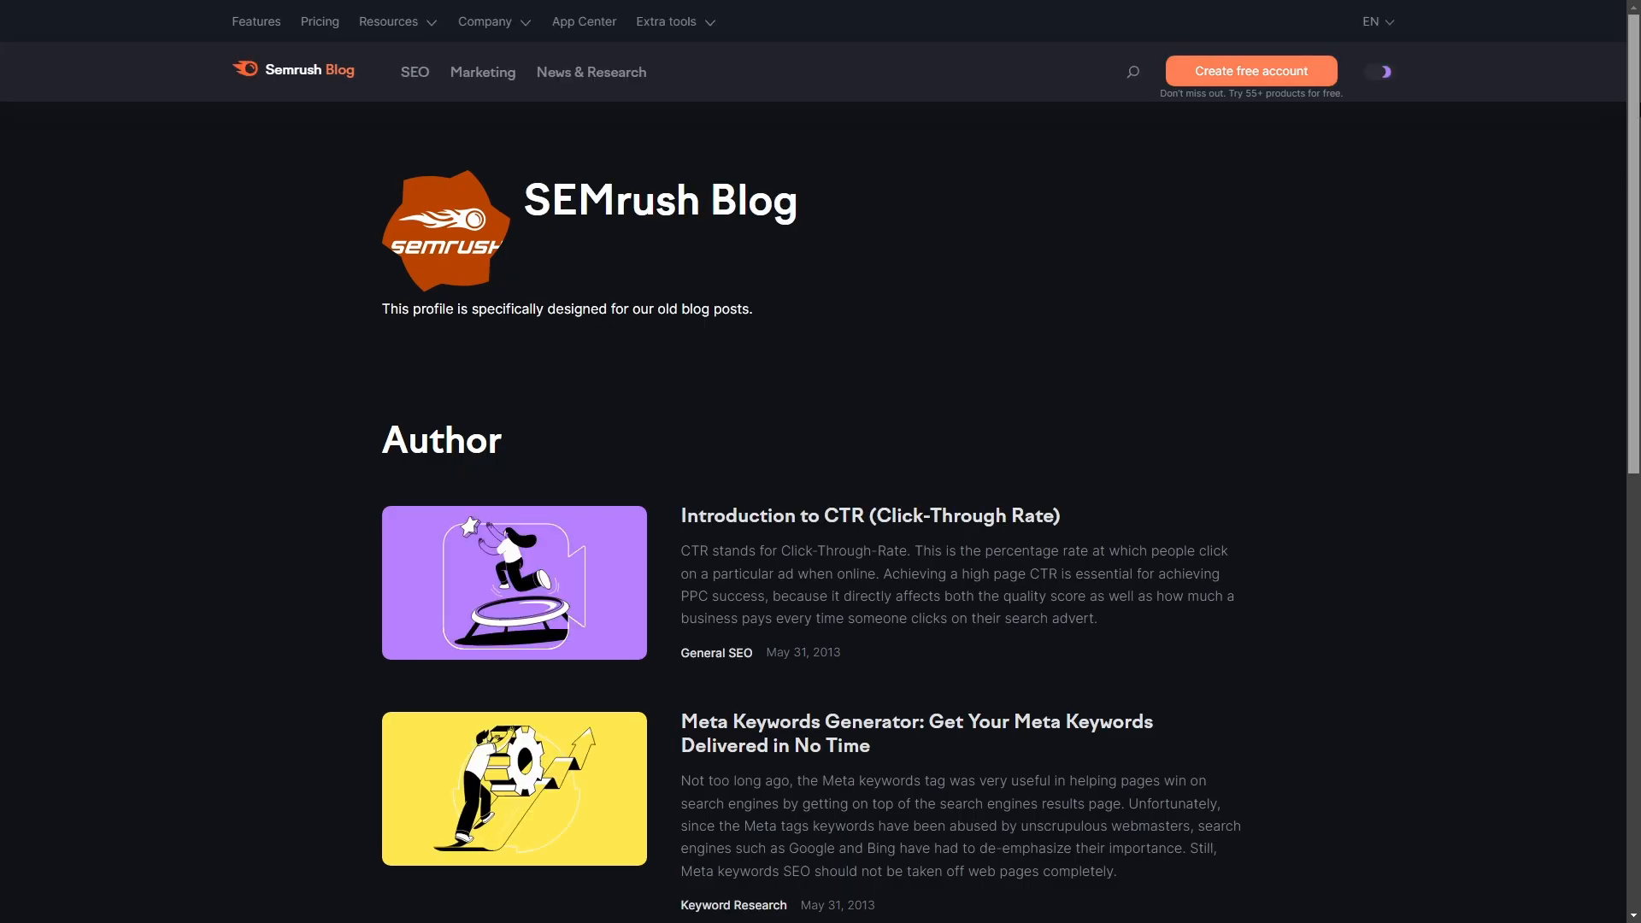
scroll("down", 3)
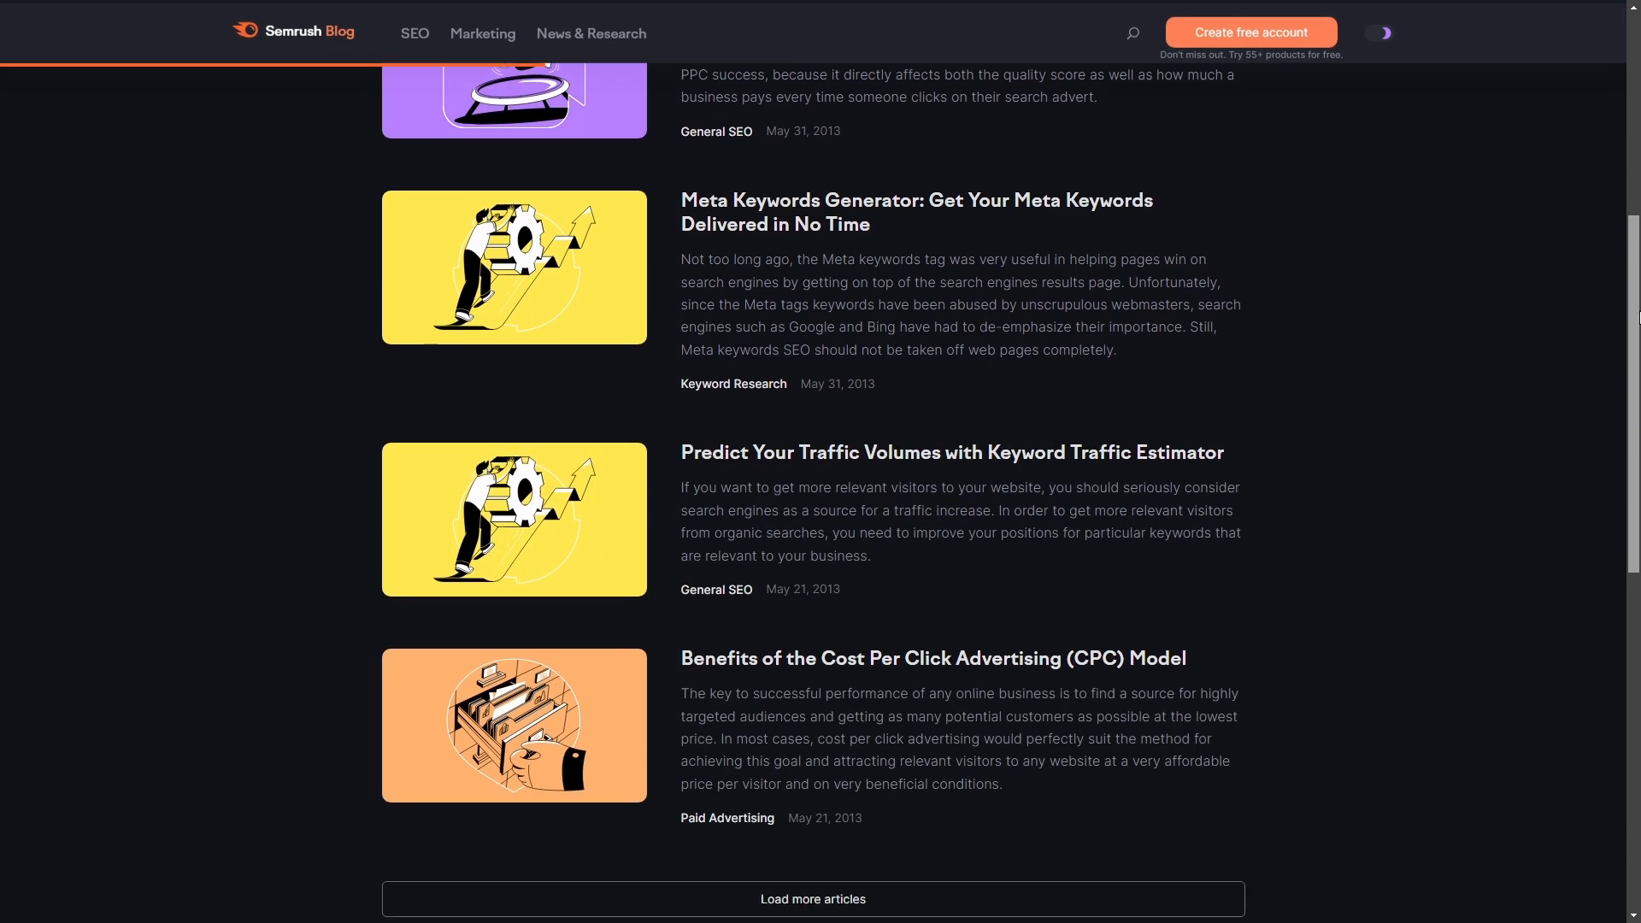
scroll("down", 3)
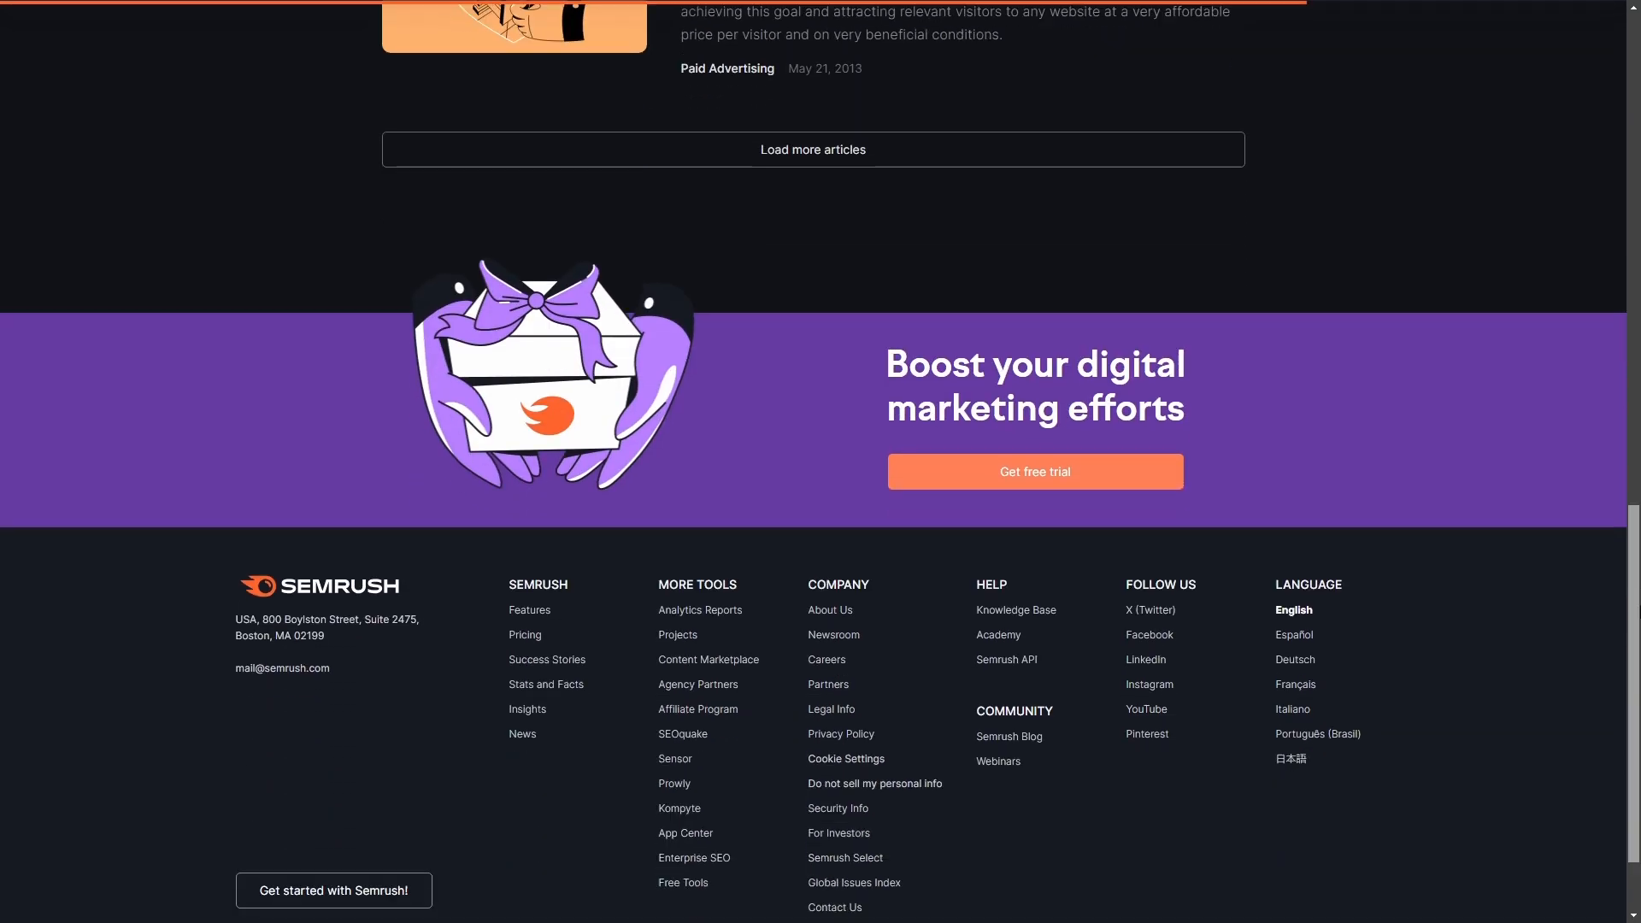
scroll("down", 3)
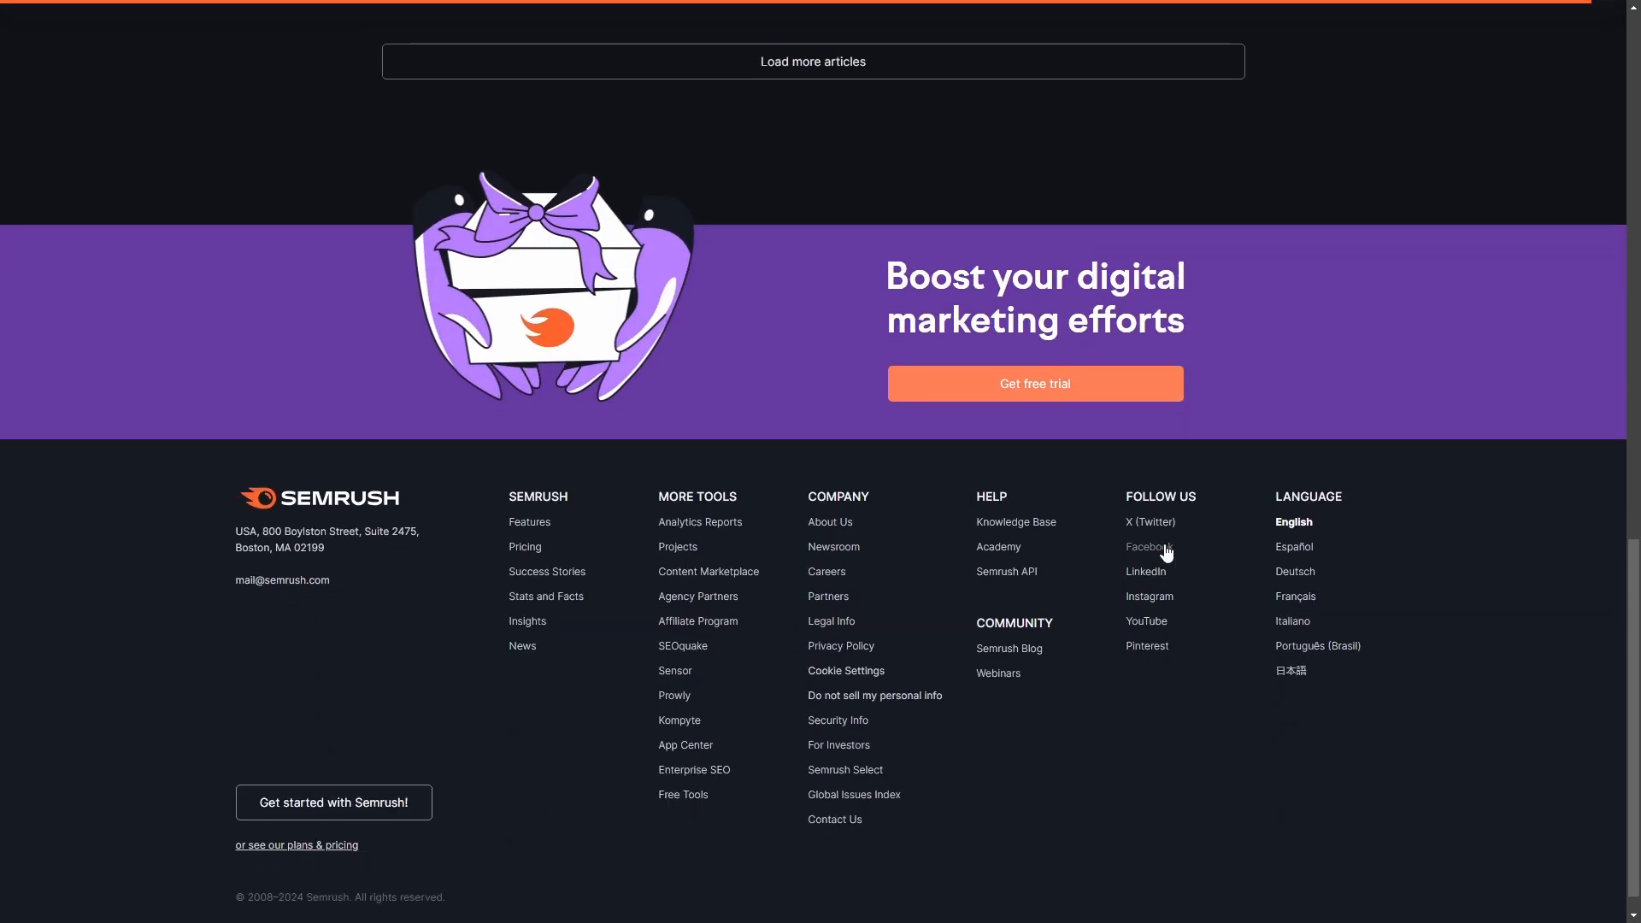
left_click(1148, 523)
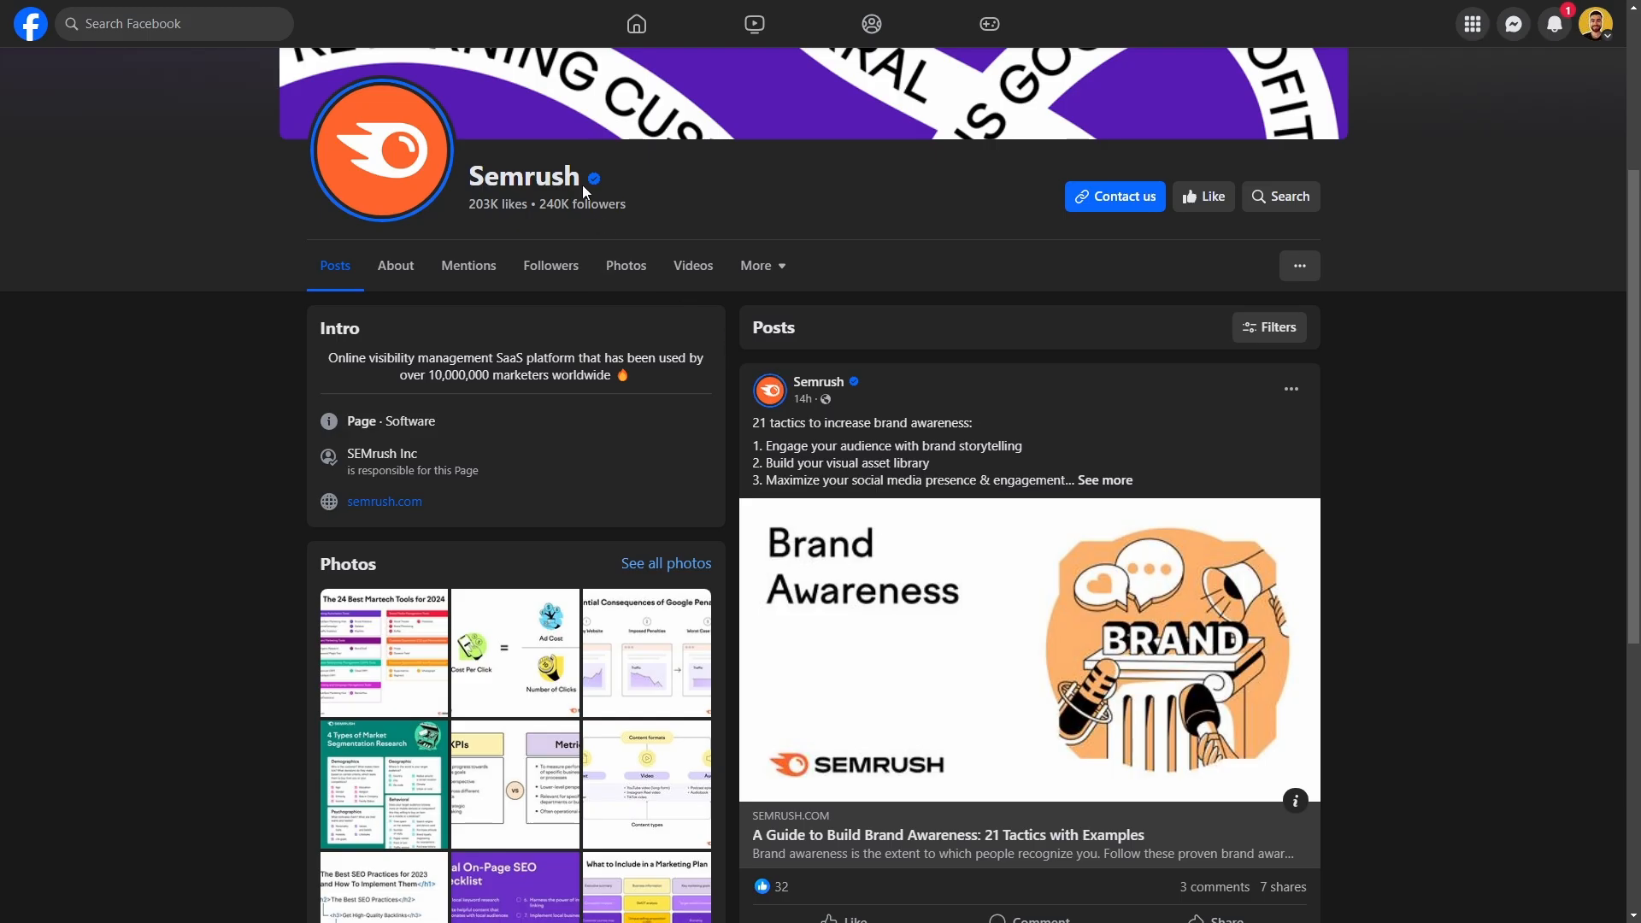
mouse_move(794, 224)
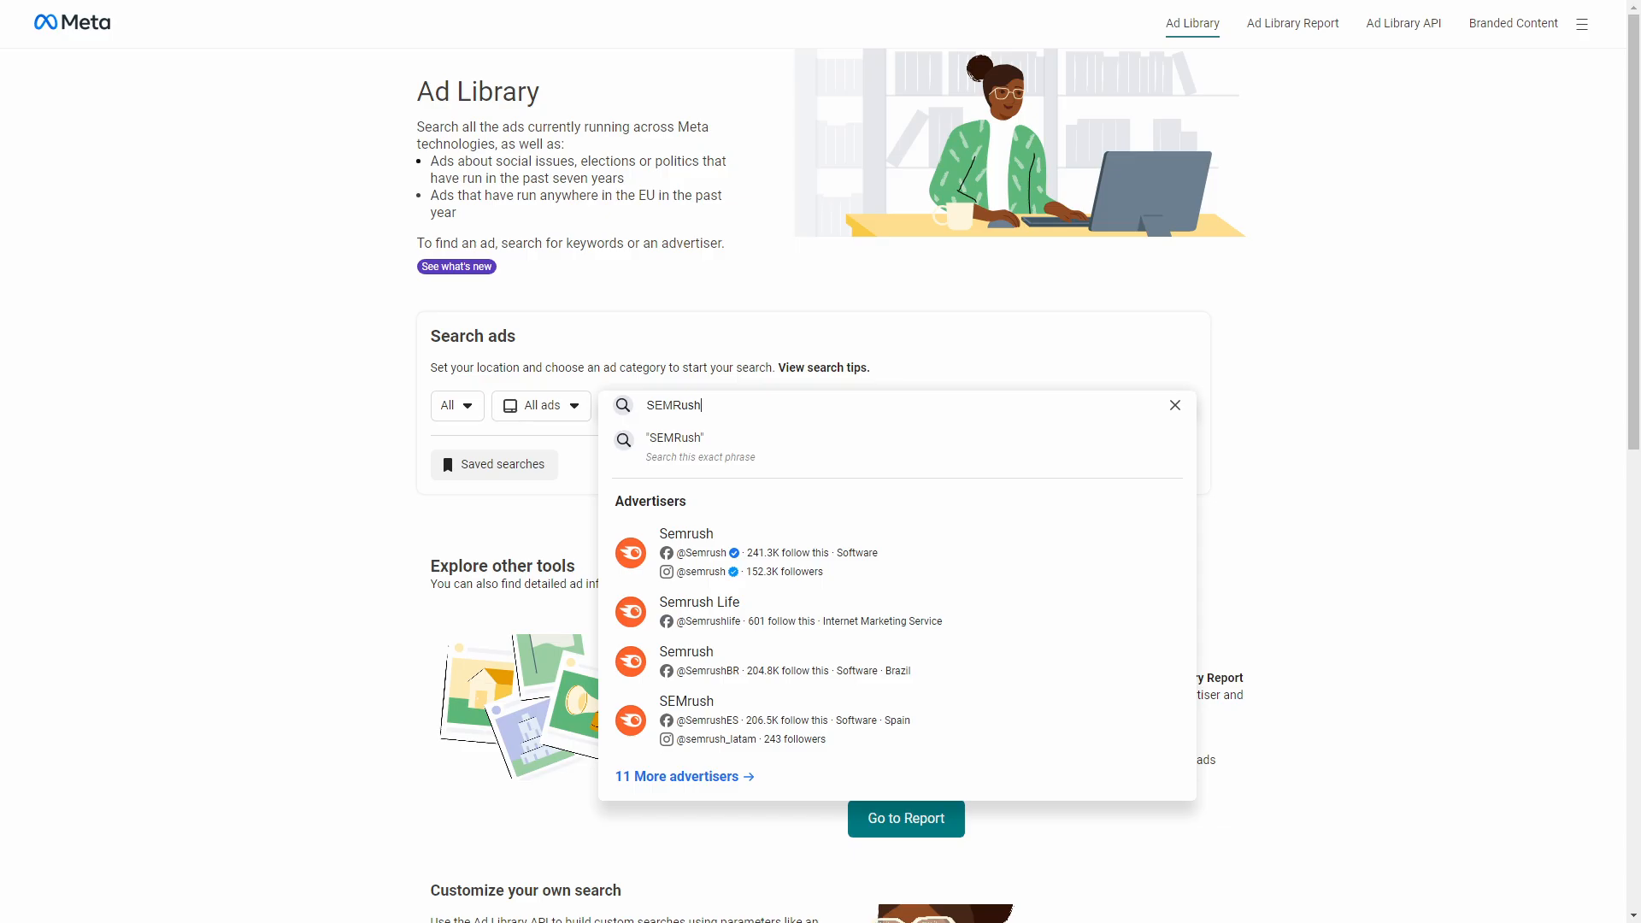
Step: Scroll the Ad Library page after clearing the Semrush query
scroll("down", 3)
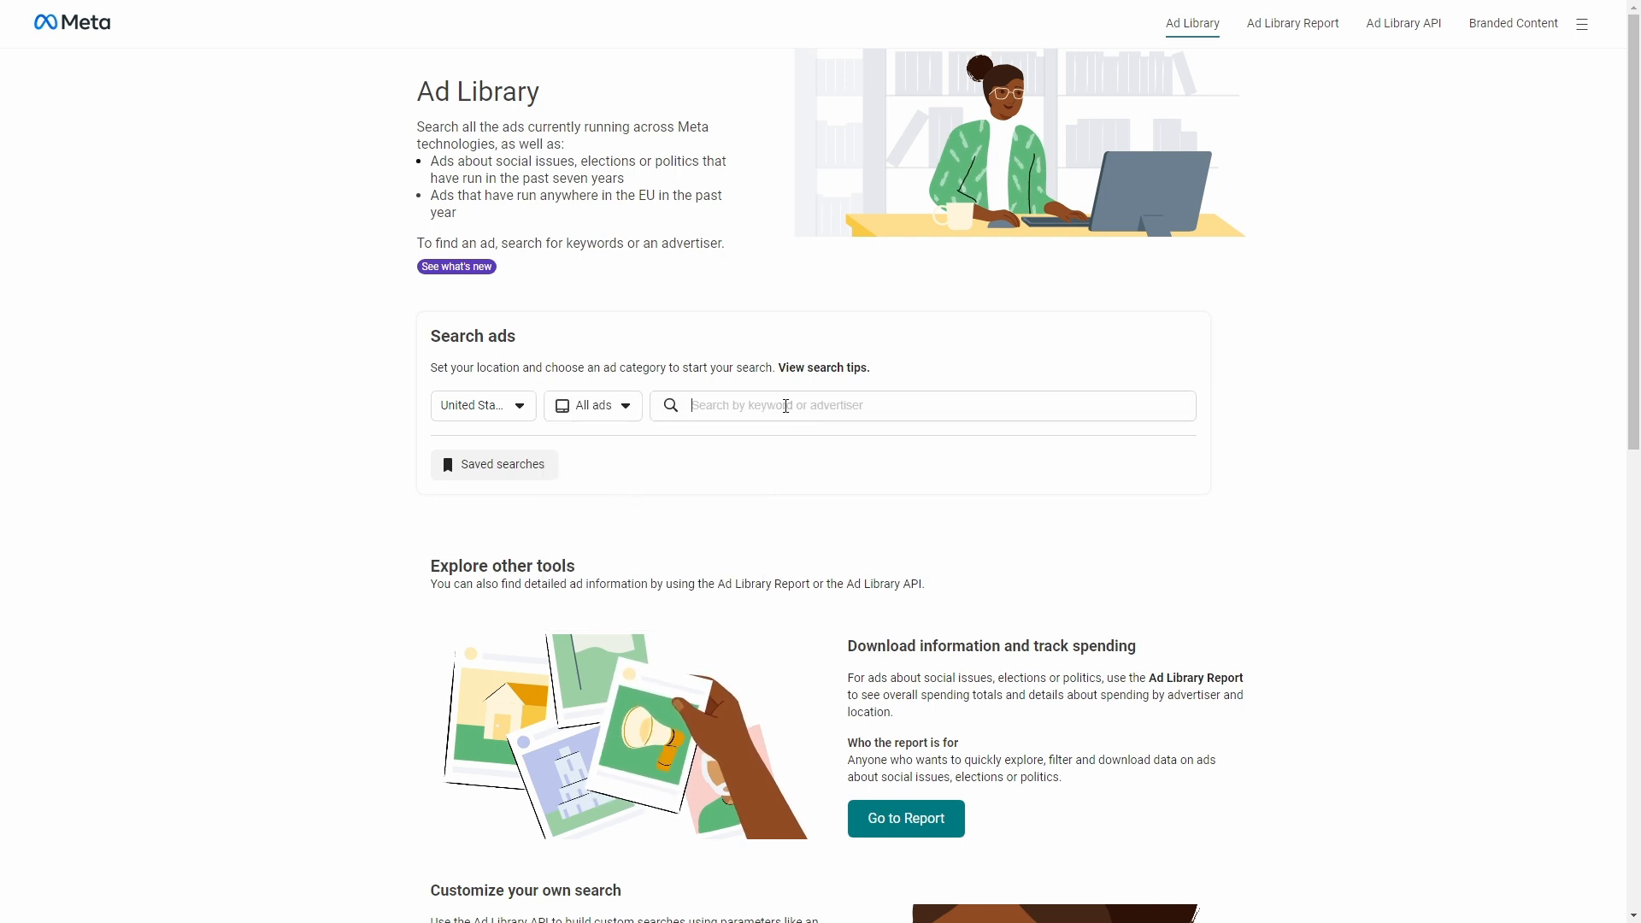
type("solar")
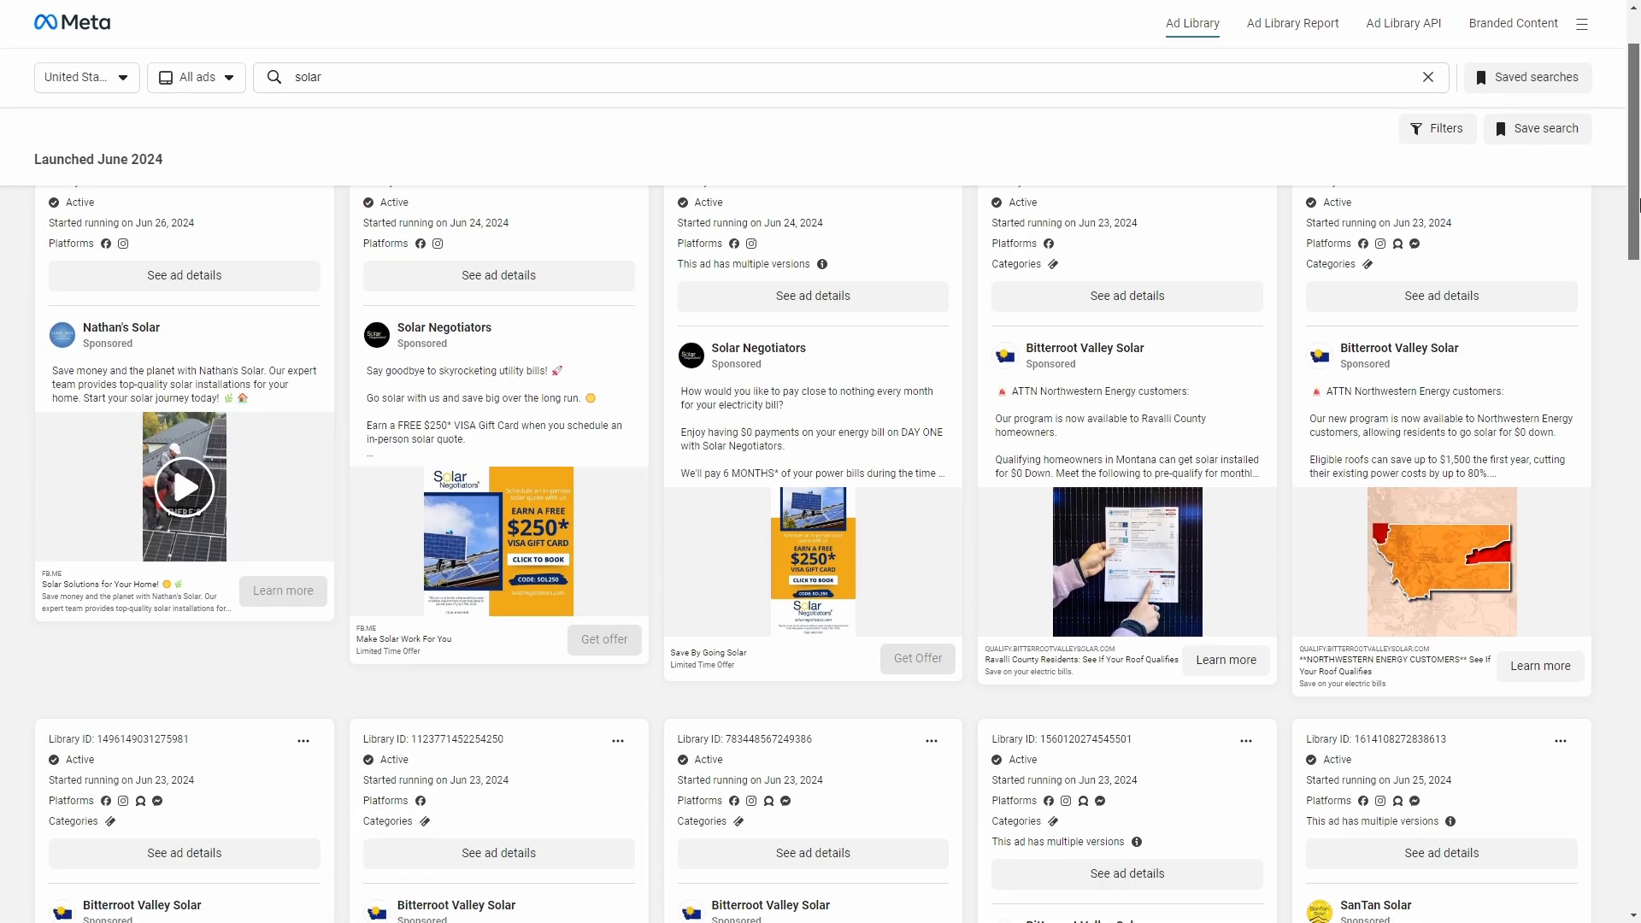
scroll("down", 3)
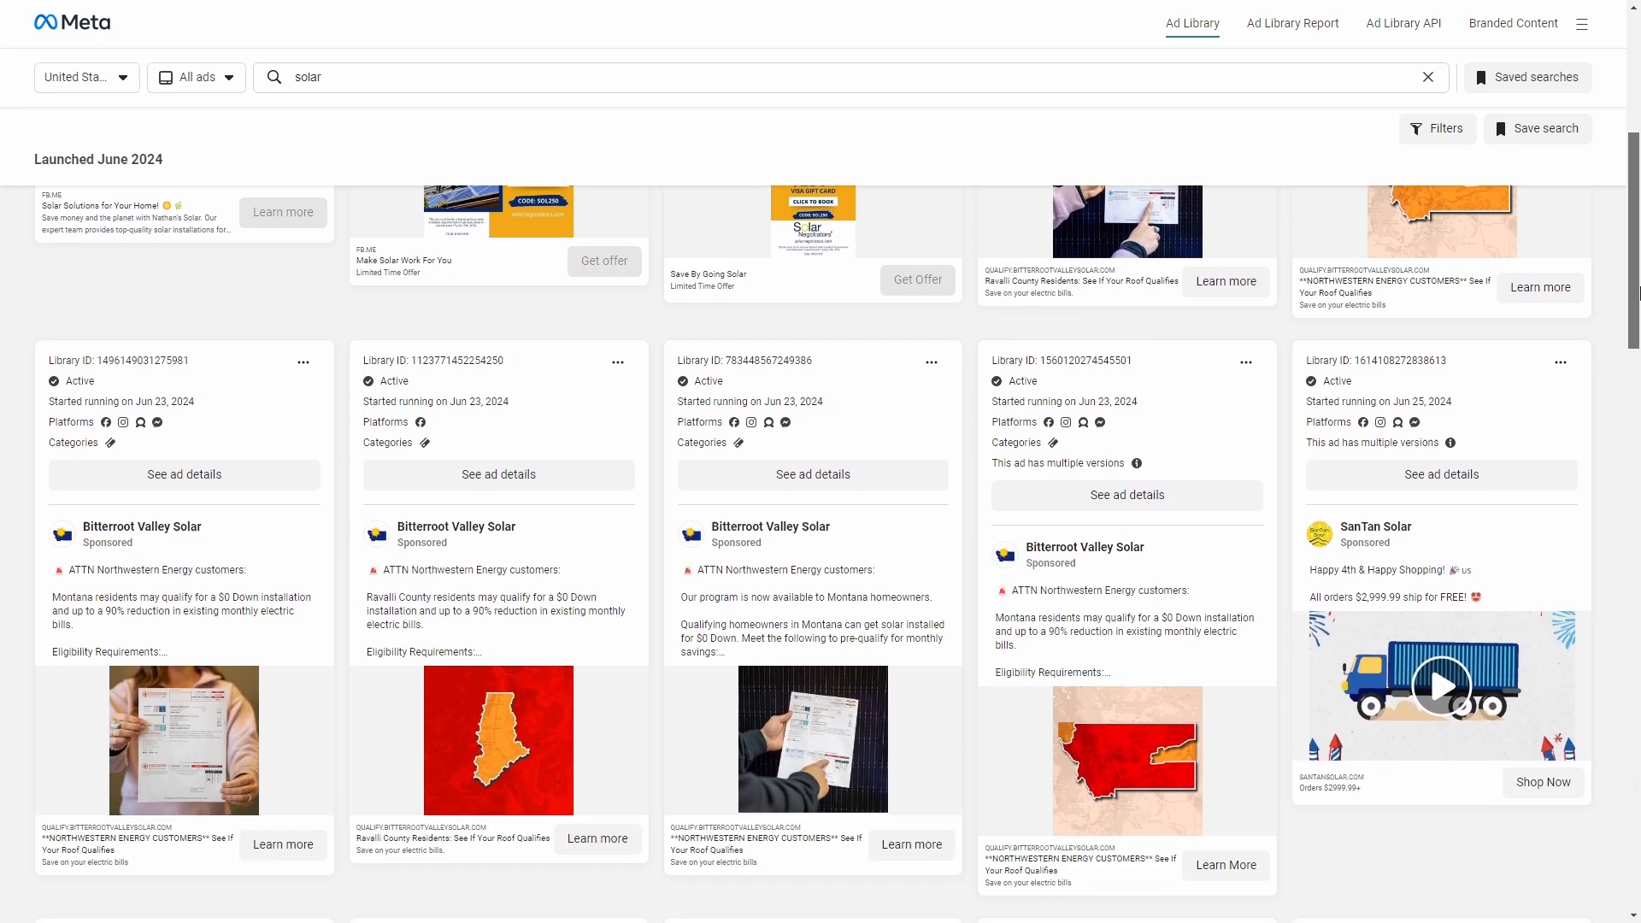
type("seo")
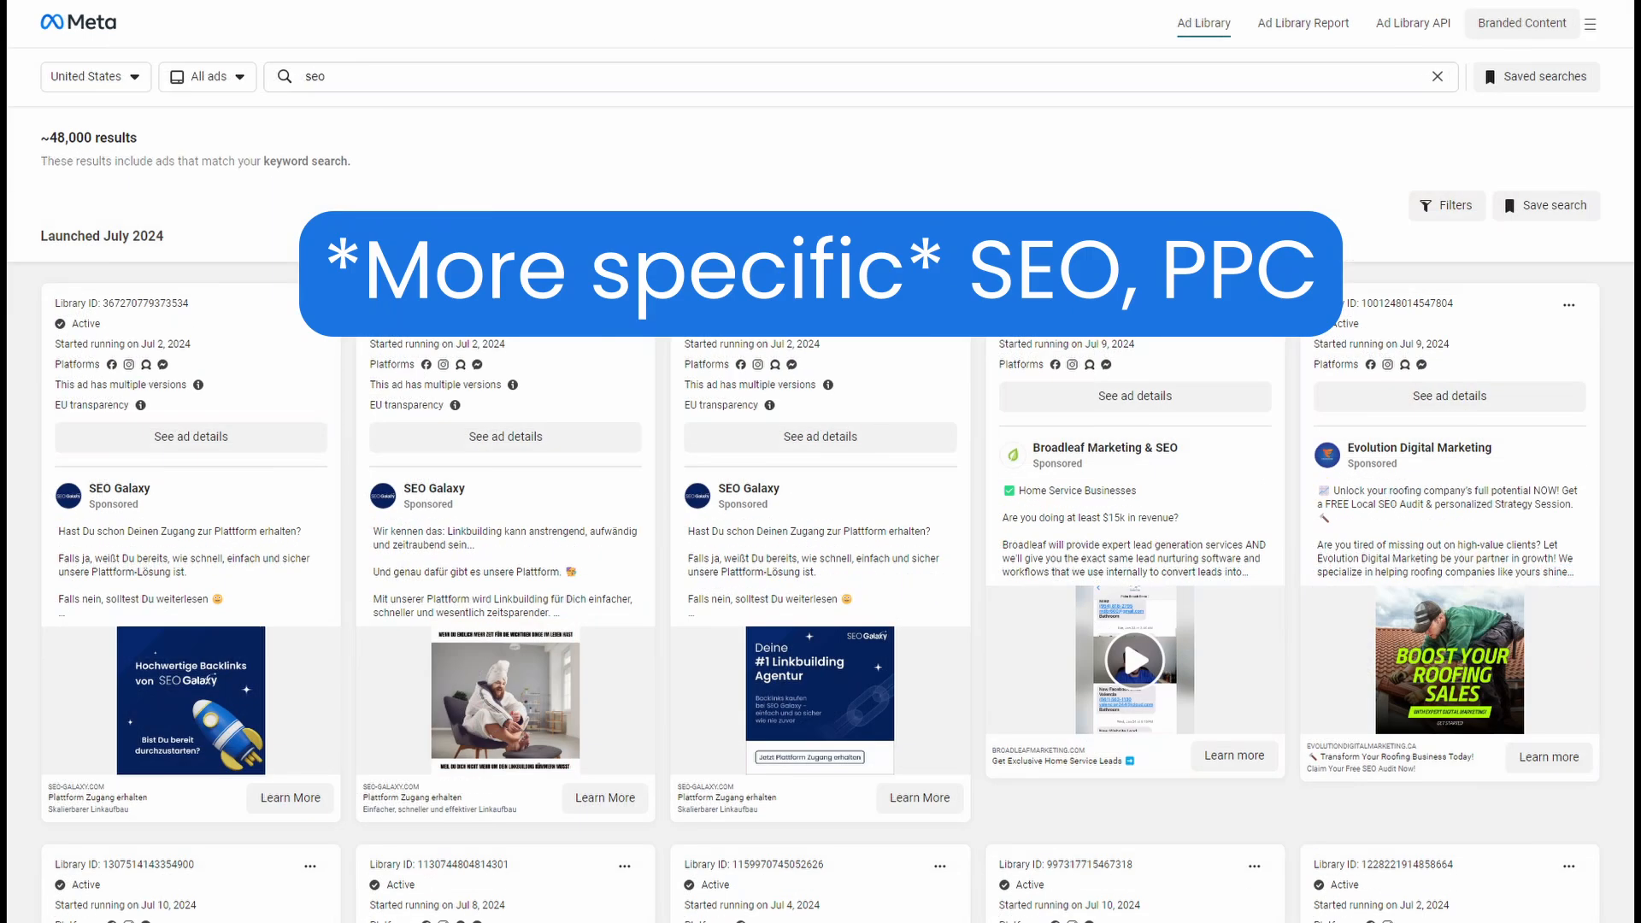
scroll("down", 3)
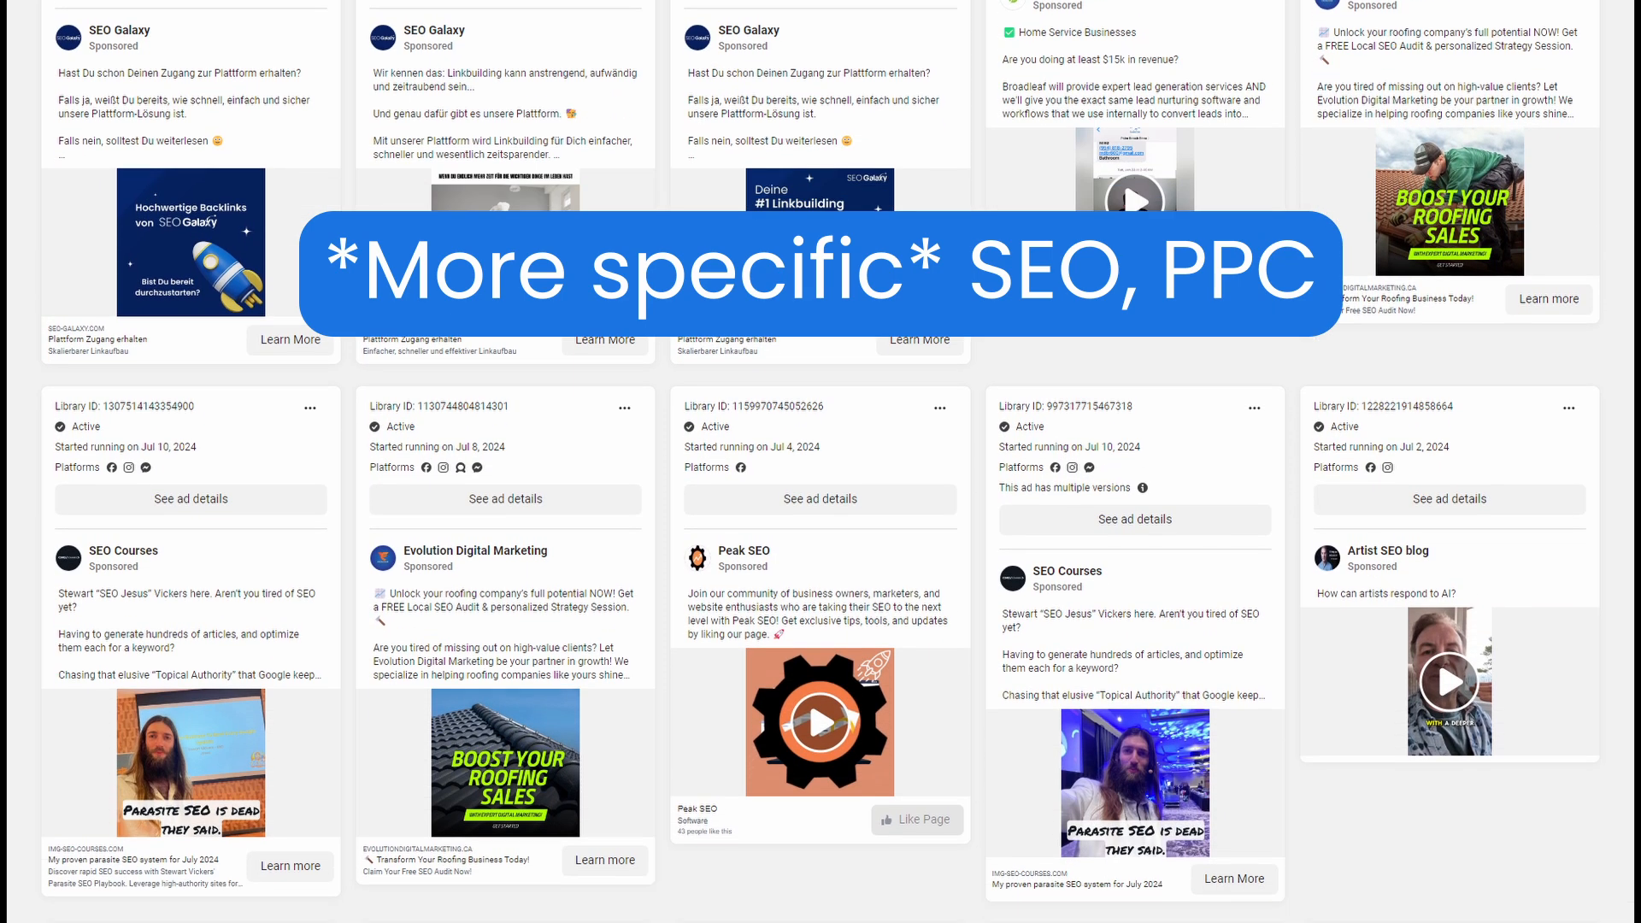
scroll("down", 3)
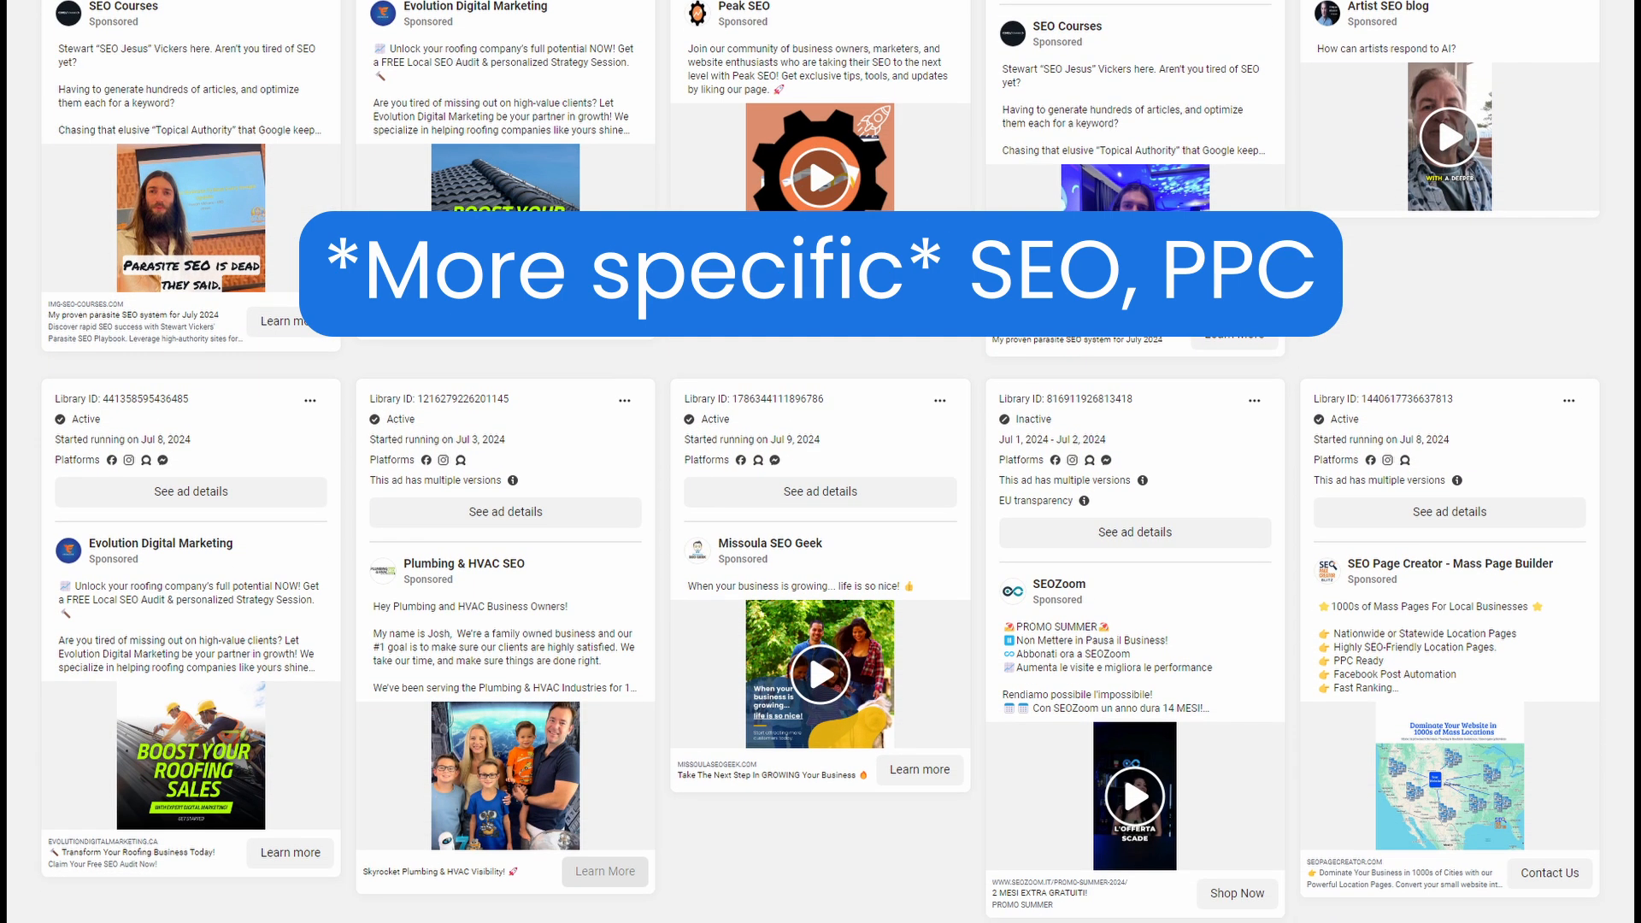
Step: Search ads for wallet, then ridge wallet, and scroll the results
type("wallet")
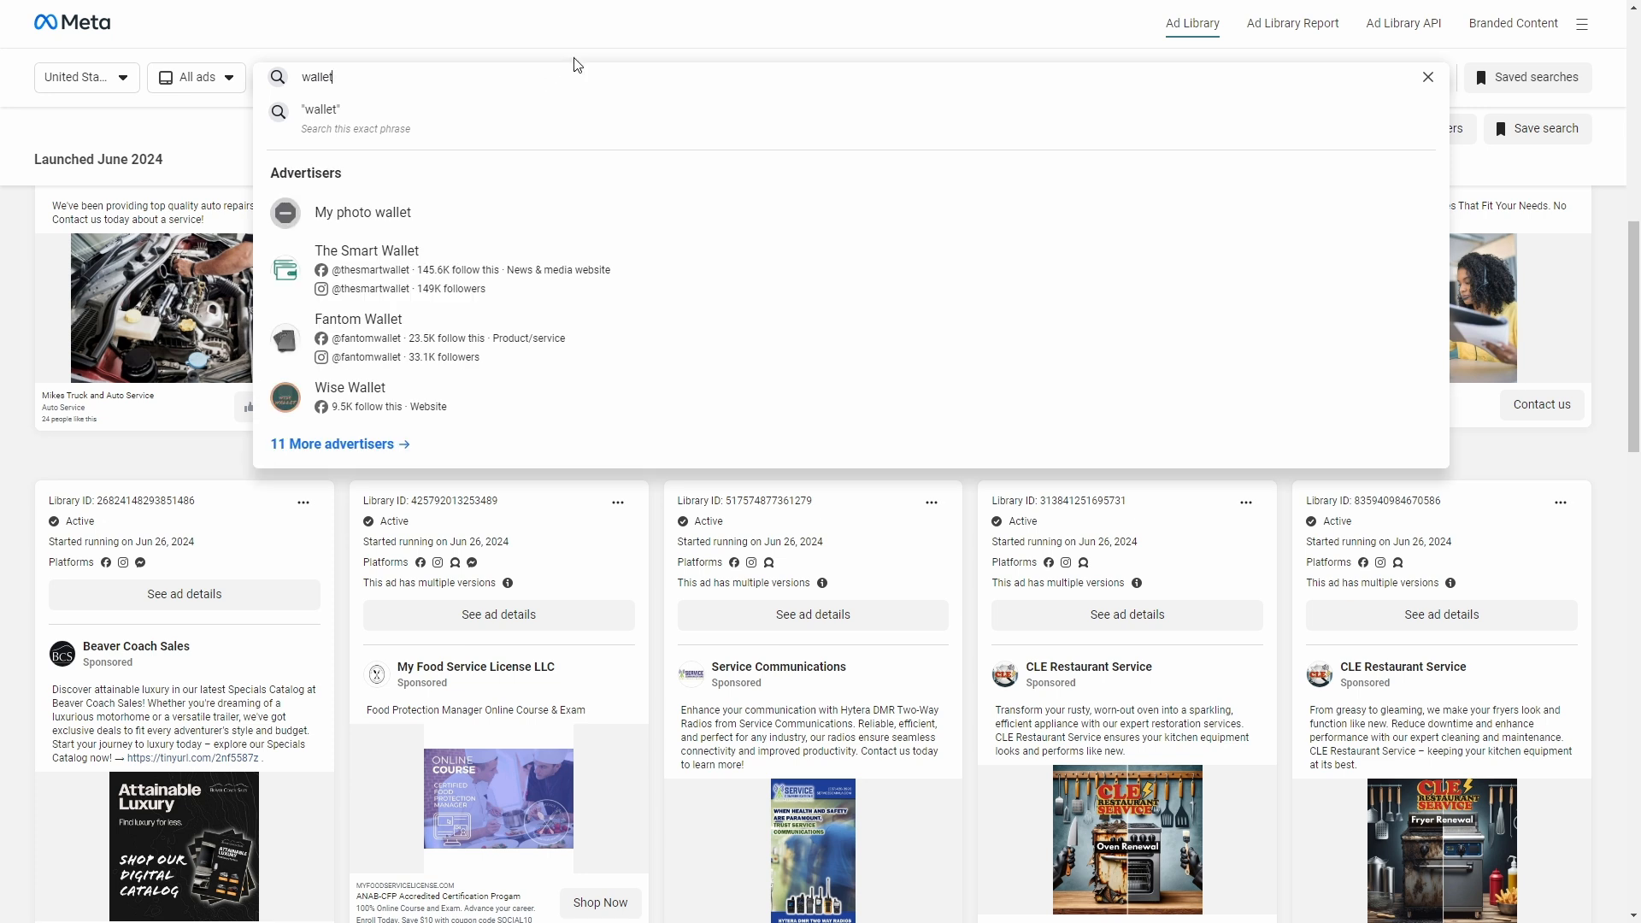
key("enter")
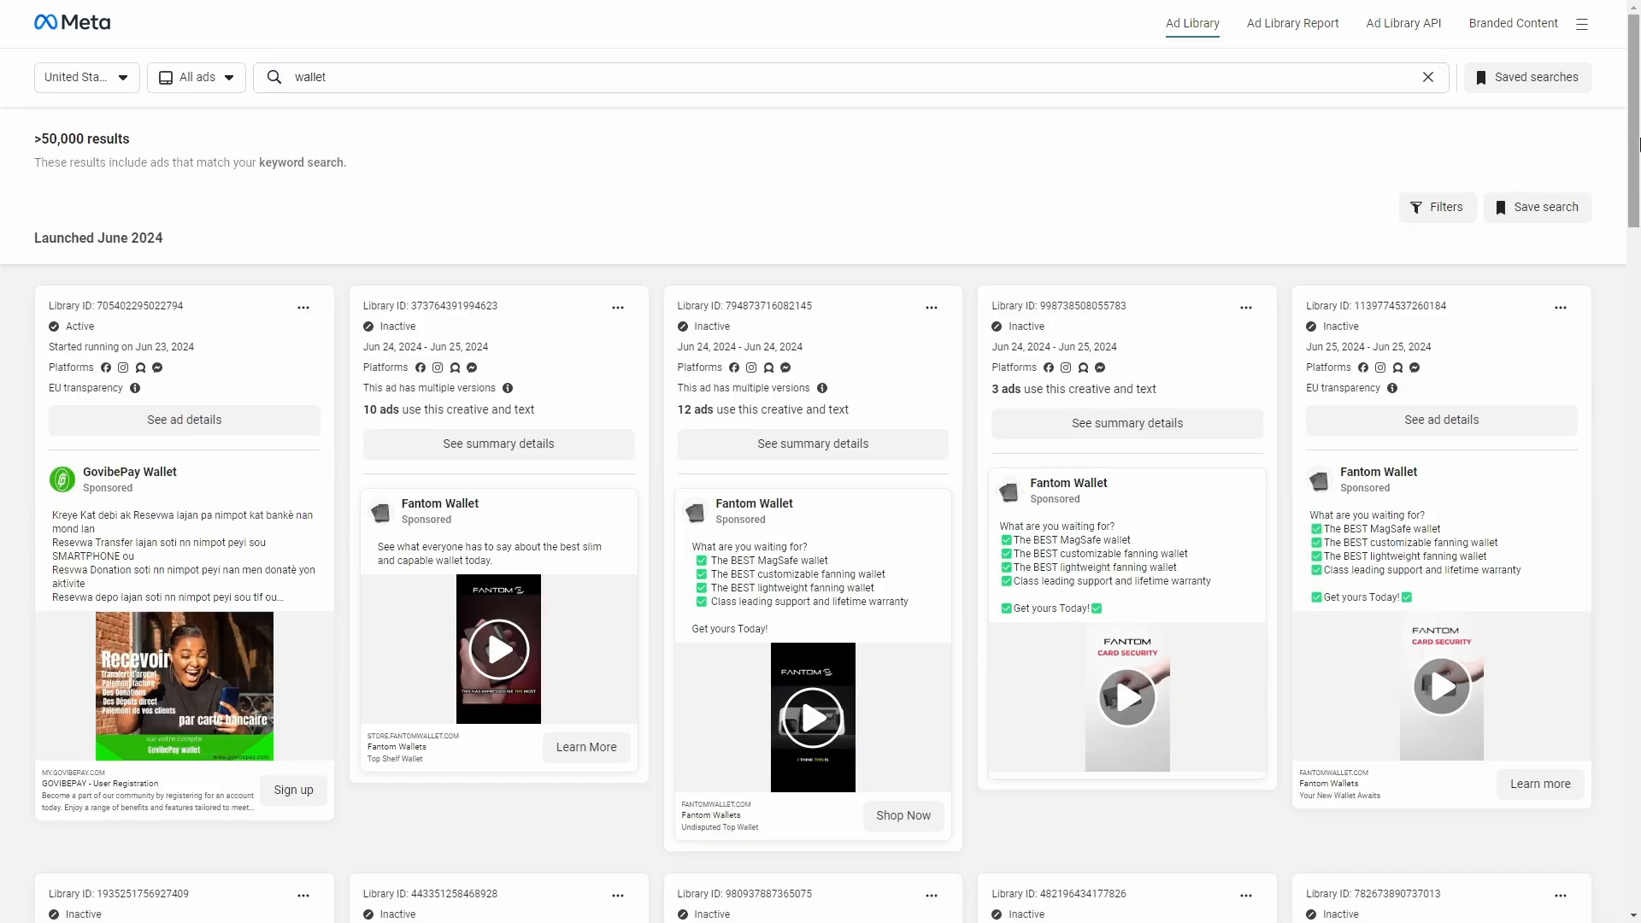
scroll("down", 3)
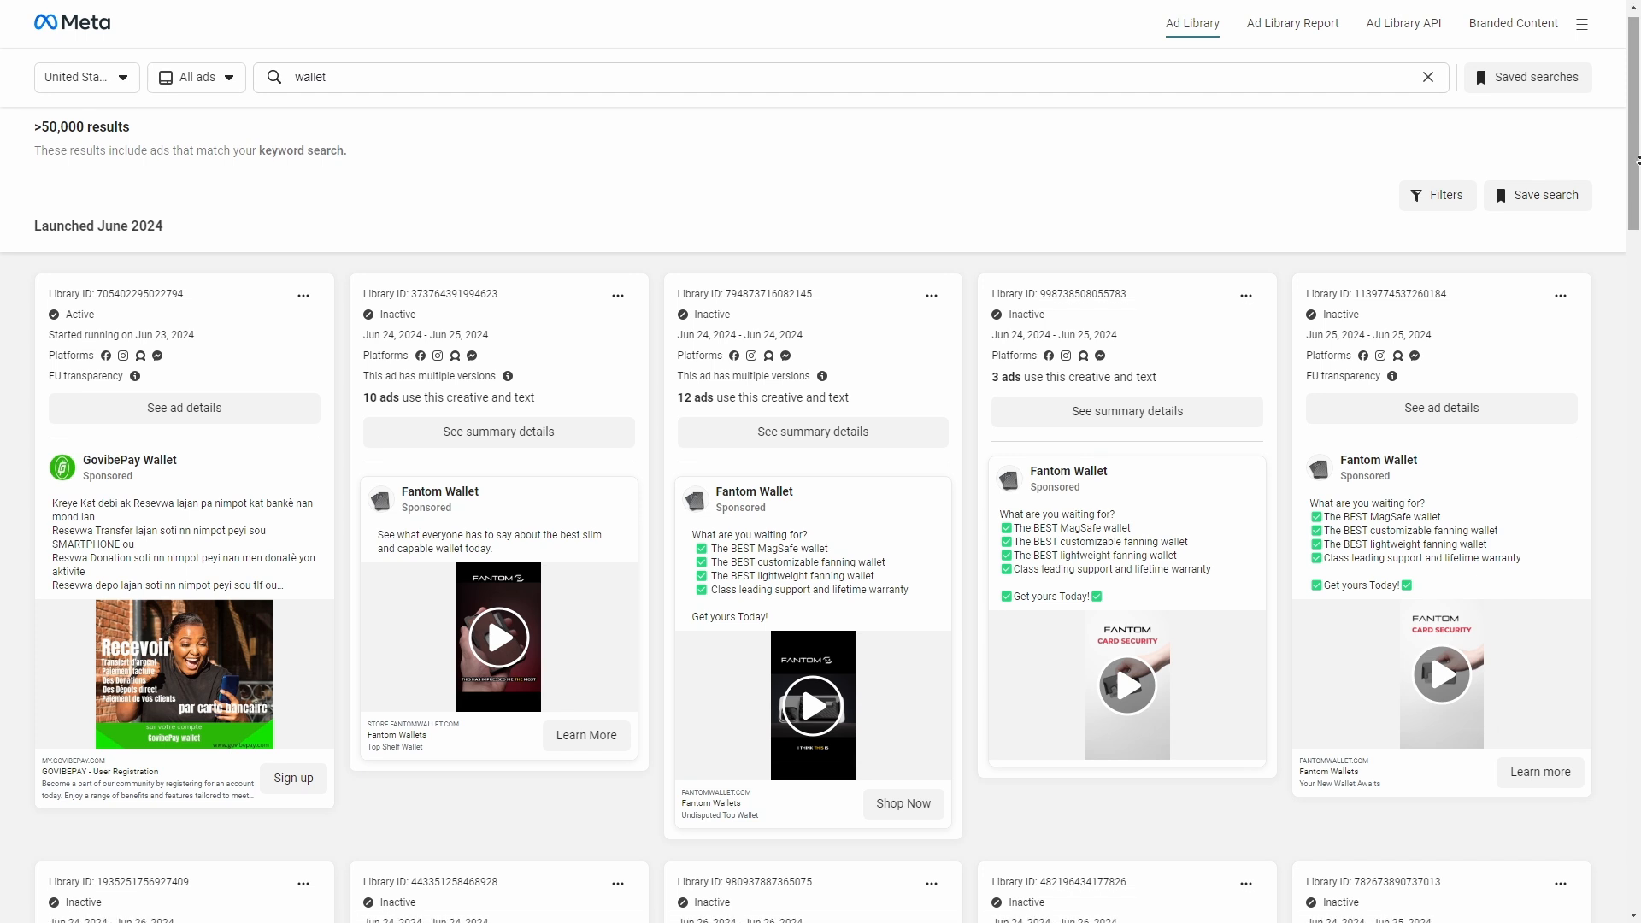
scroll("down", 3)
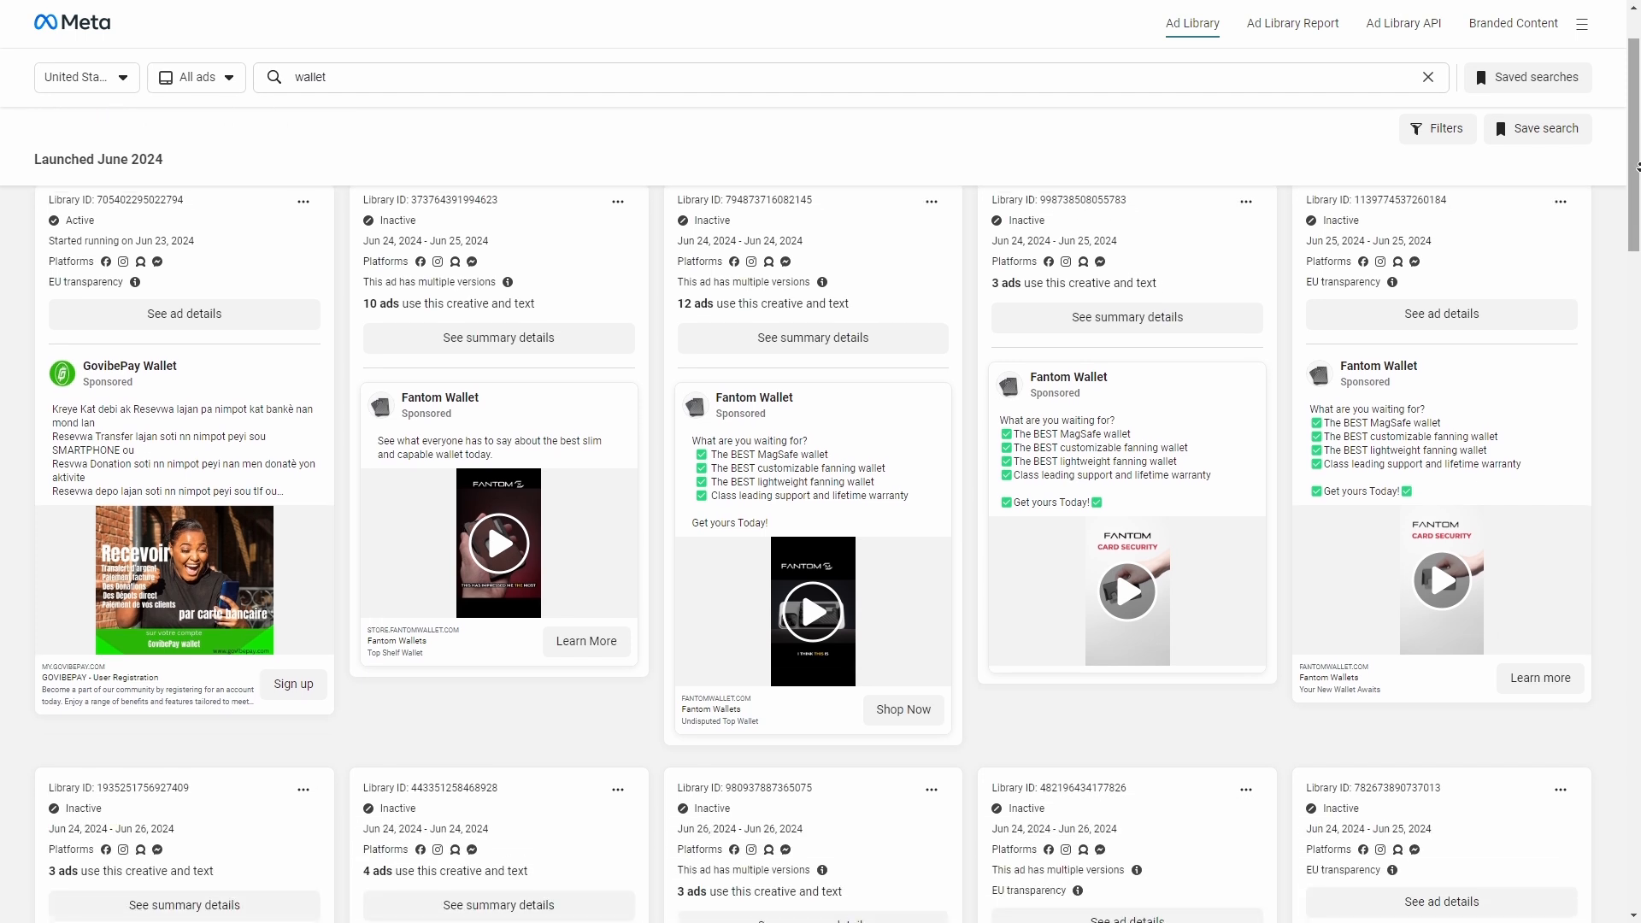
scroll("down", 3)
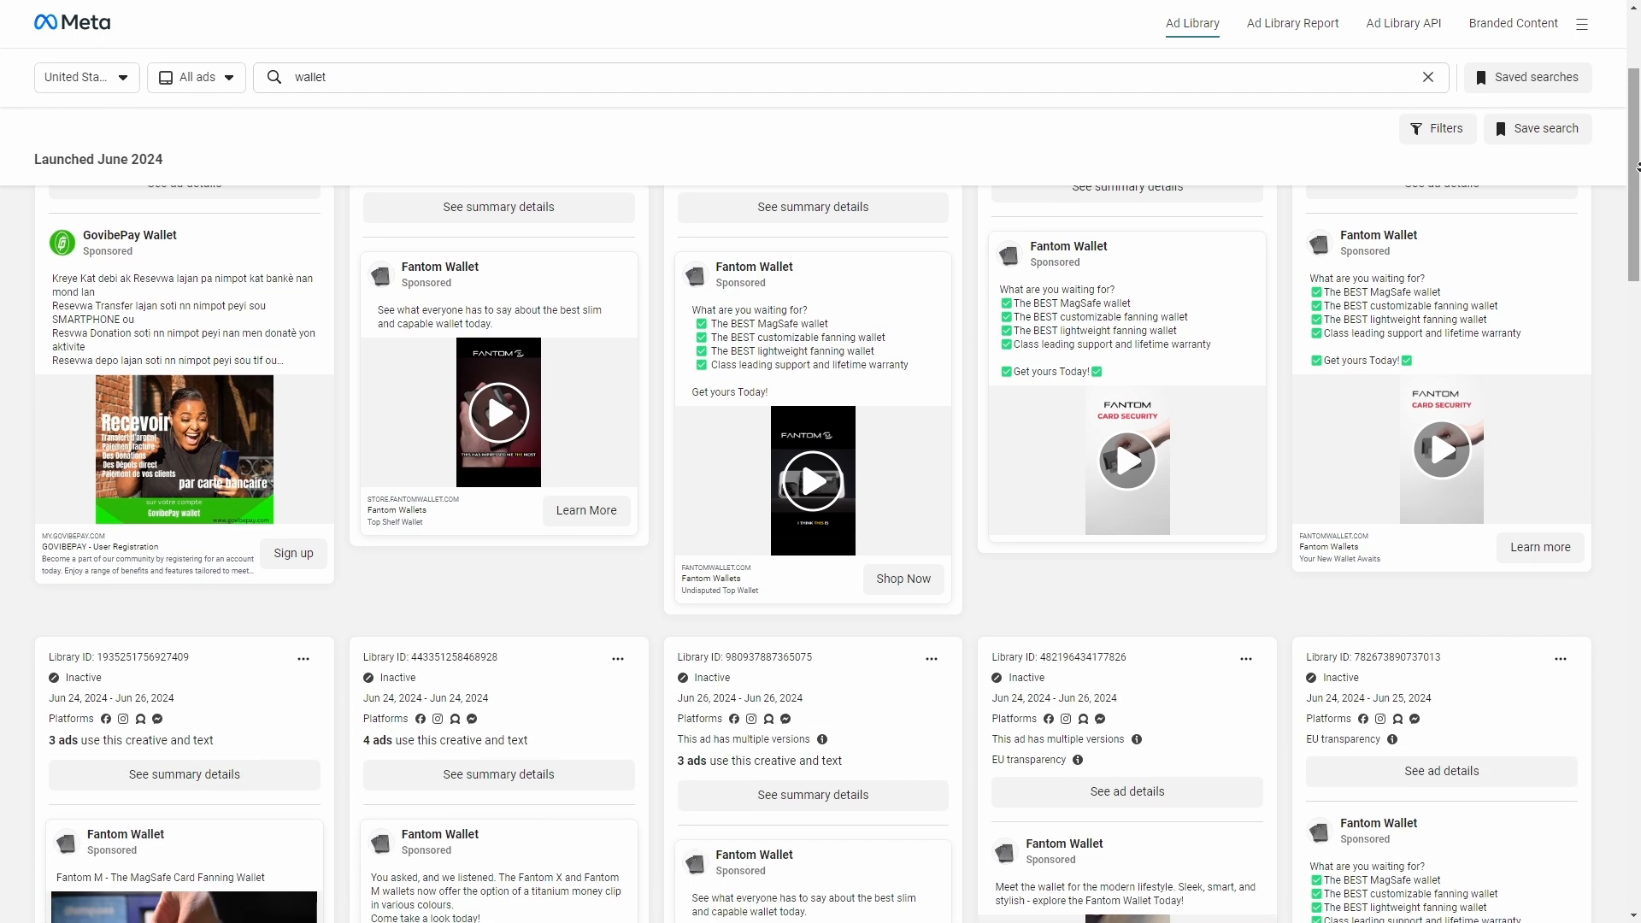
type("ridge wallet")
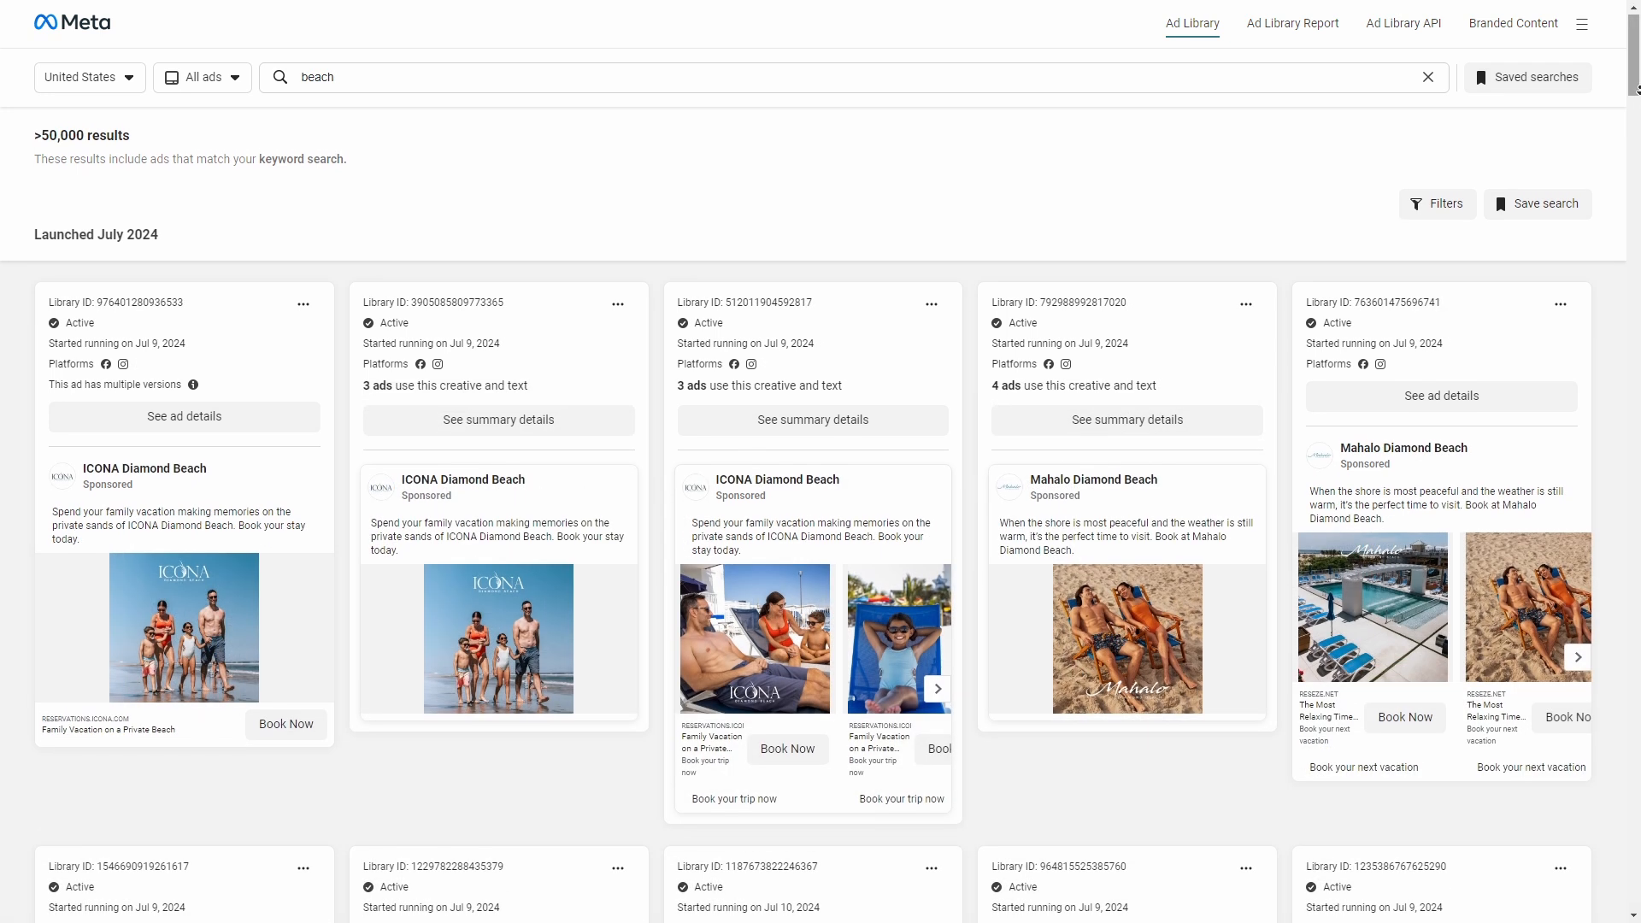
scroll("down", 3)
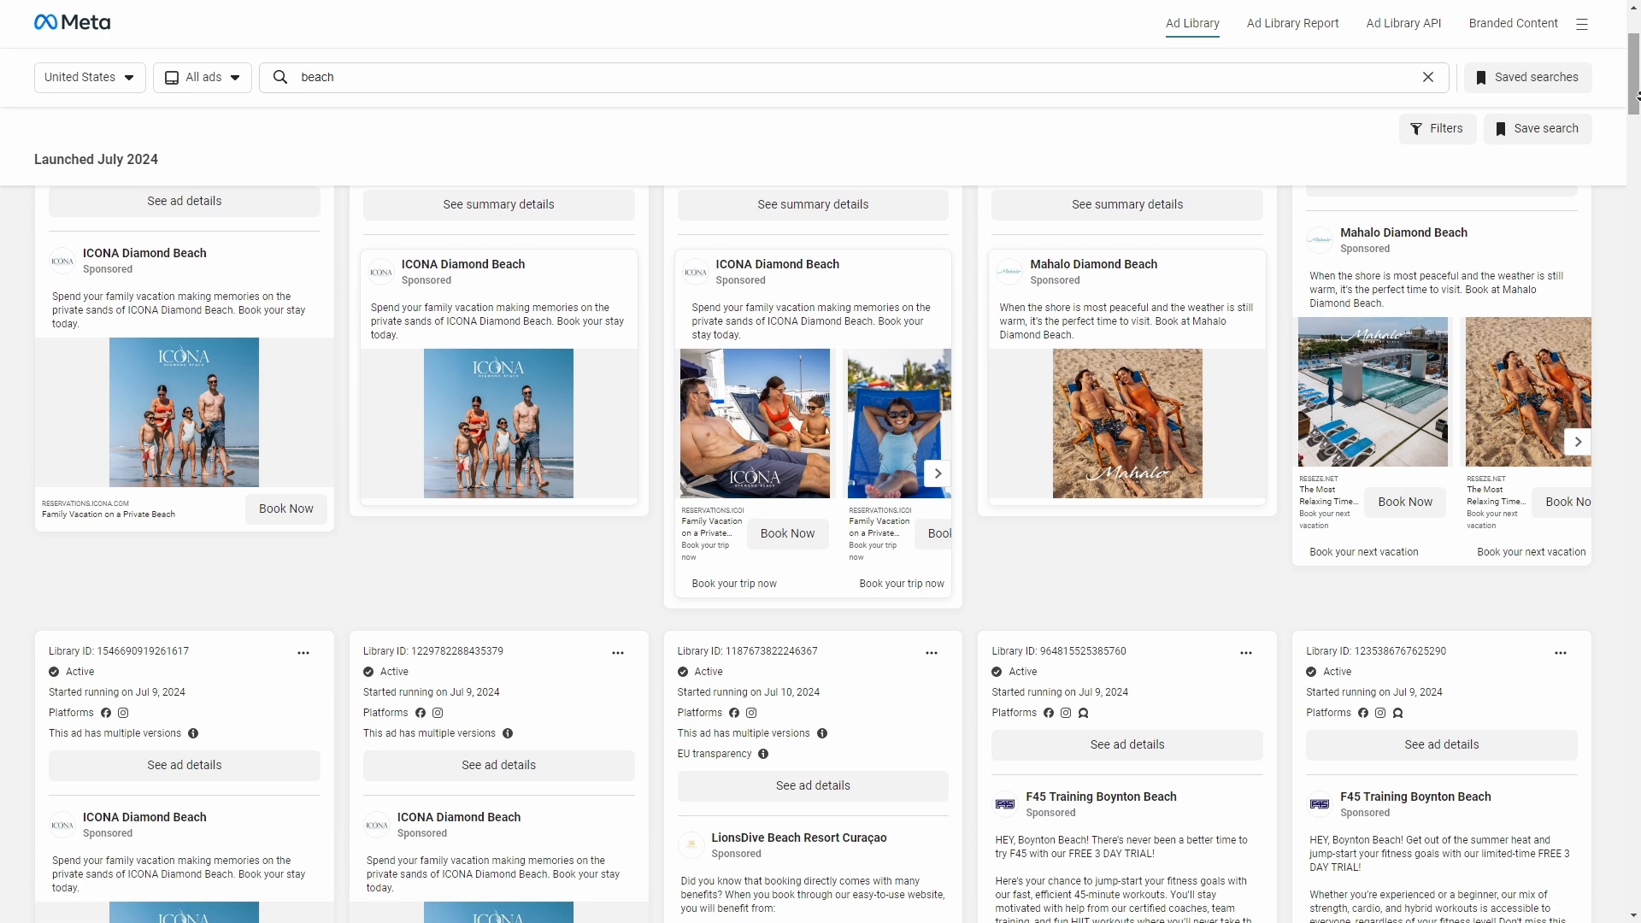
Step: Search the exact phrase "vacation" in quotes and scroll its results
type("\"vacation\"")
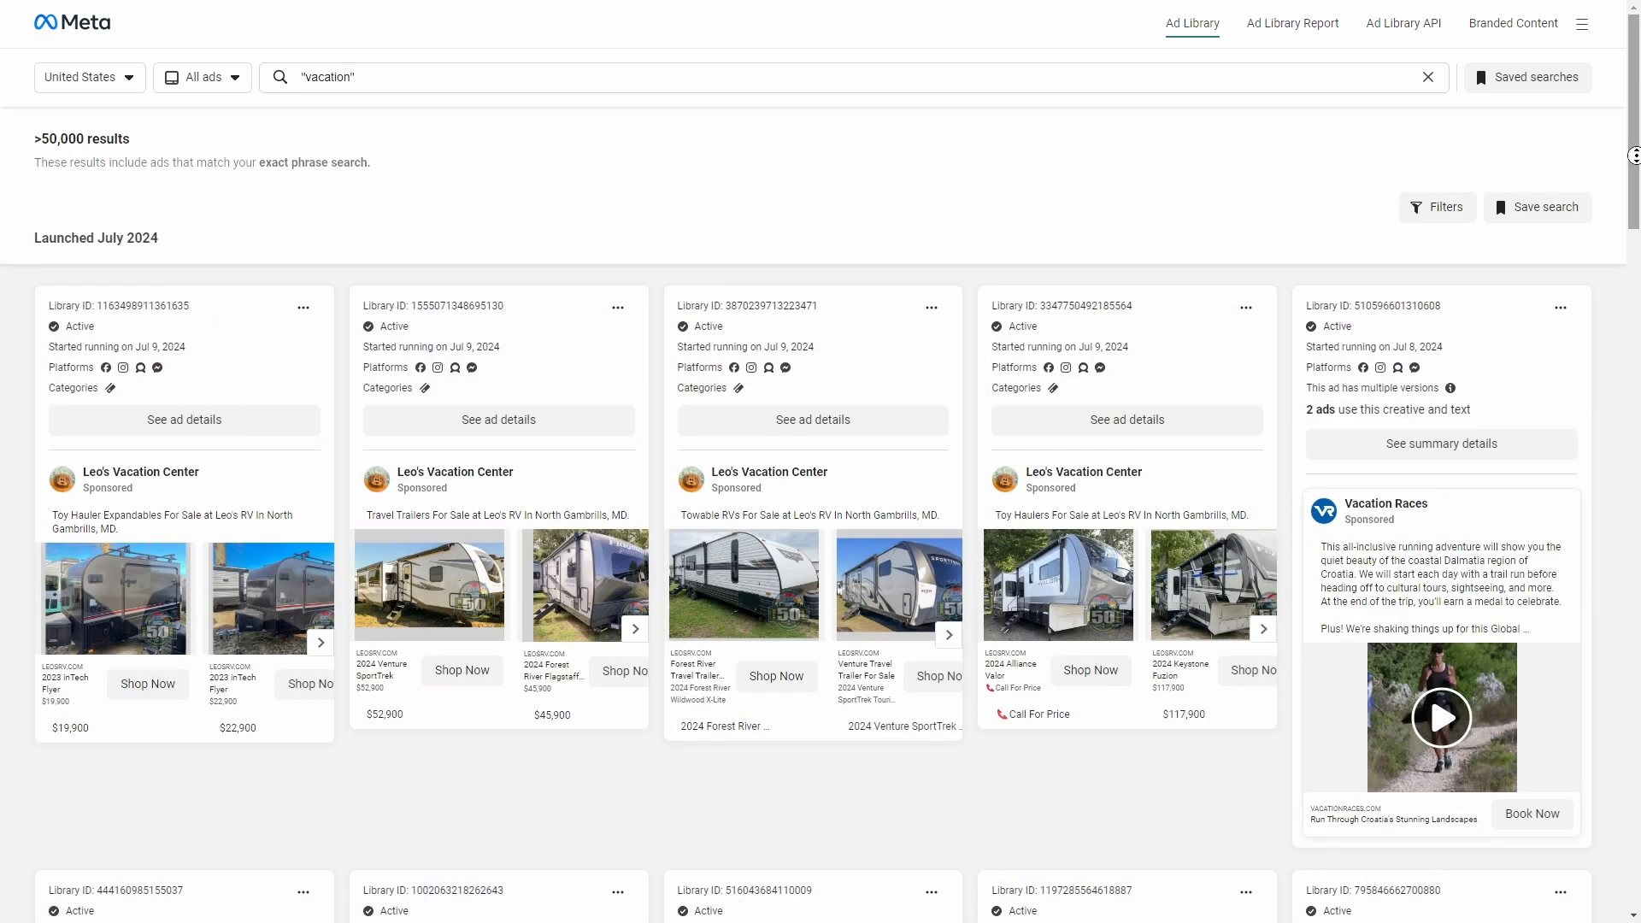
scroll("down", 3)
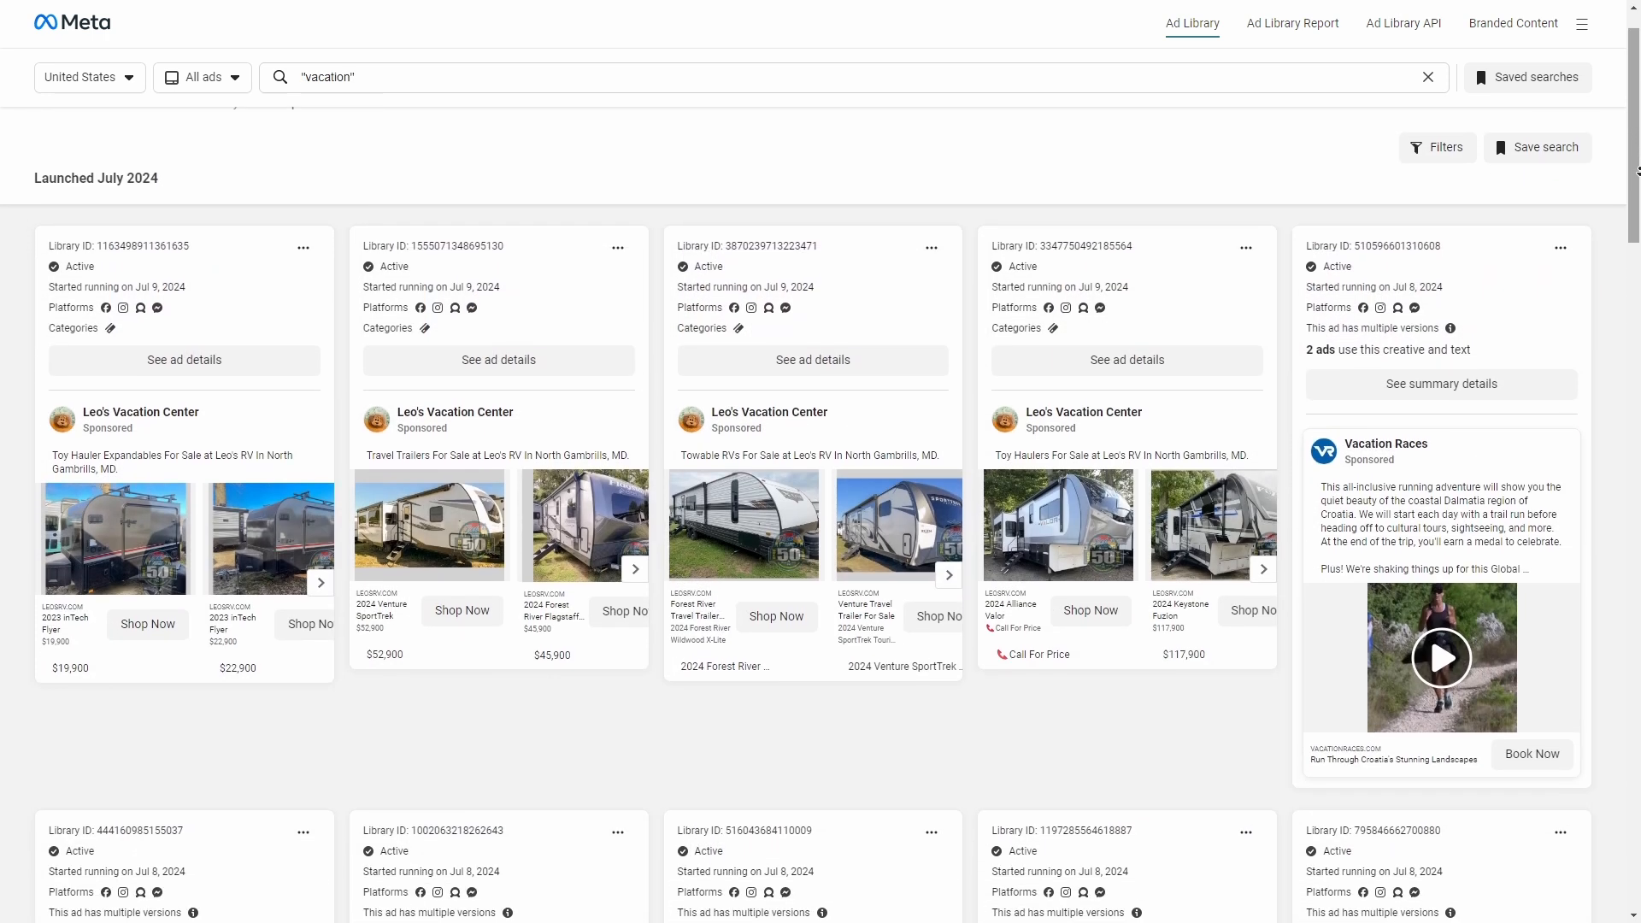
scroll("down", 3)
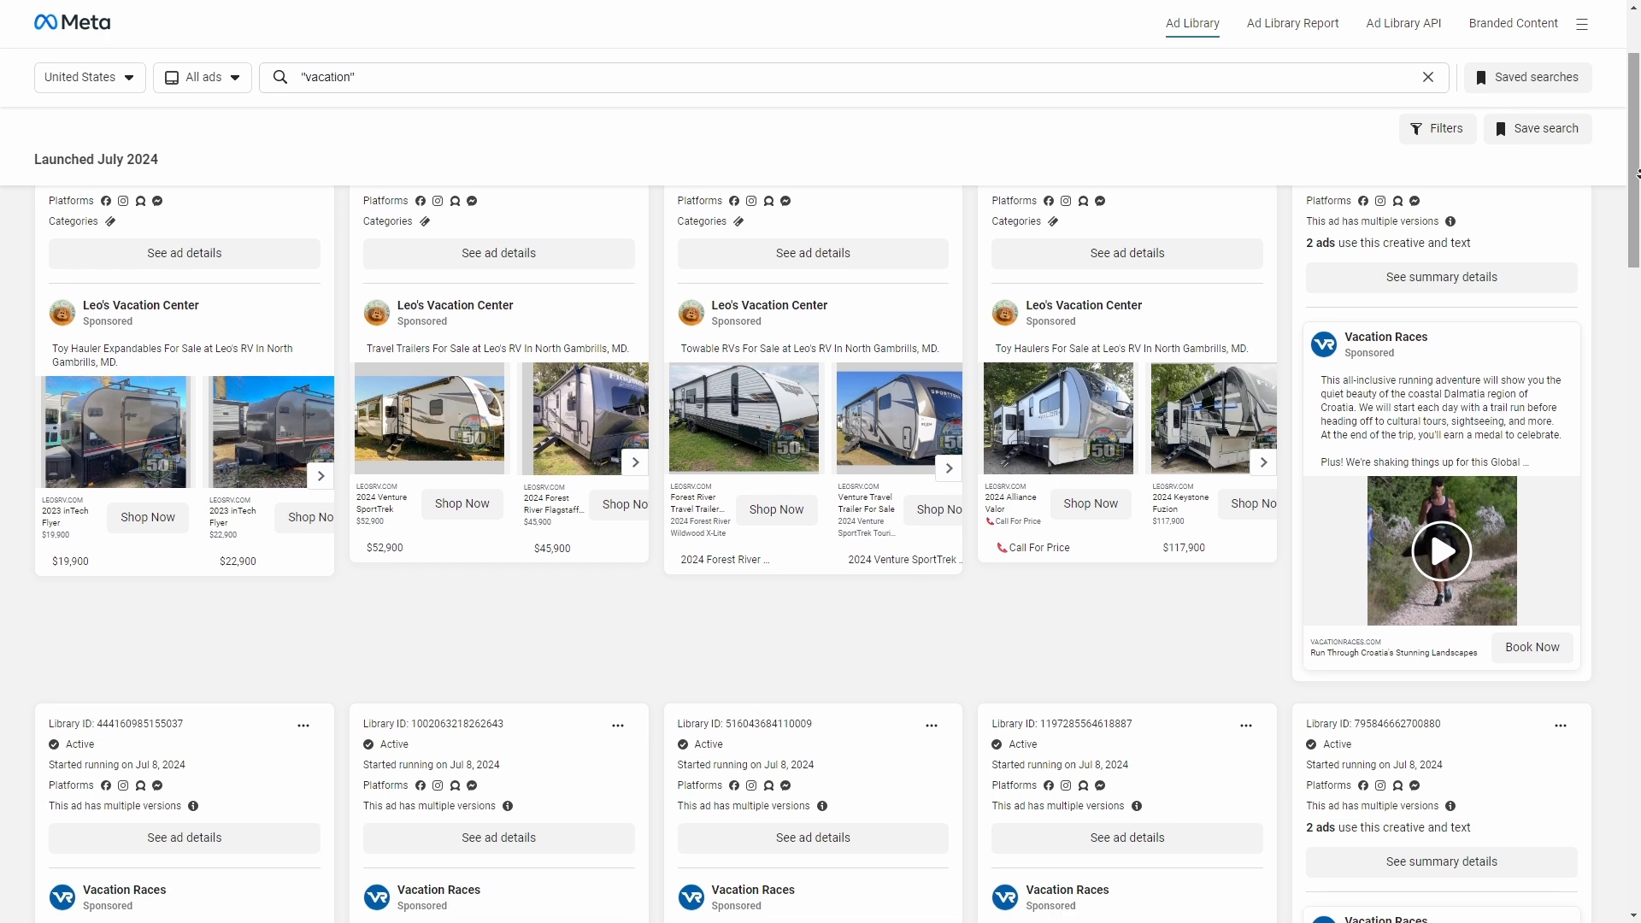
scroll("down", 3)
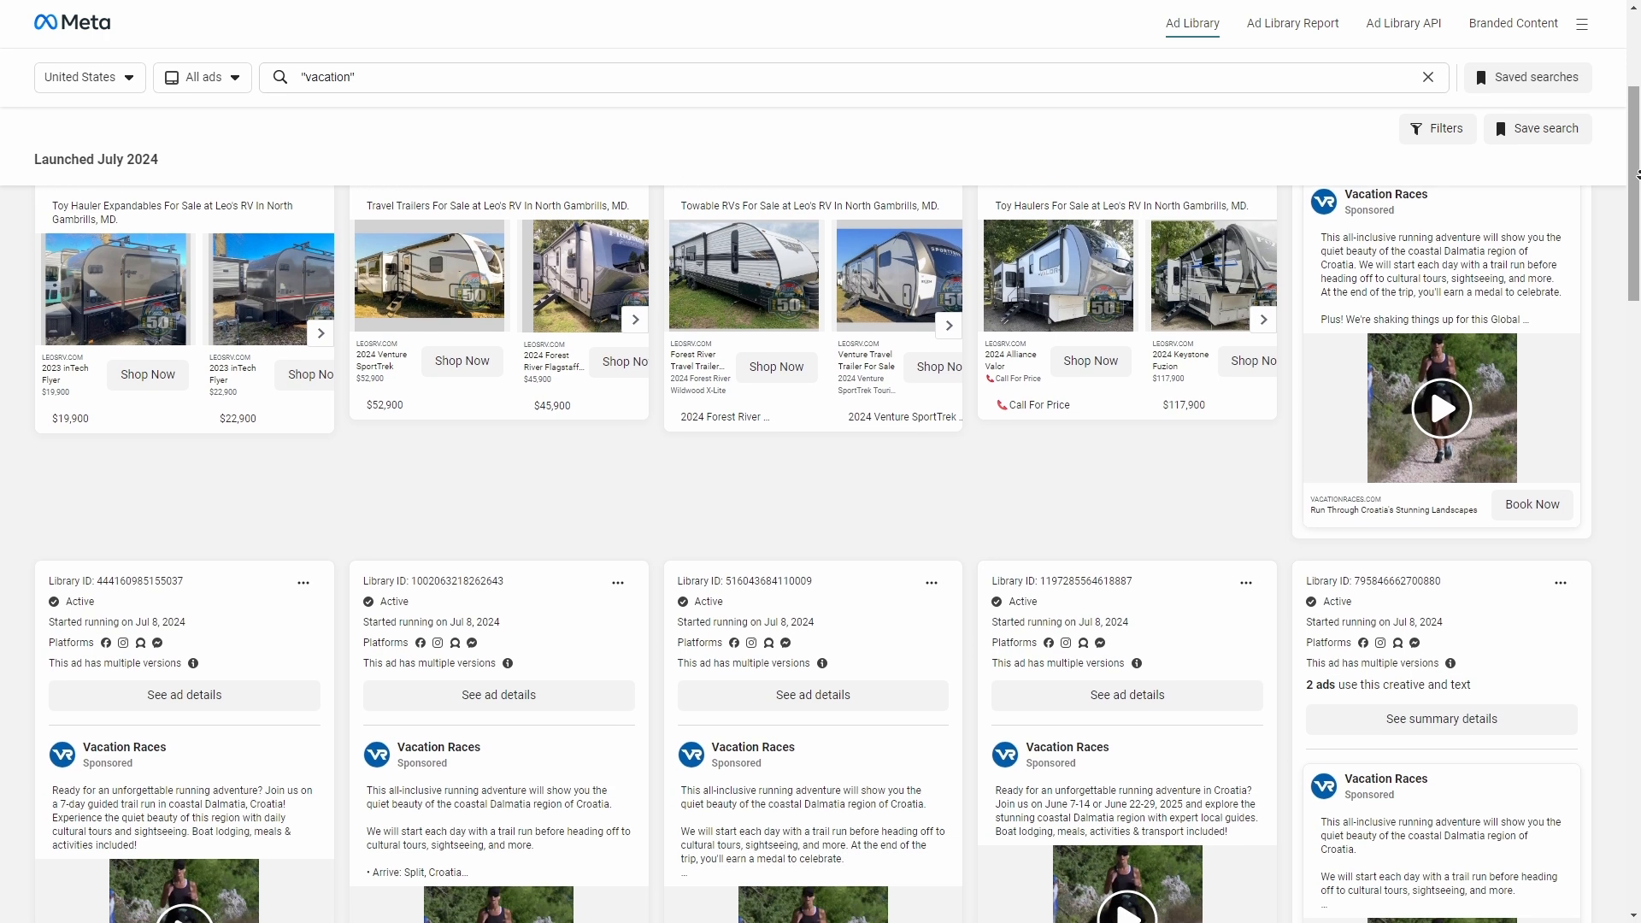
scroll("down", 3)
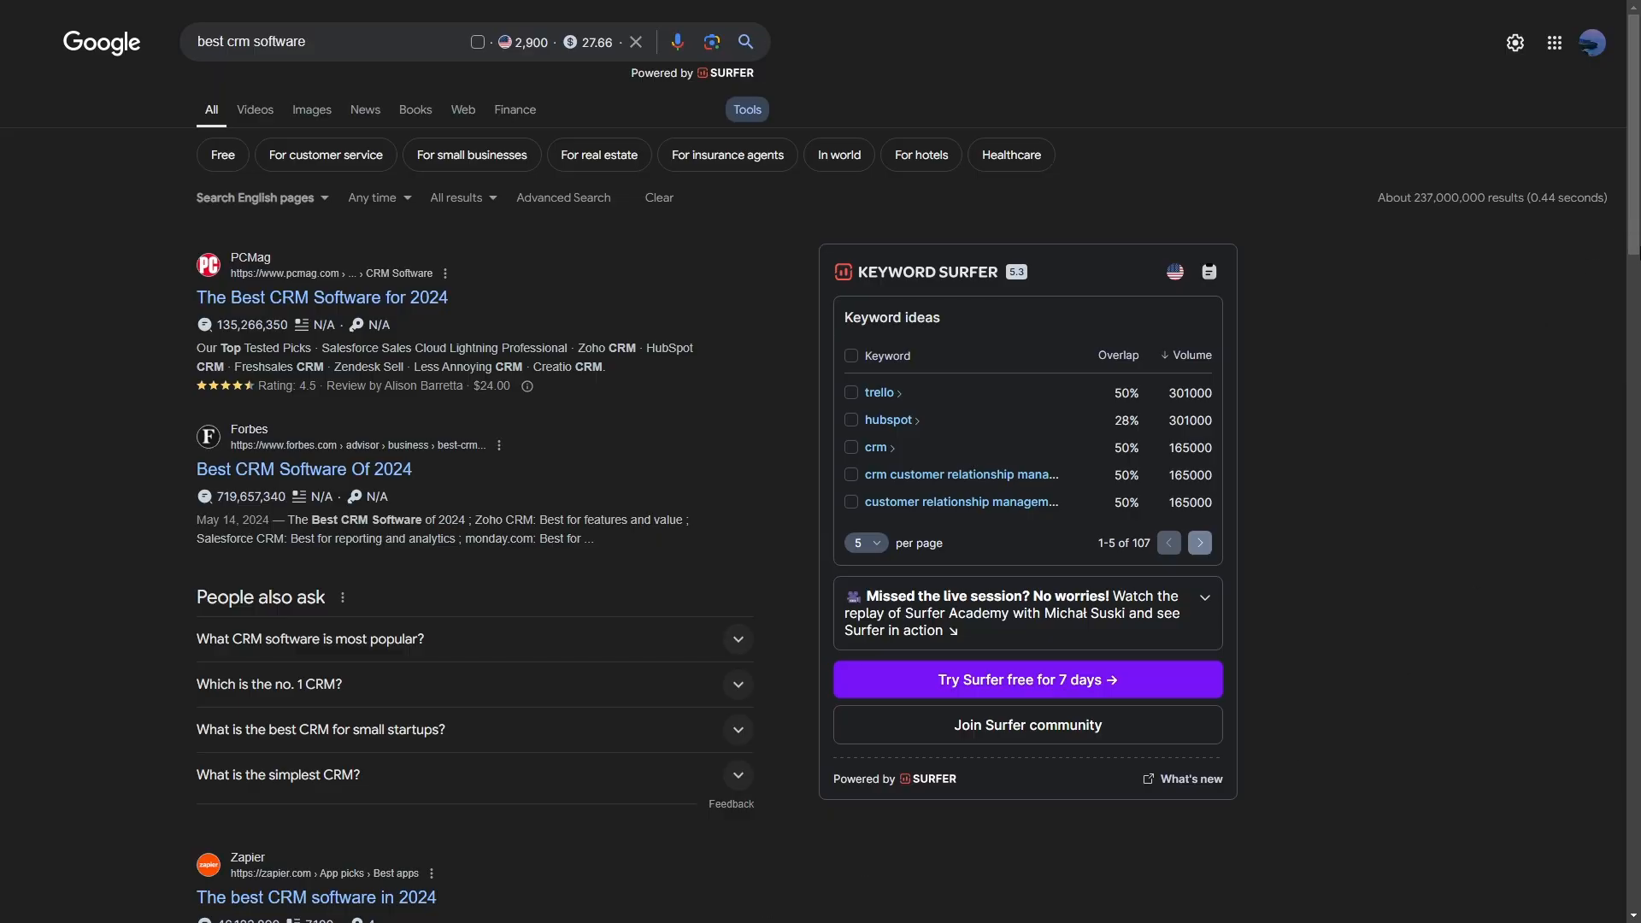
Step: Open Zapier's best CRM software 2024 article from the Google results and scroll it
scroll("down", 3)
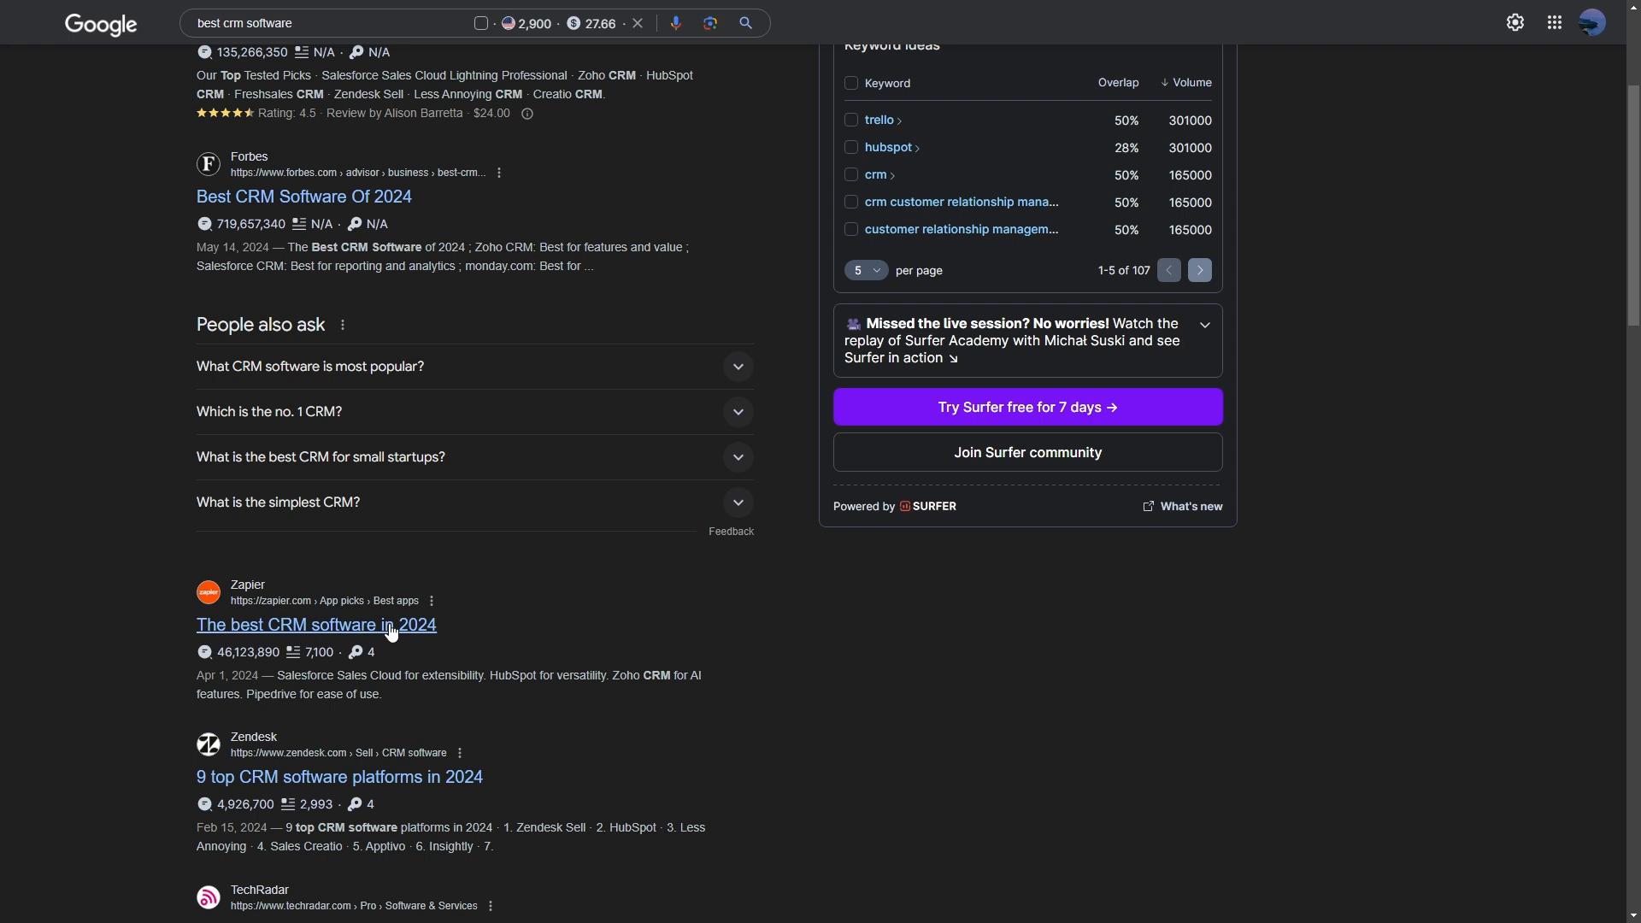
left_click(313, 624)
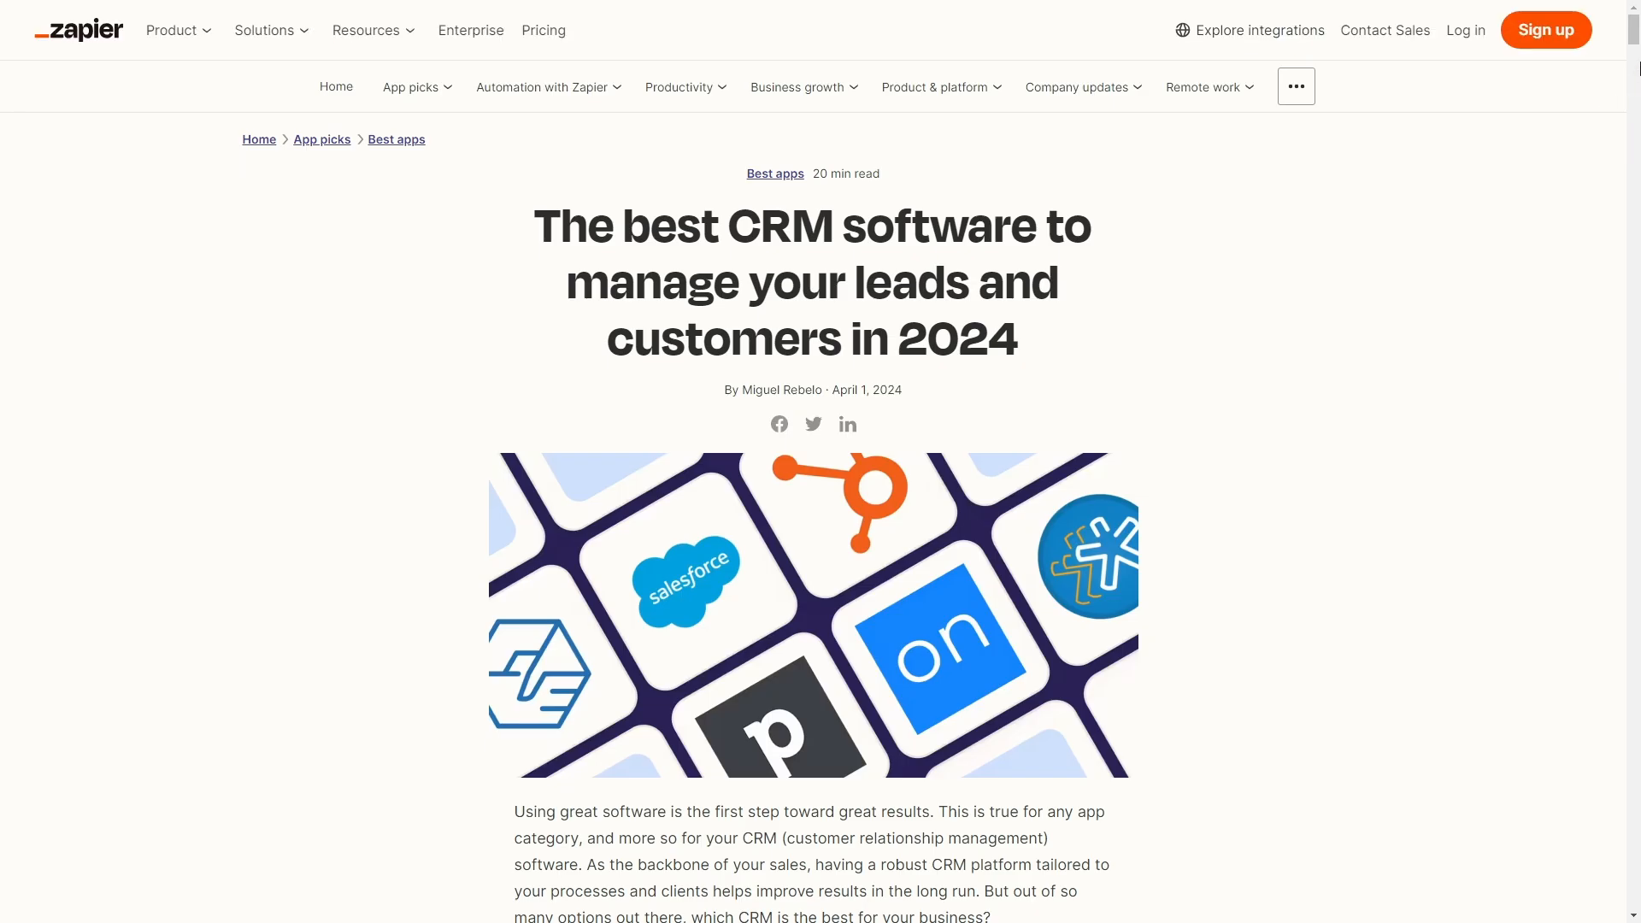
scroll("down", 3)
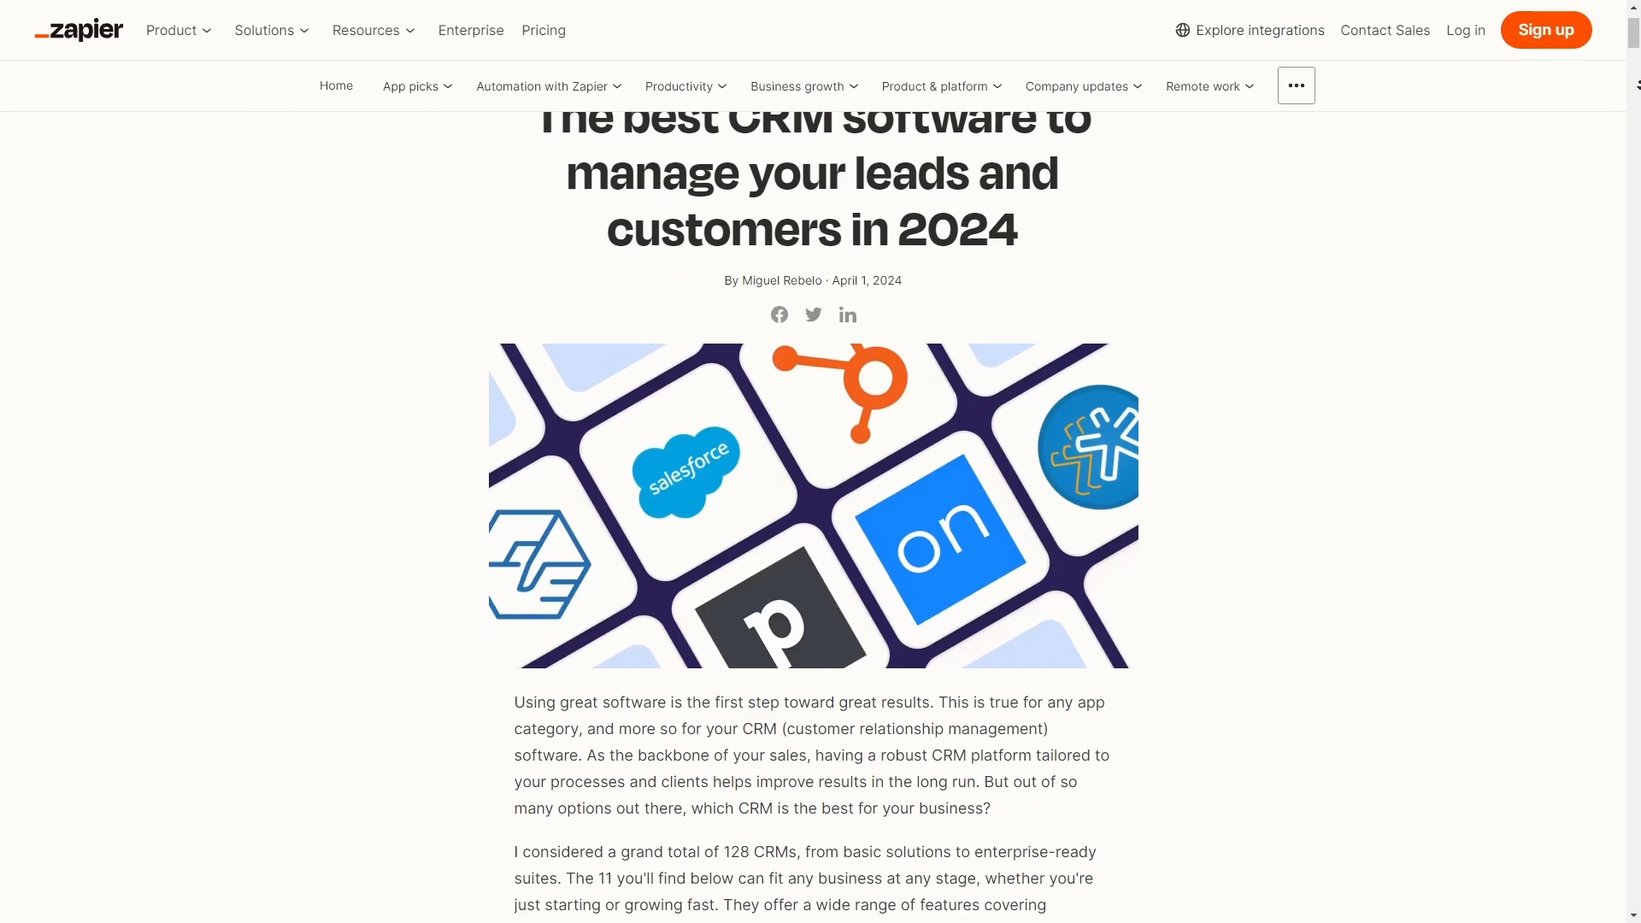
scroll("down", 3)
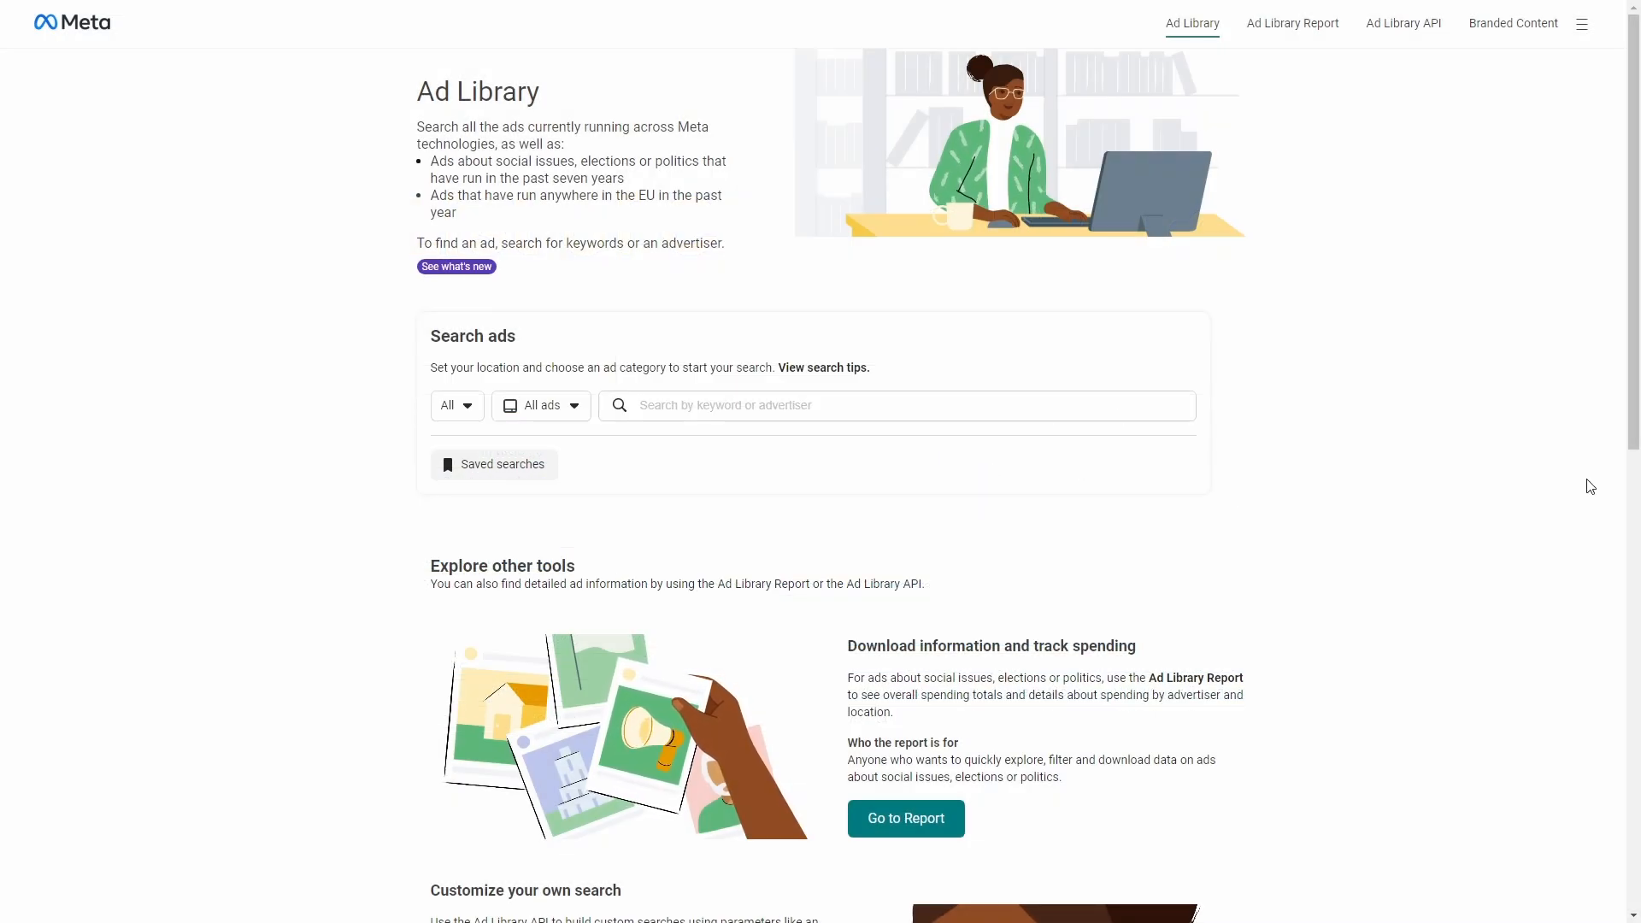
Step: Search hub and choose HubSpot's advertiser page from the suggestions
type("hubspot")
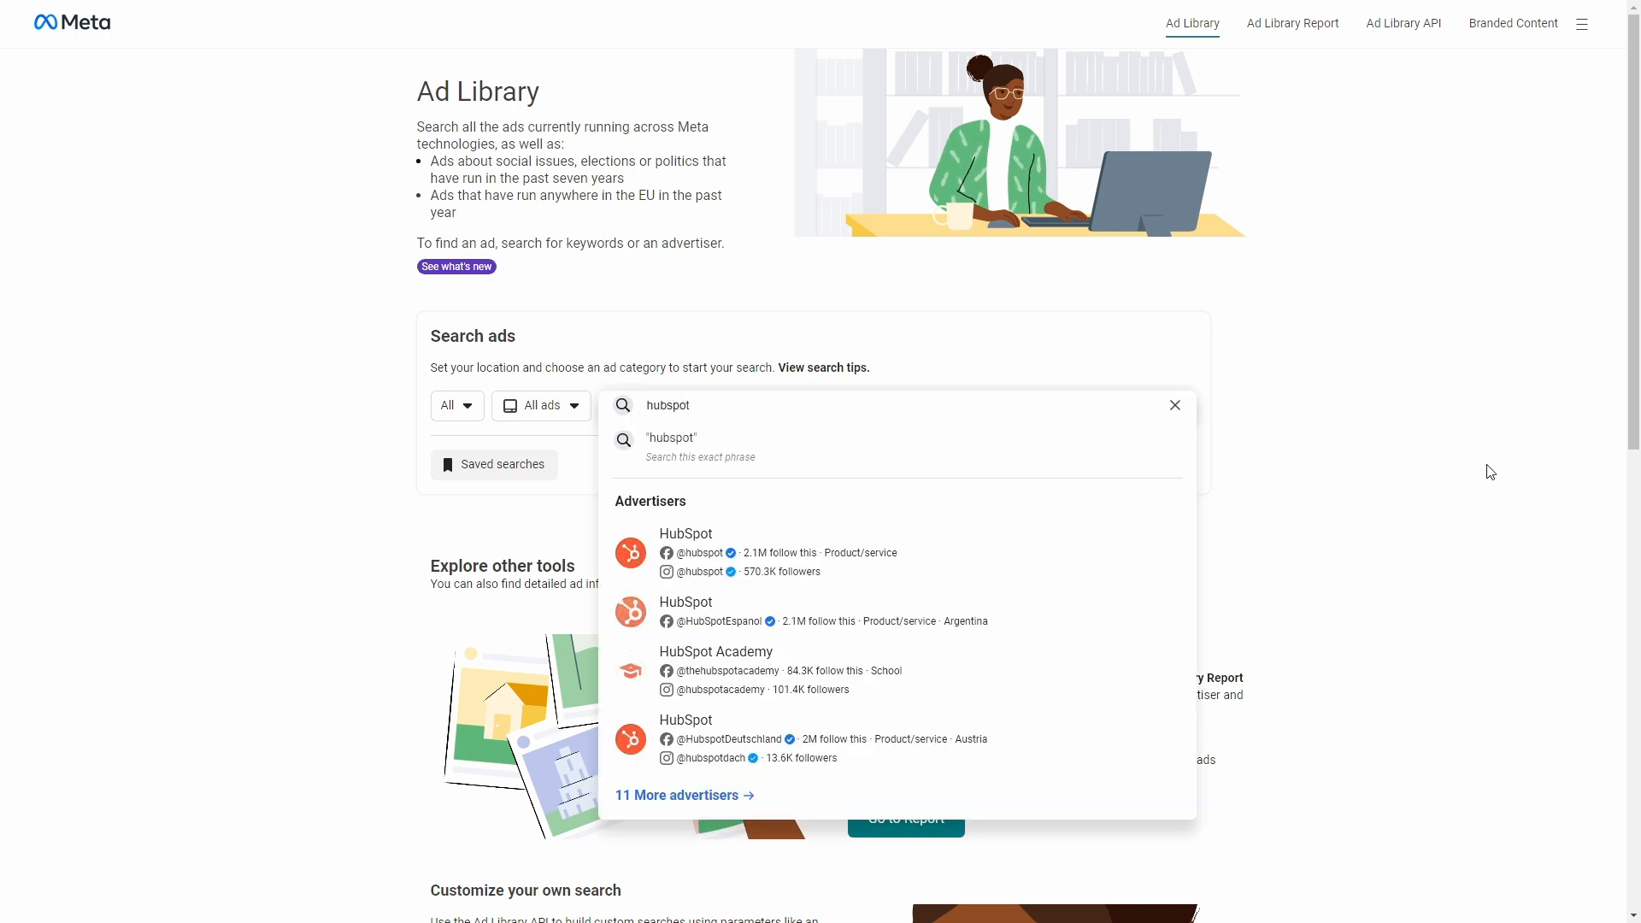
left_click(686, 533)
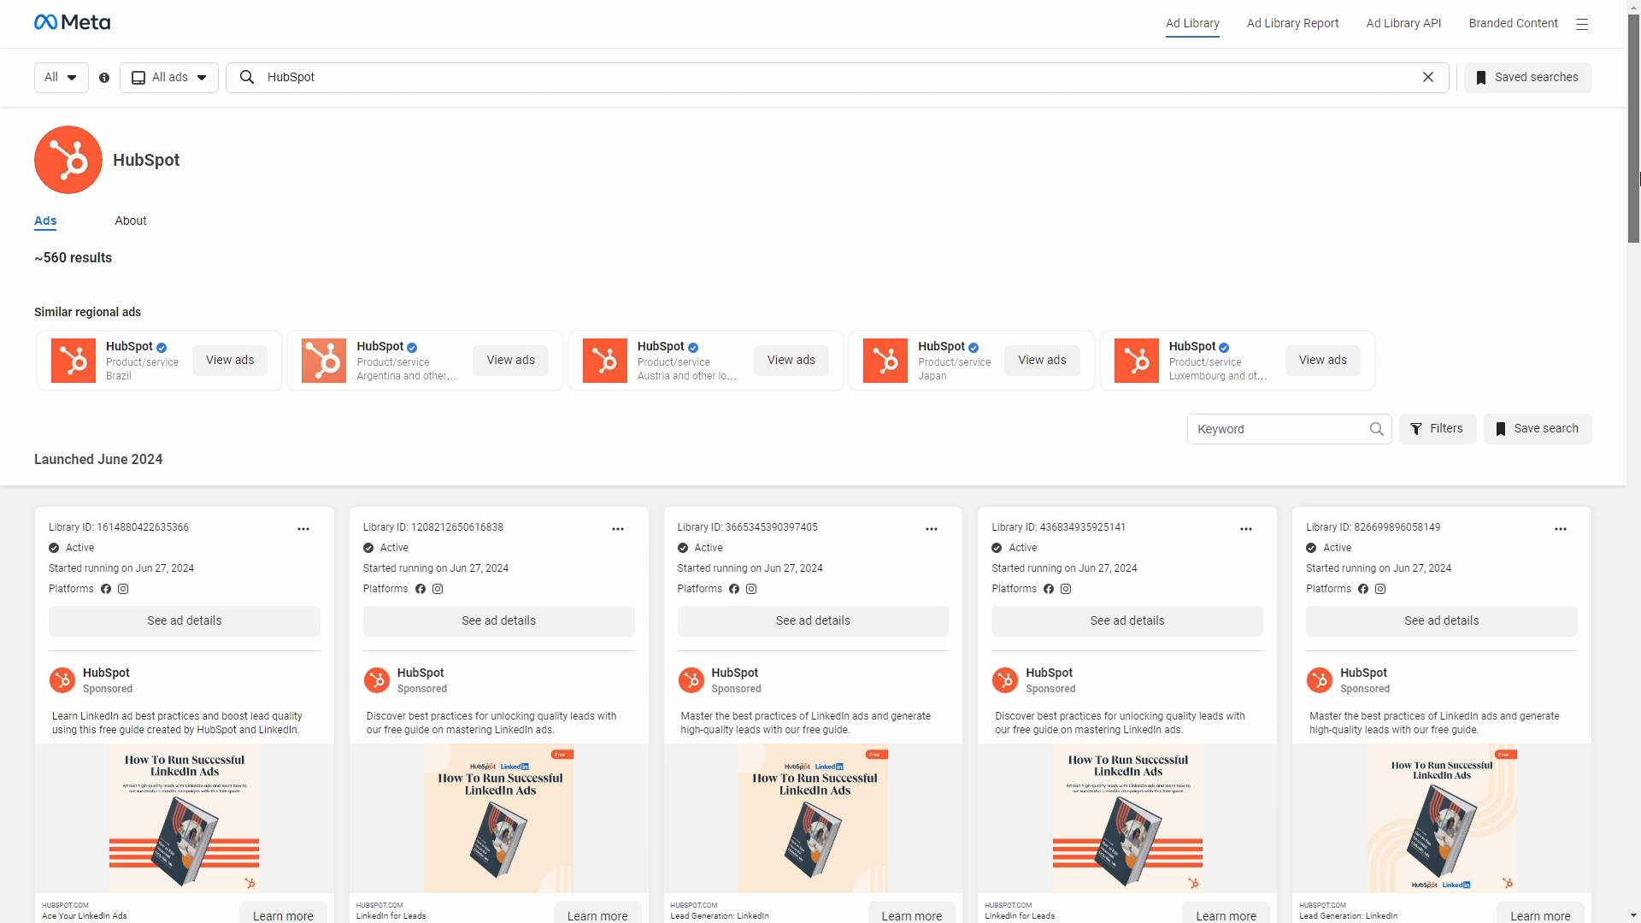
scroll("down", 3)
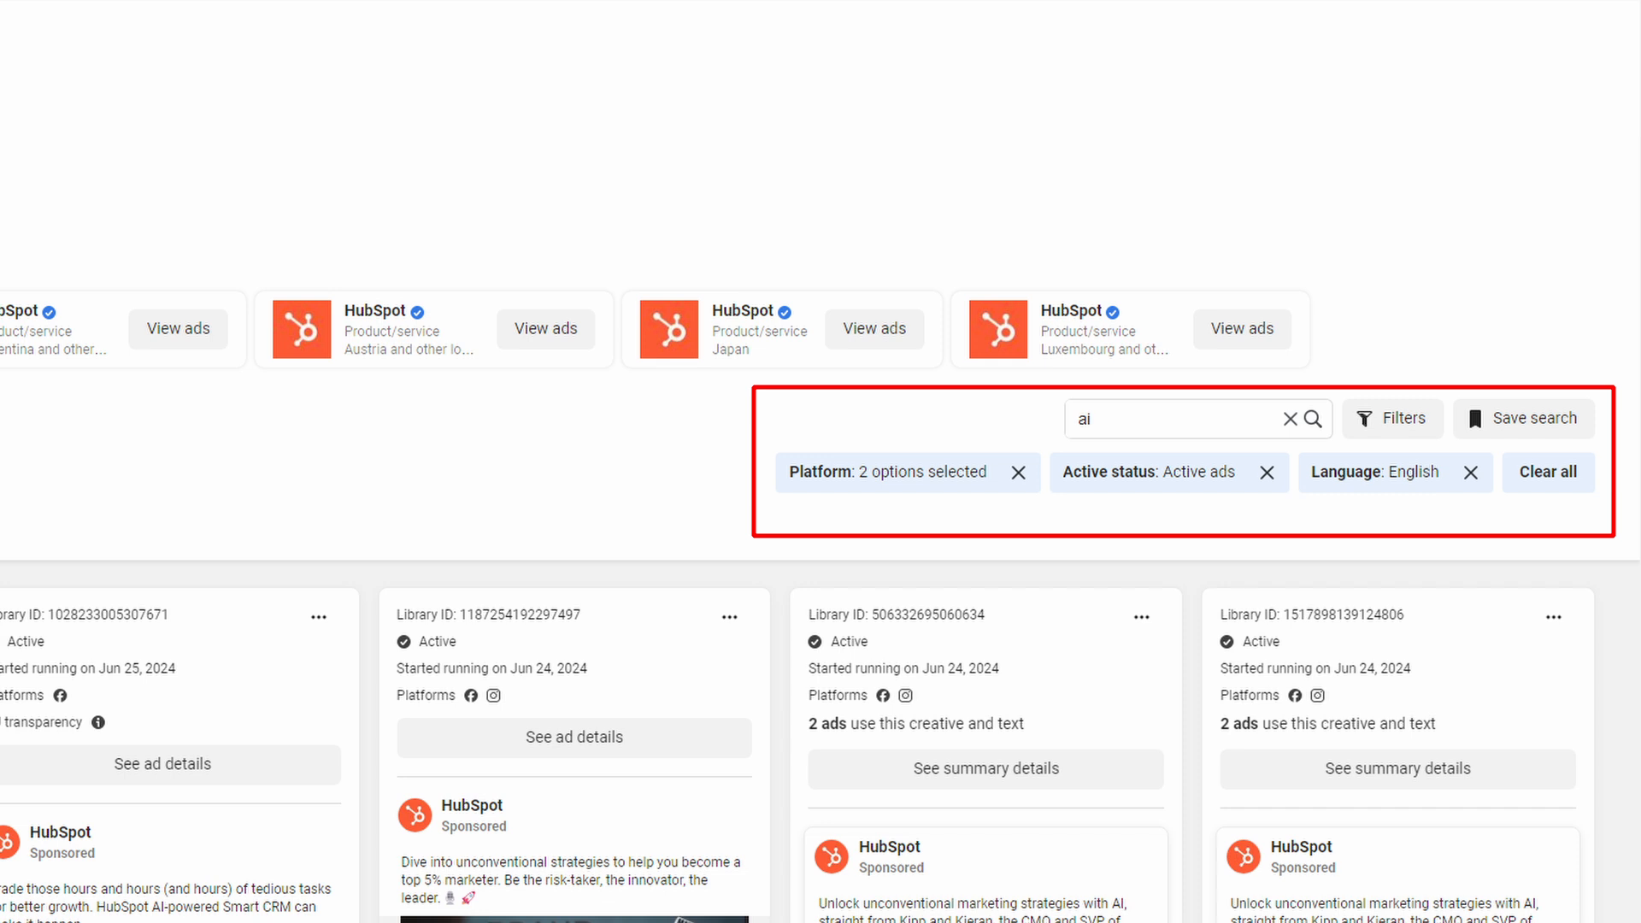
Step: Bring up the Filters dialog above HubSpot's ad results
left_click(1393, 419)
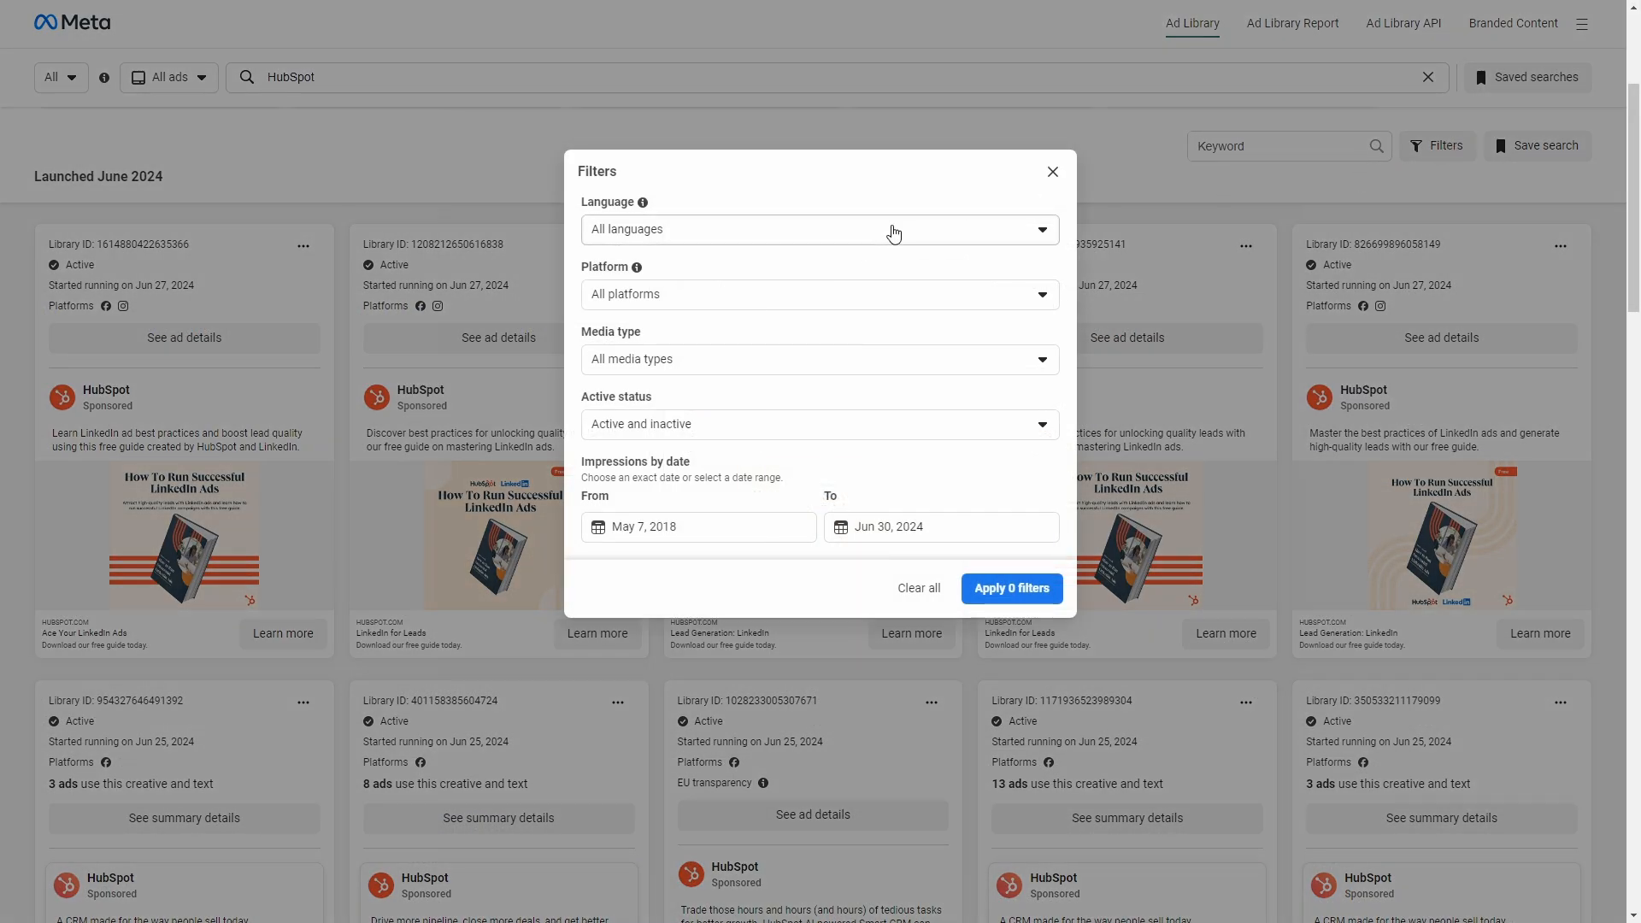
Step: Set the filters to English language and two platforms including Instagram
left_click(644, 330)
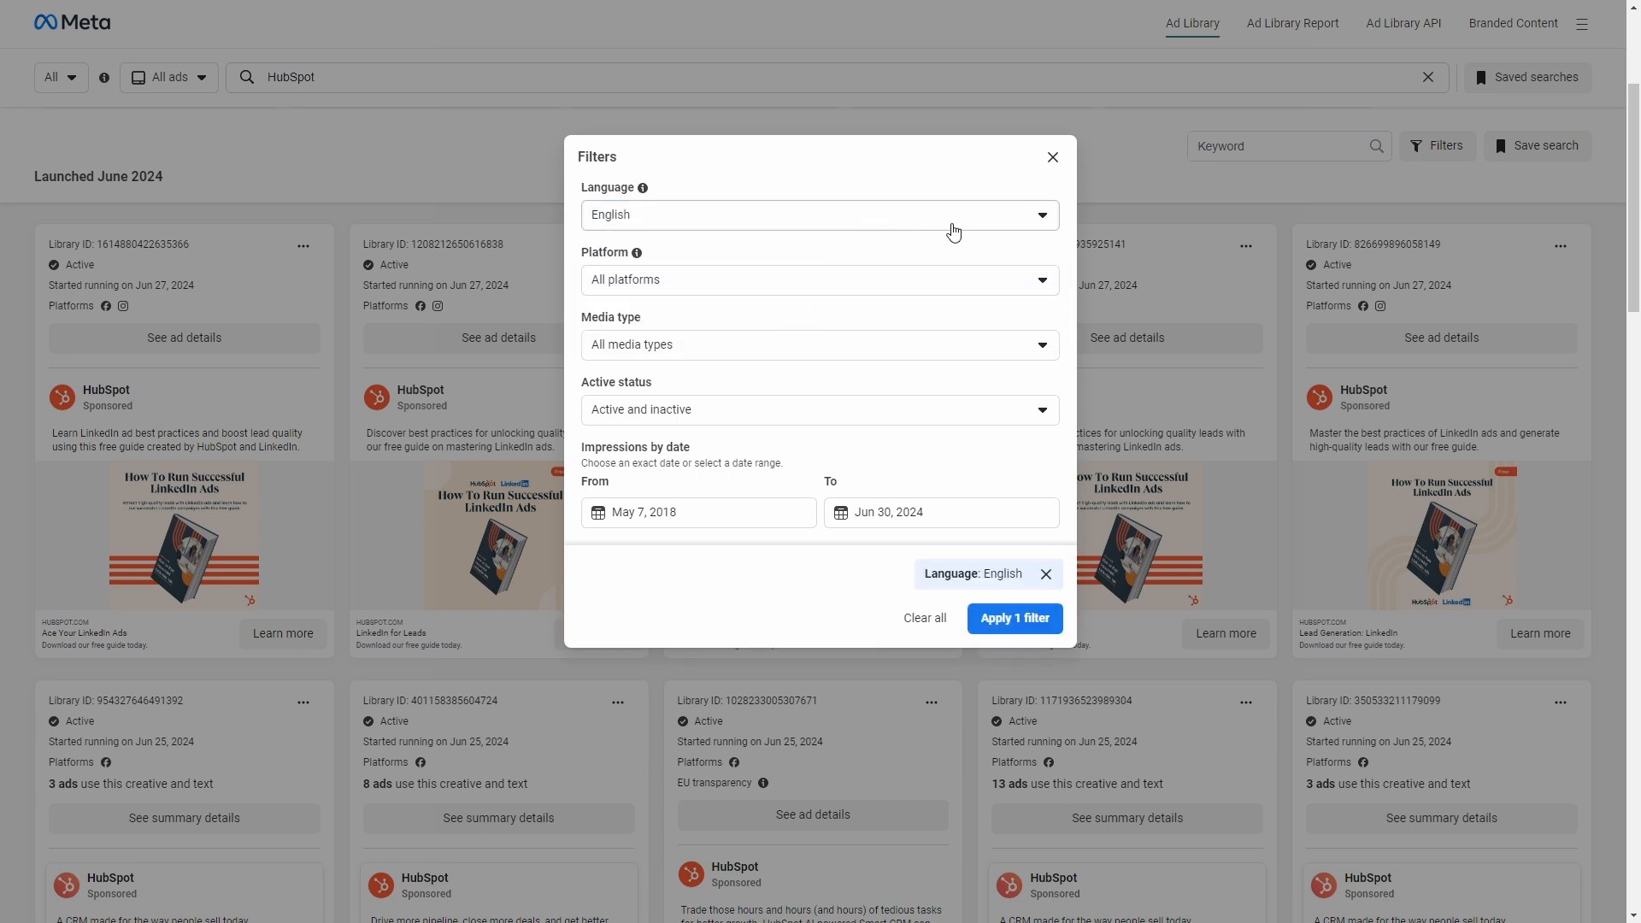
left_click(820, 280)
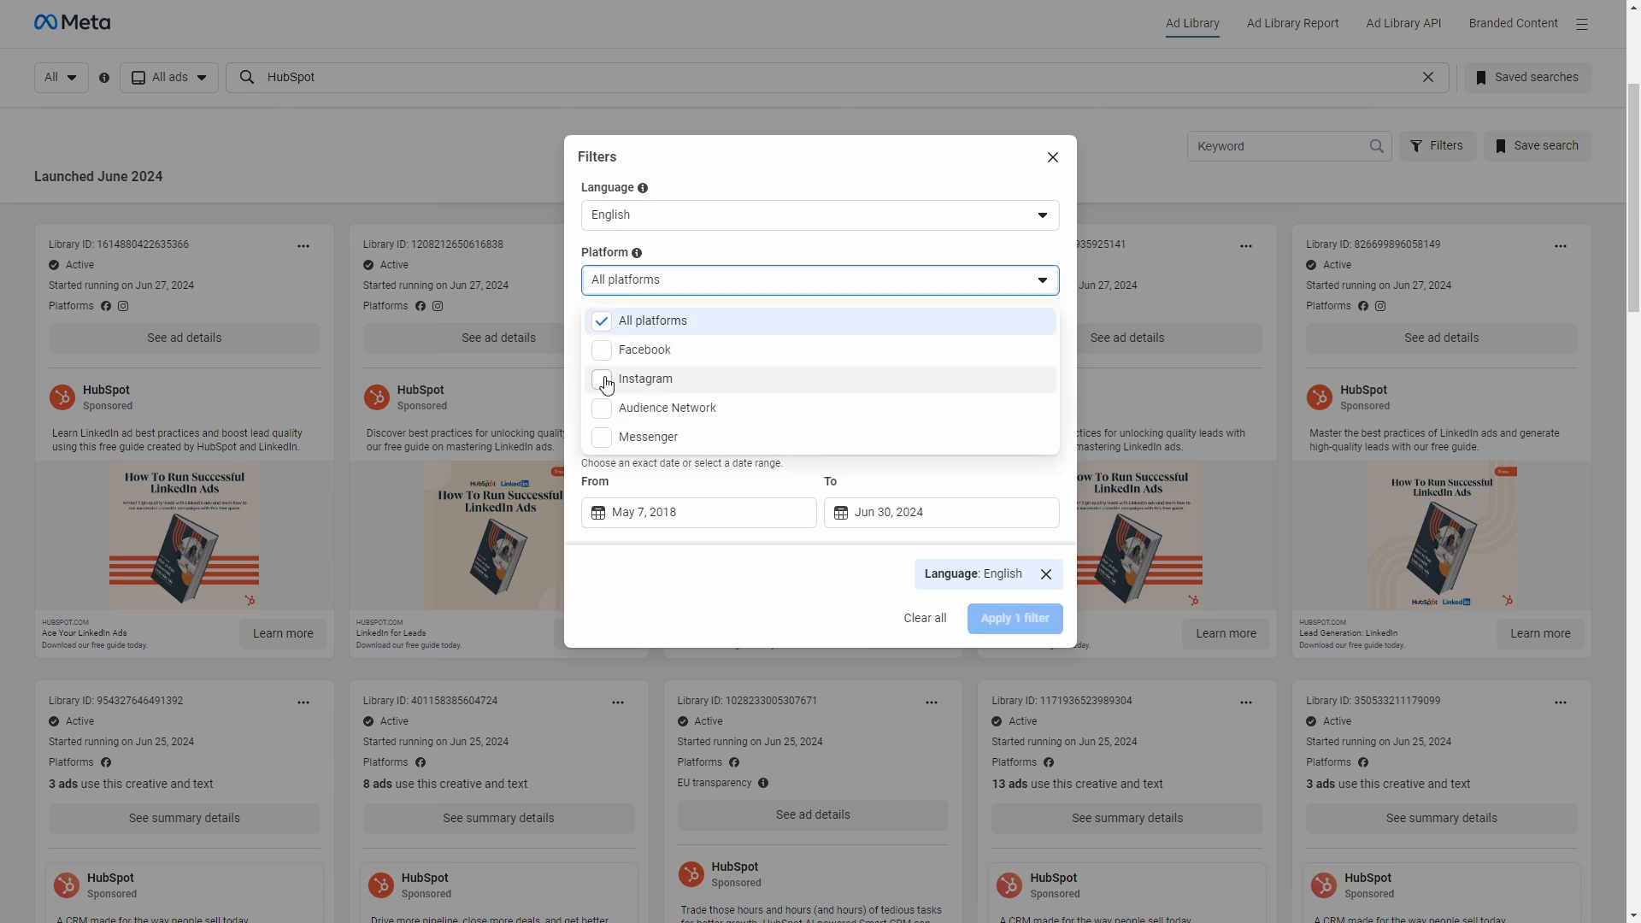
left_click(647, 379)
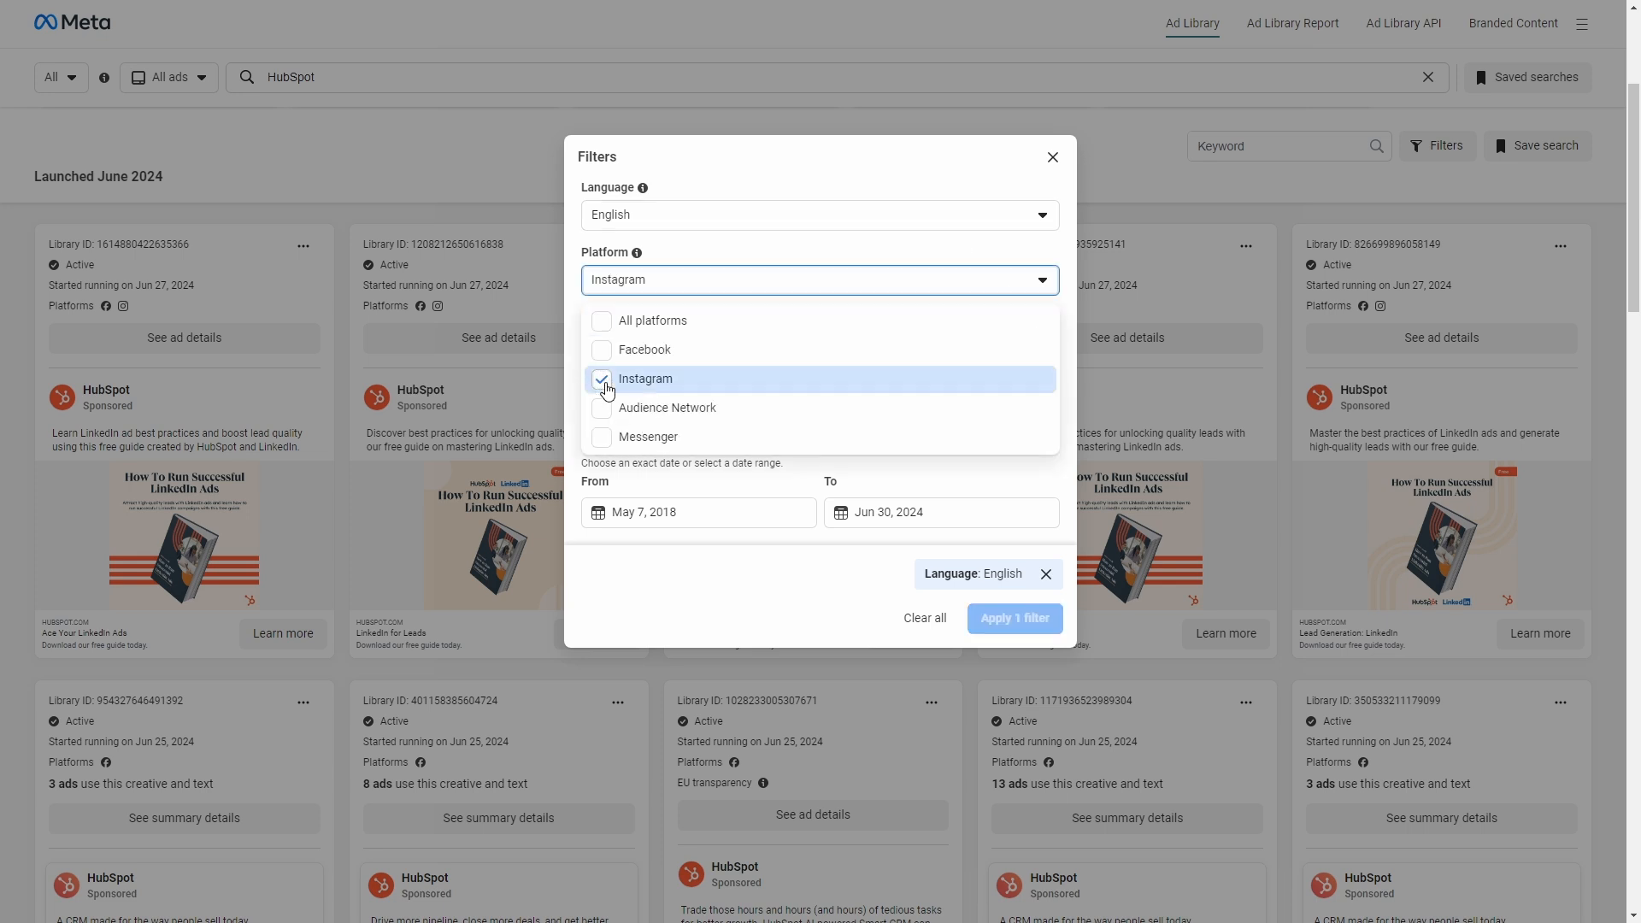
left_click(602, 350)
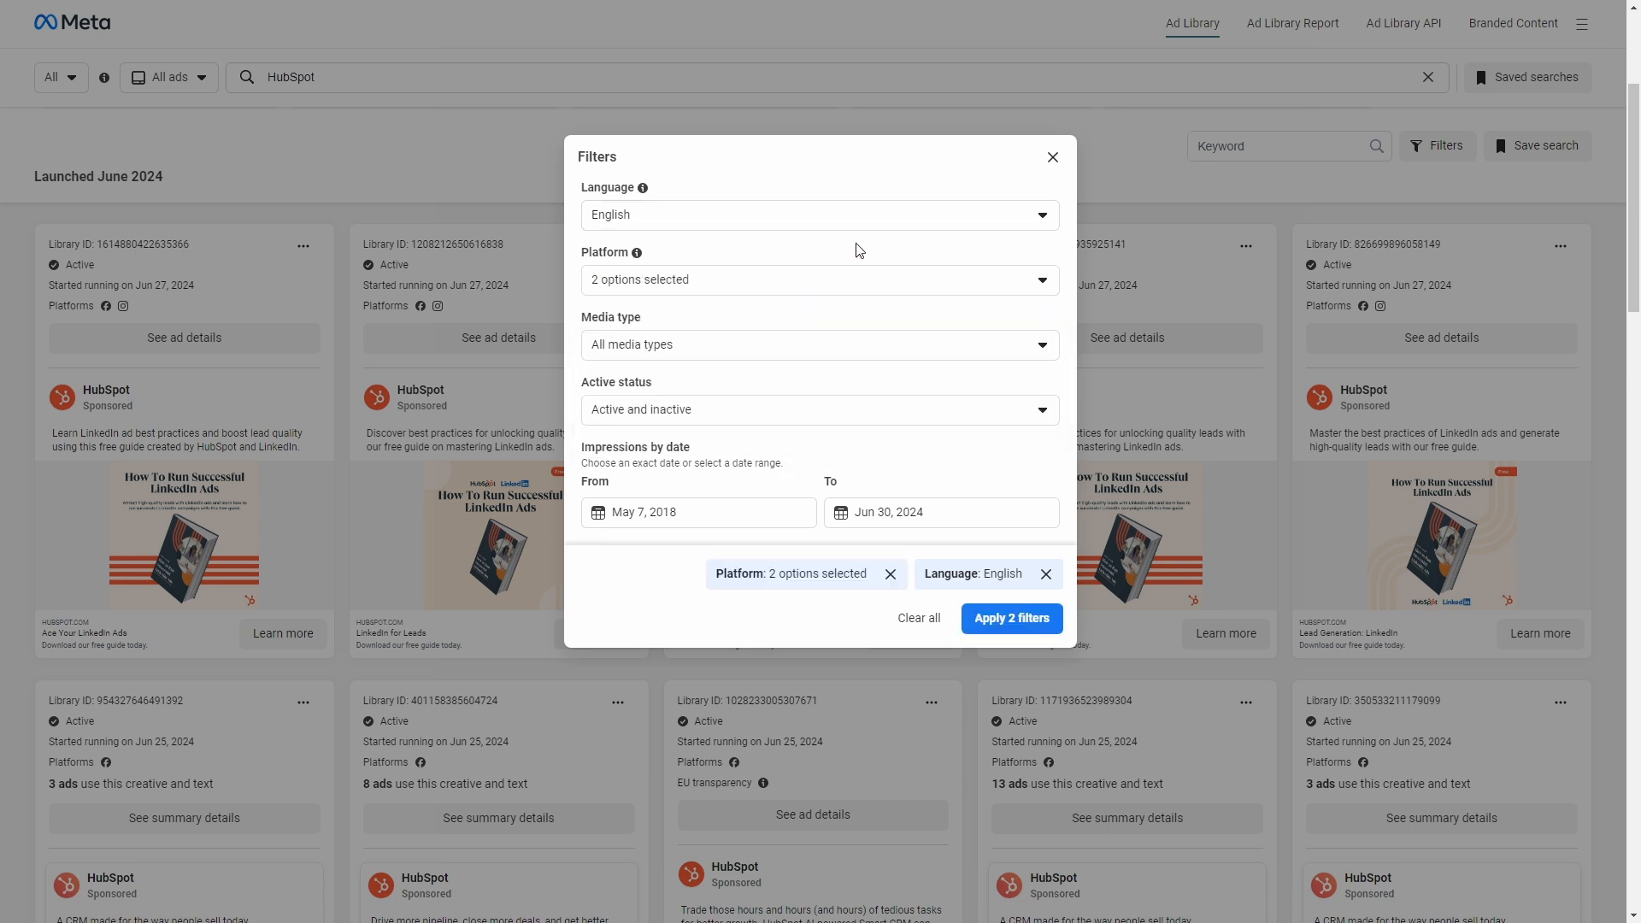
left_click(820, 345)
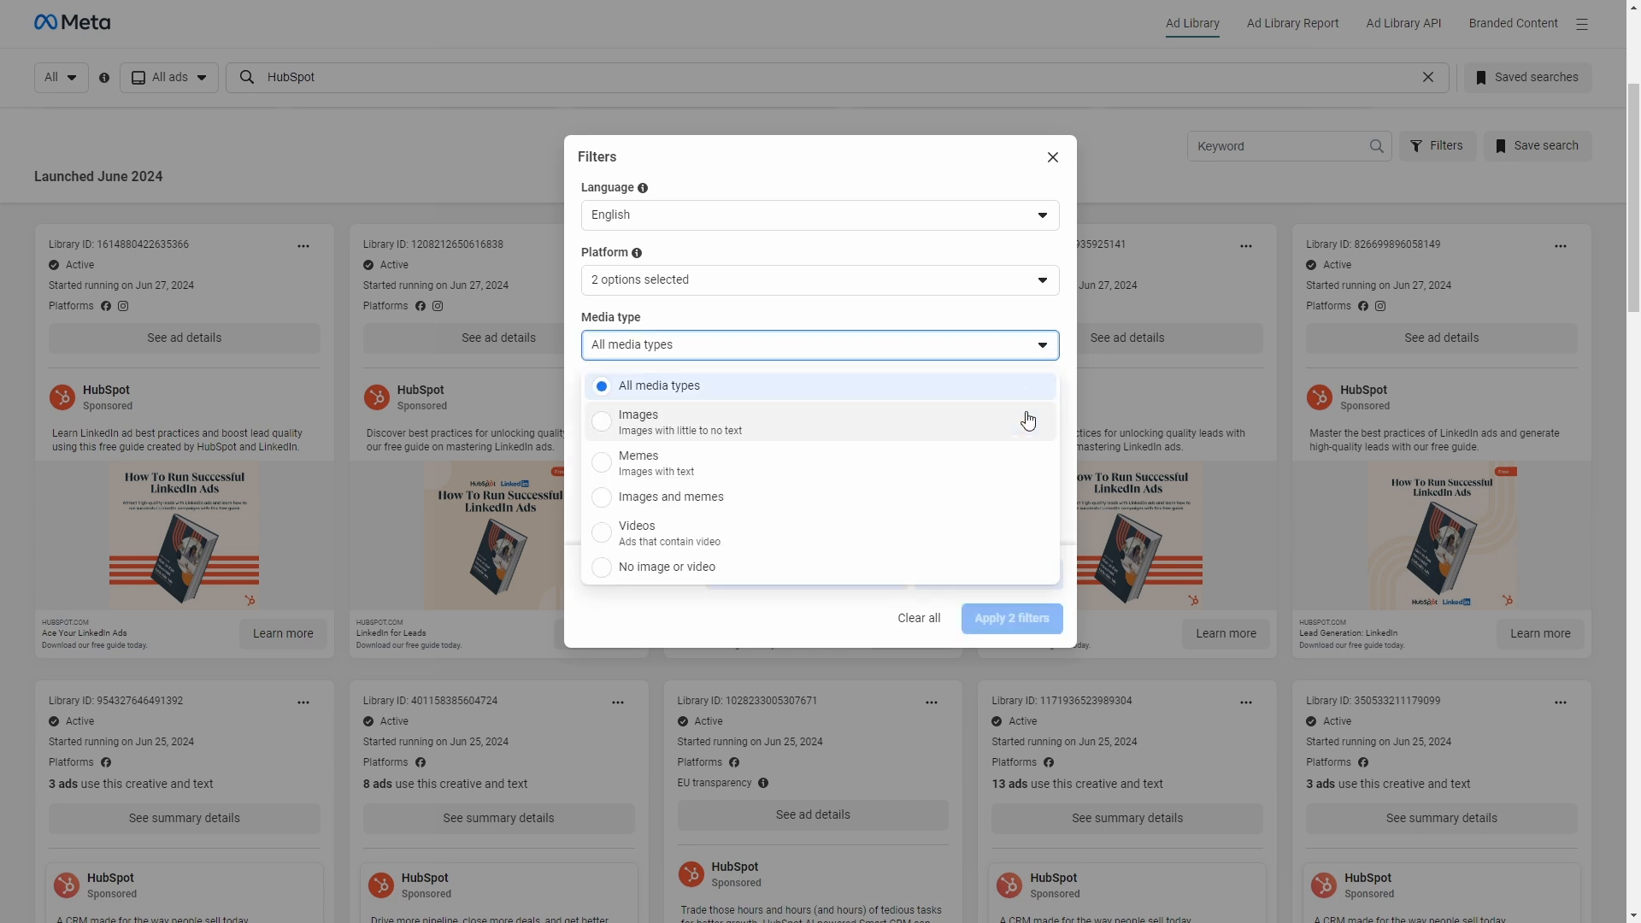
mouse_move(1028, 472)
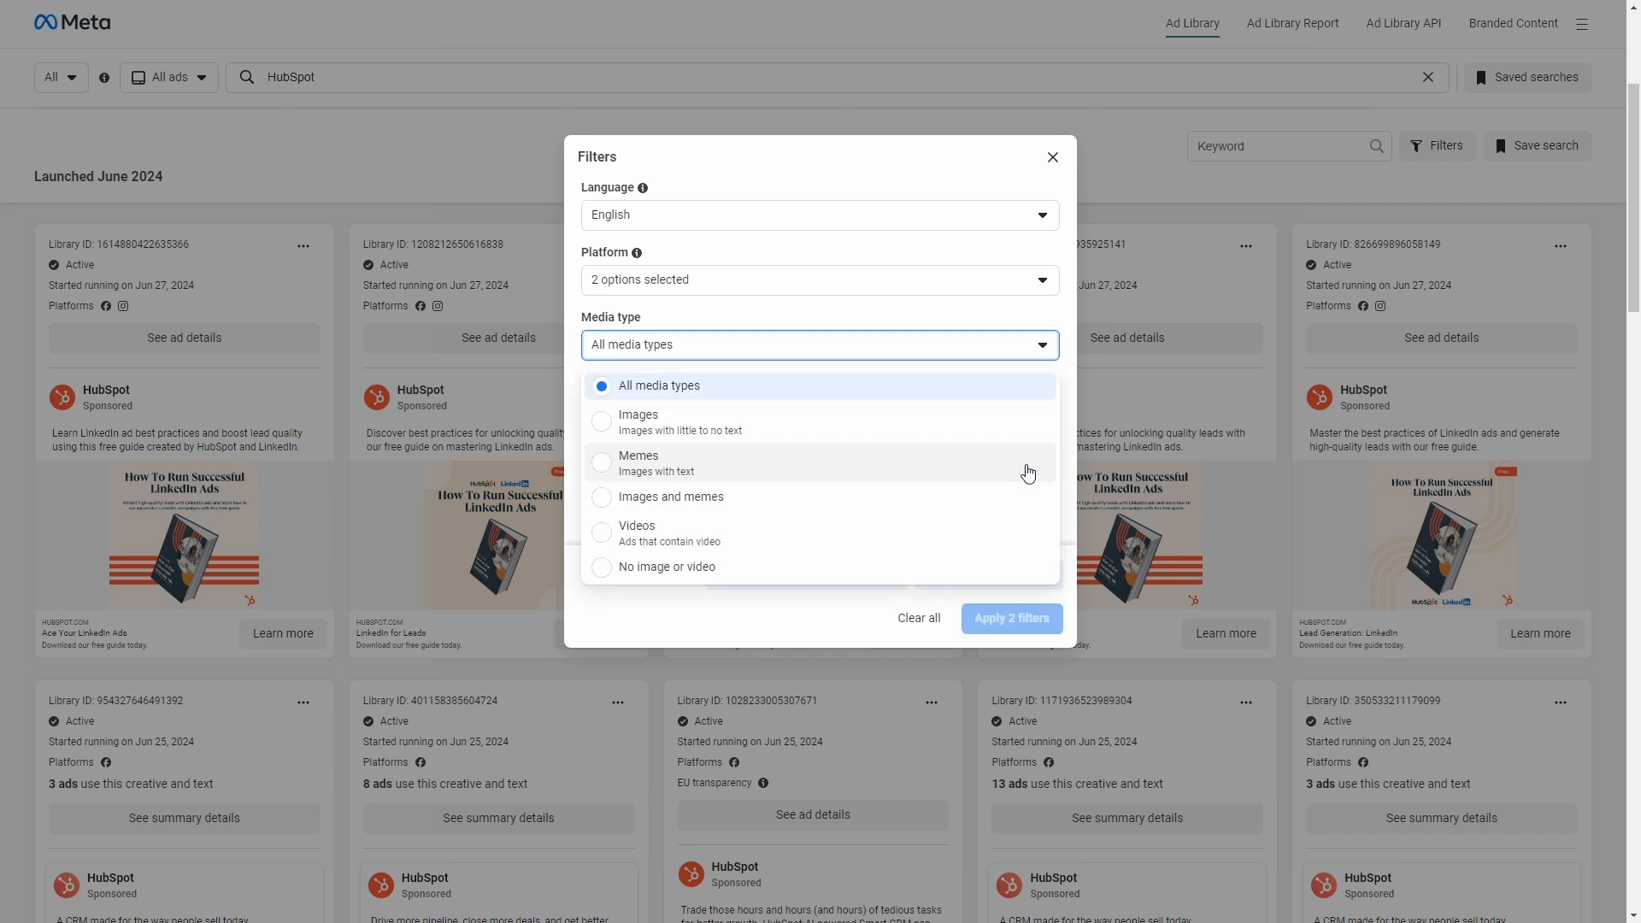
mouse_move(993, 550)
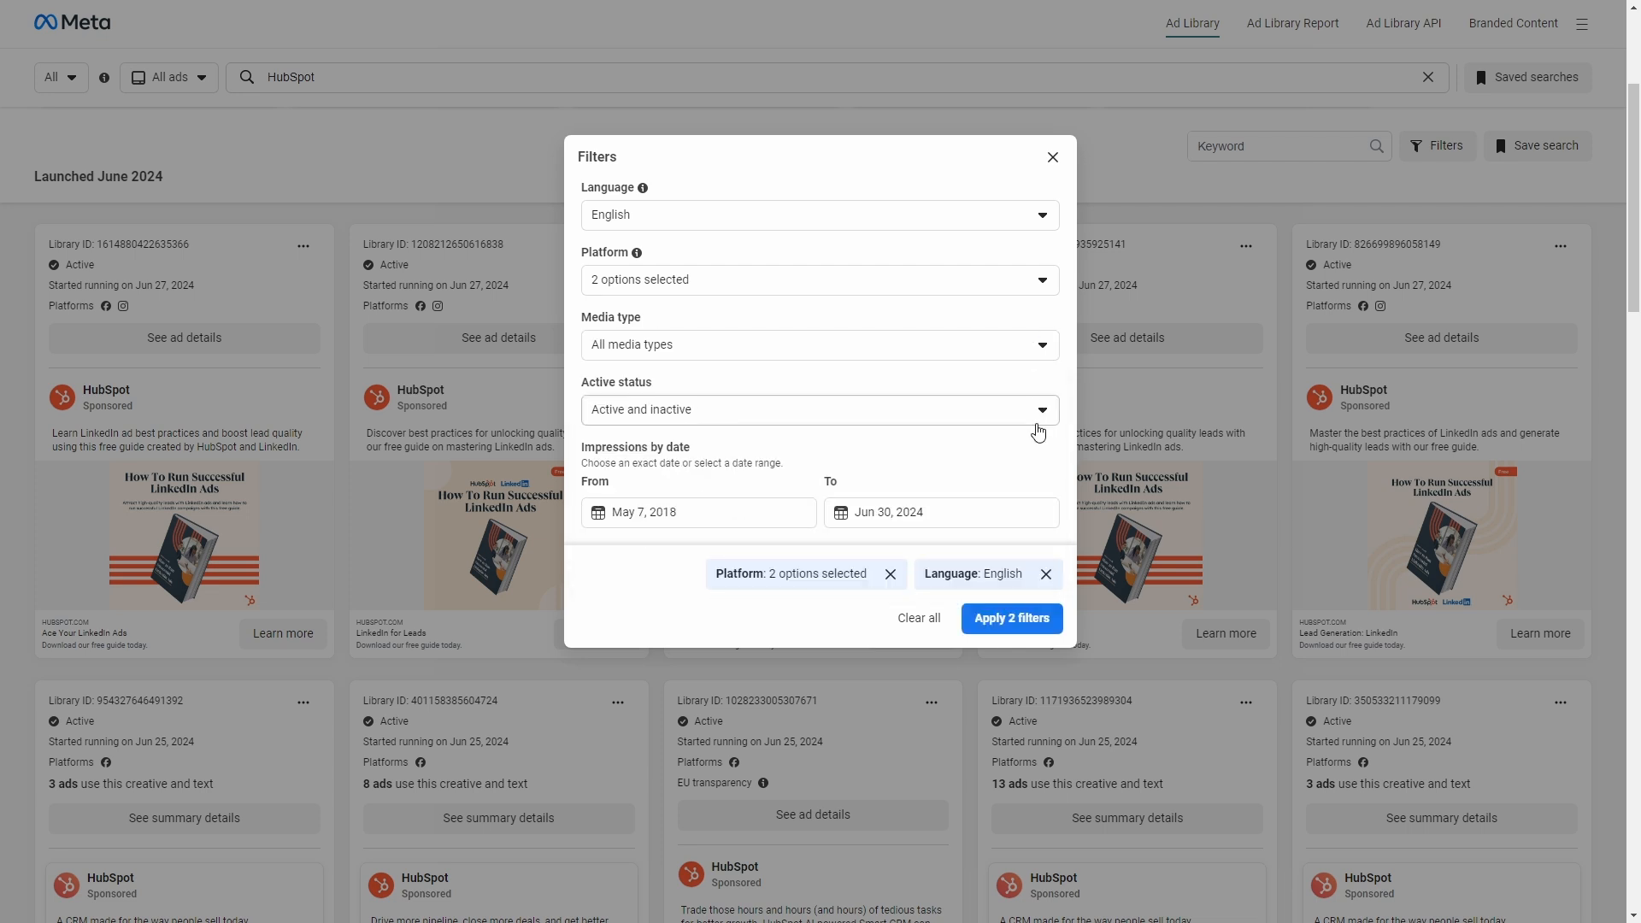
Step: Limit status to Active ads and apply the three filters
left_click(818, 410)
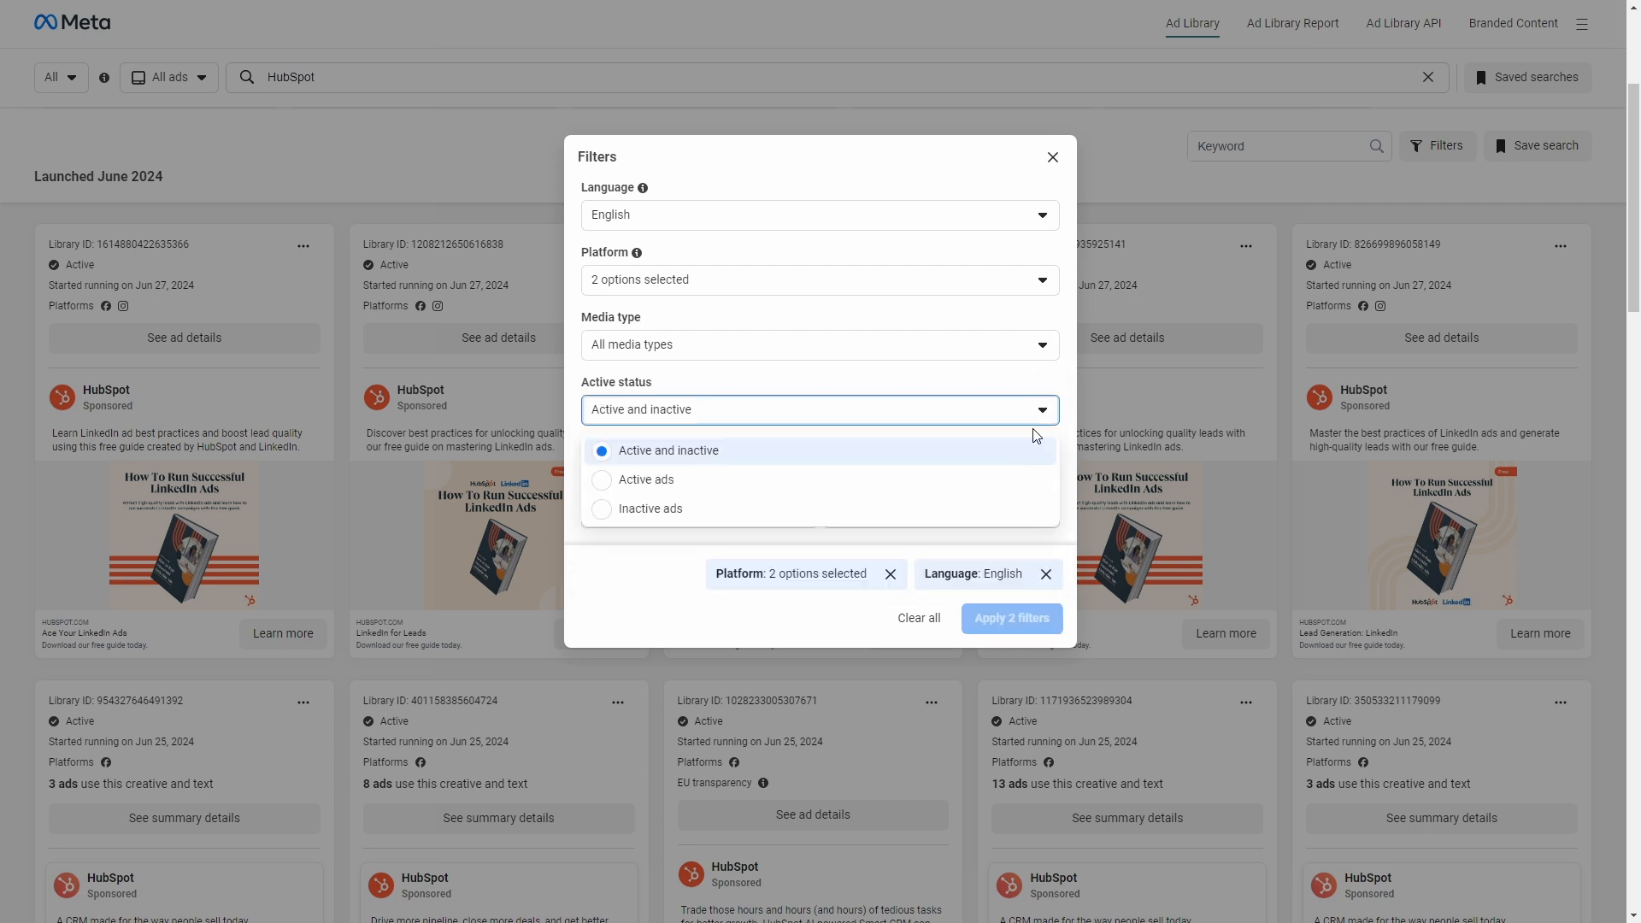
left_click(643, 480)
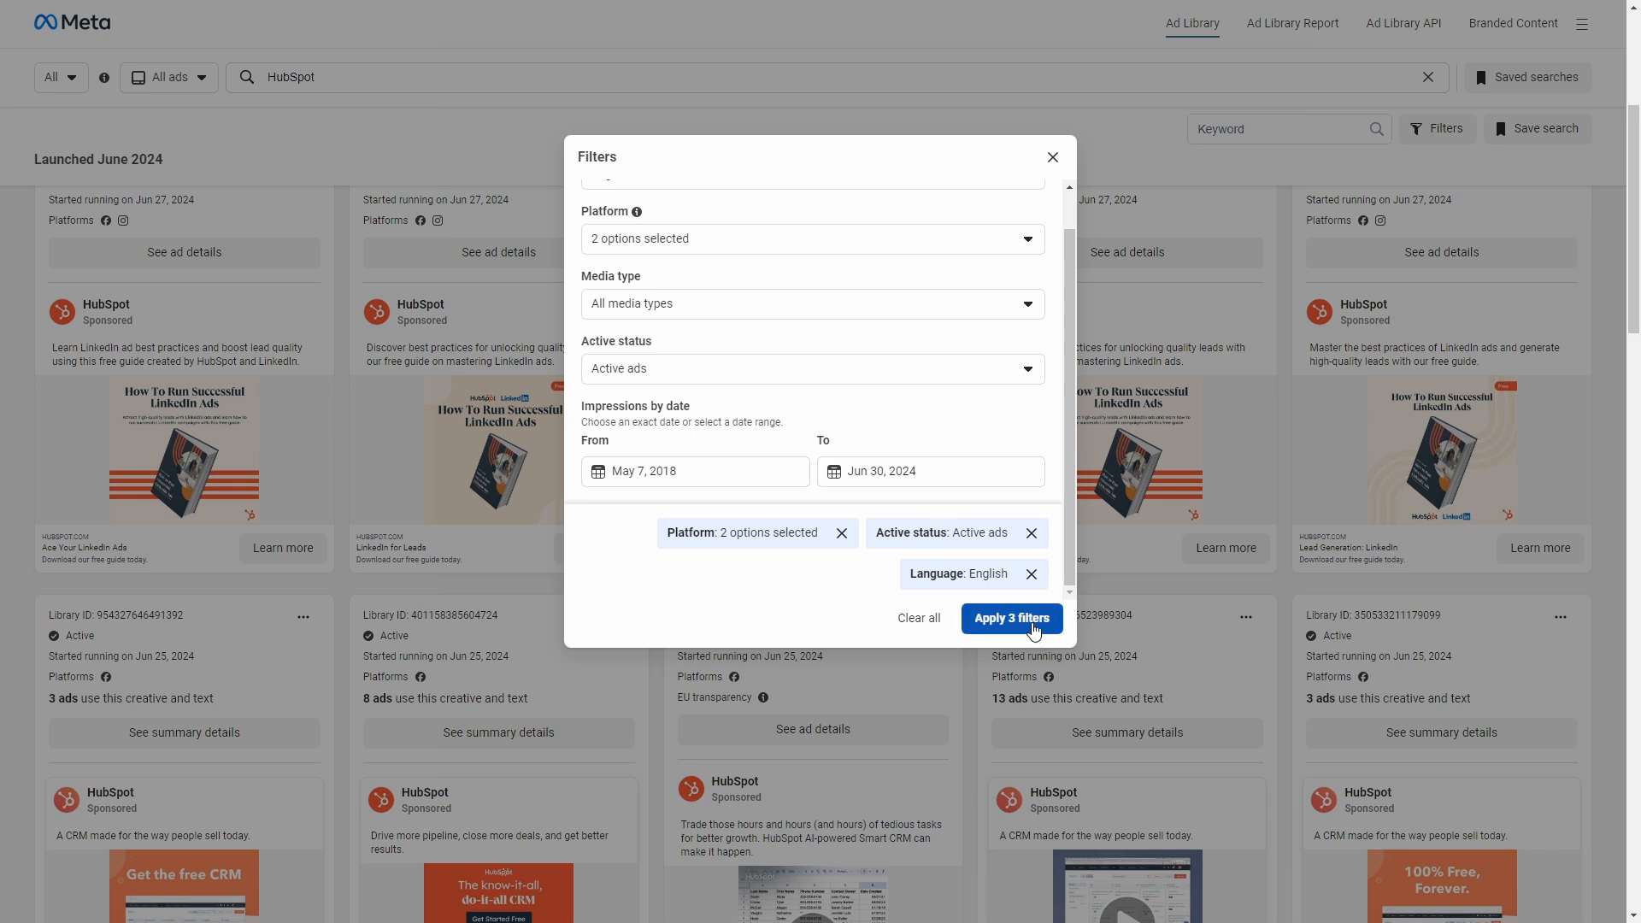
left_click(1010, 617)
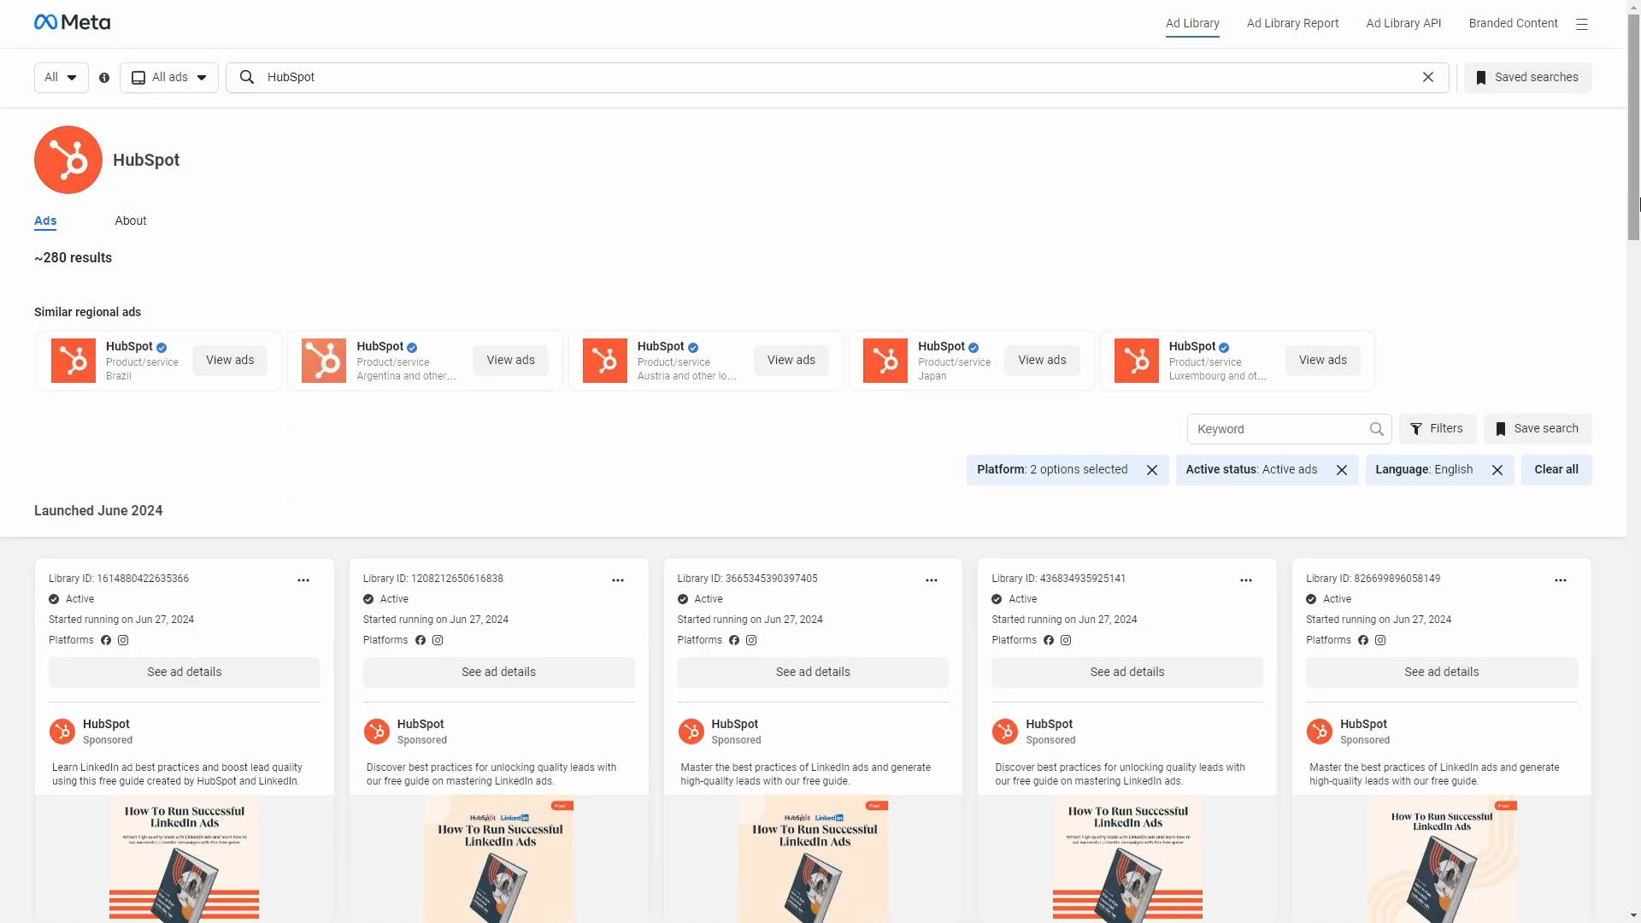
scroll("down", 3)
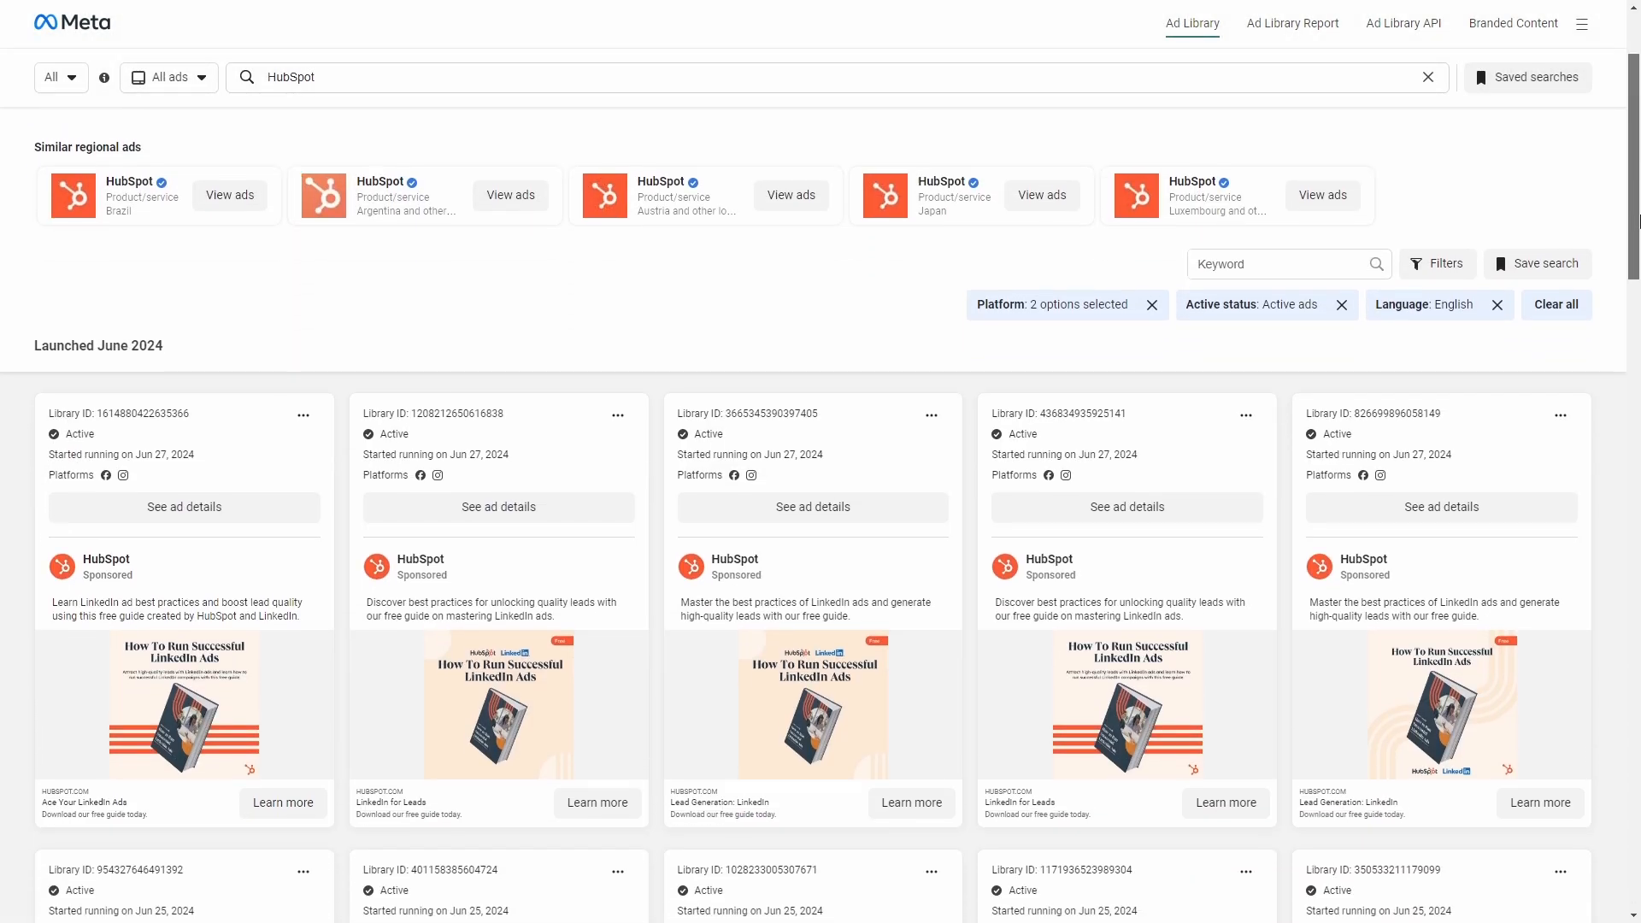
scroll("down", 3)
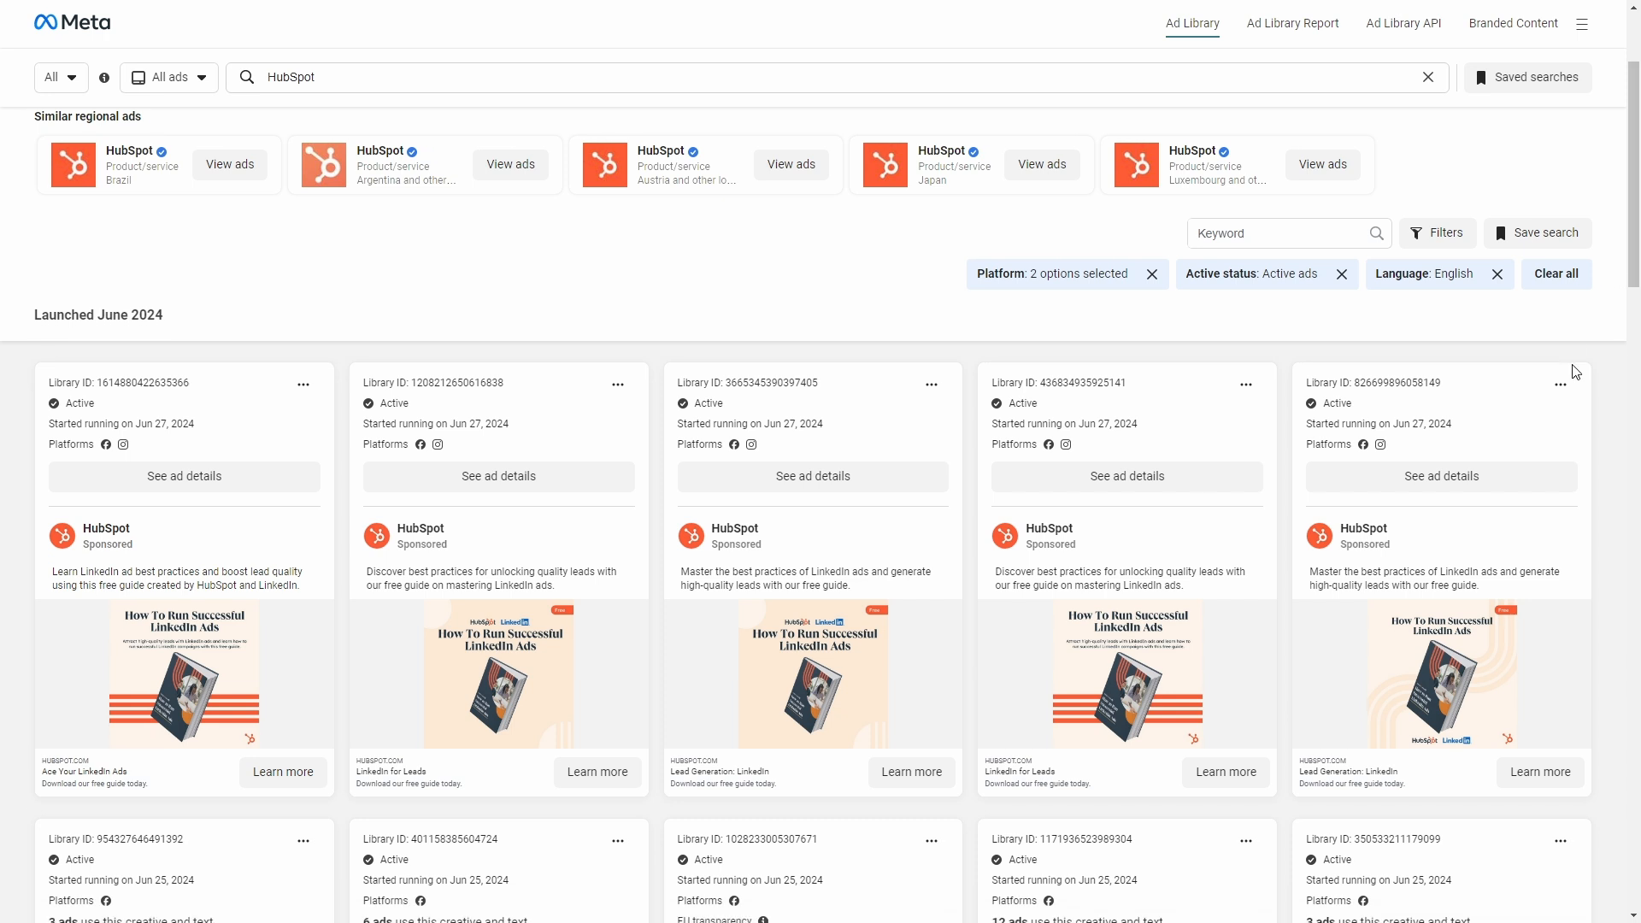
scroll("down", 3)
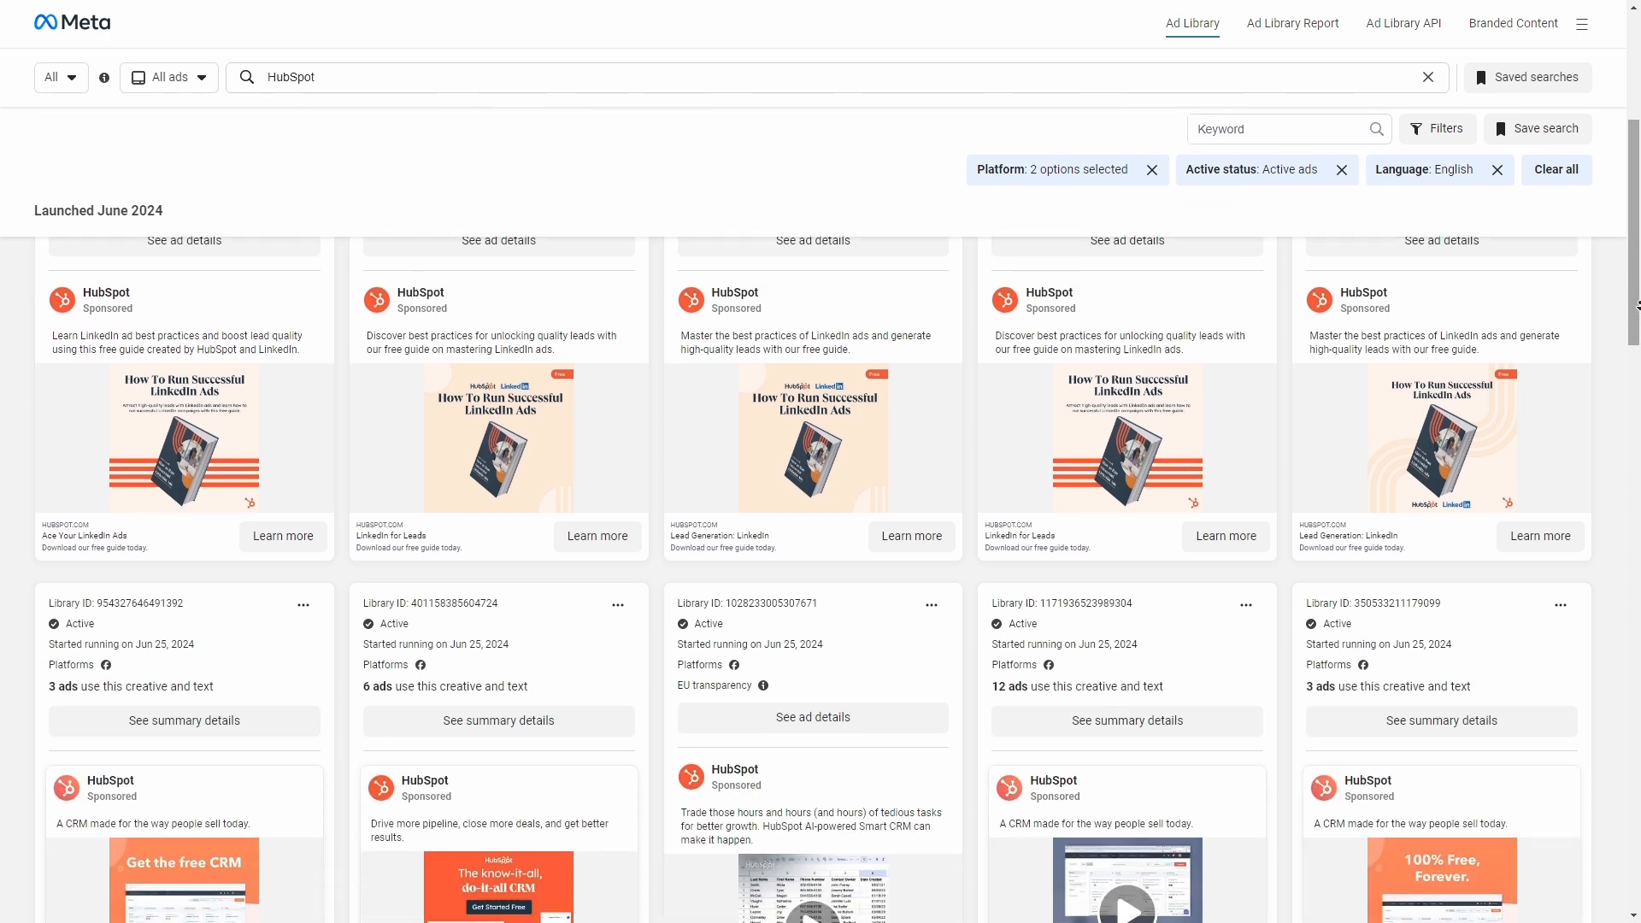
scroll("down", 3)
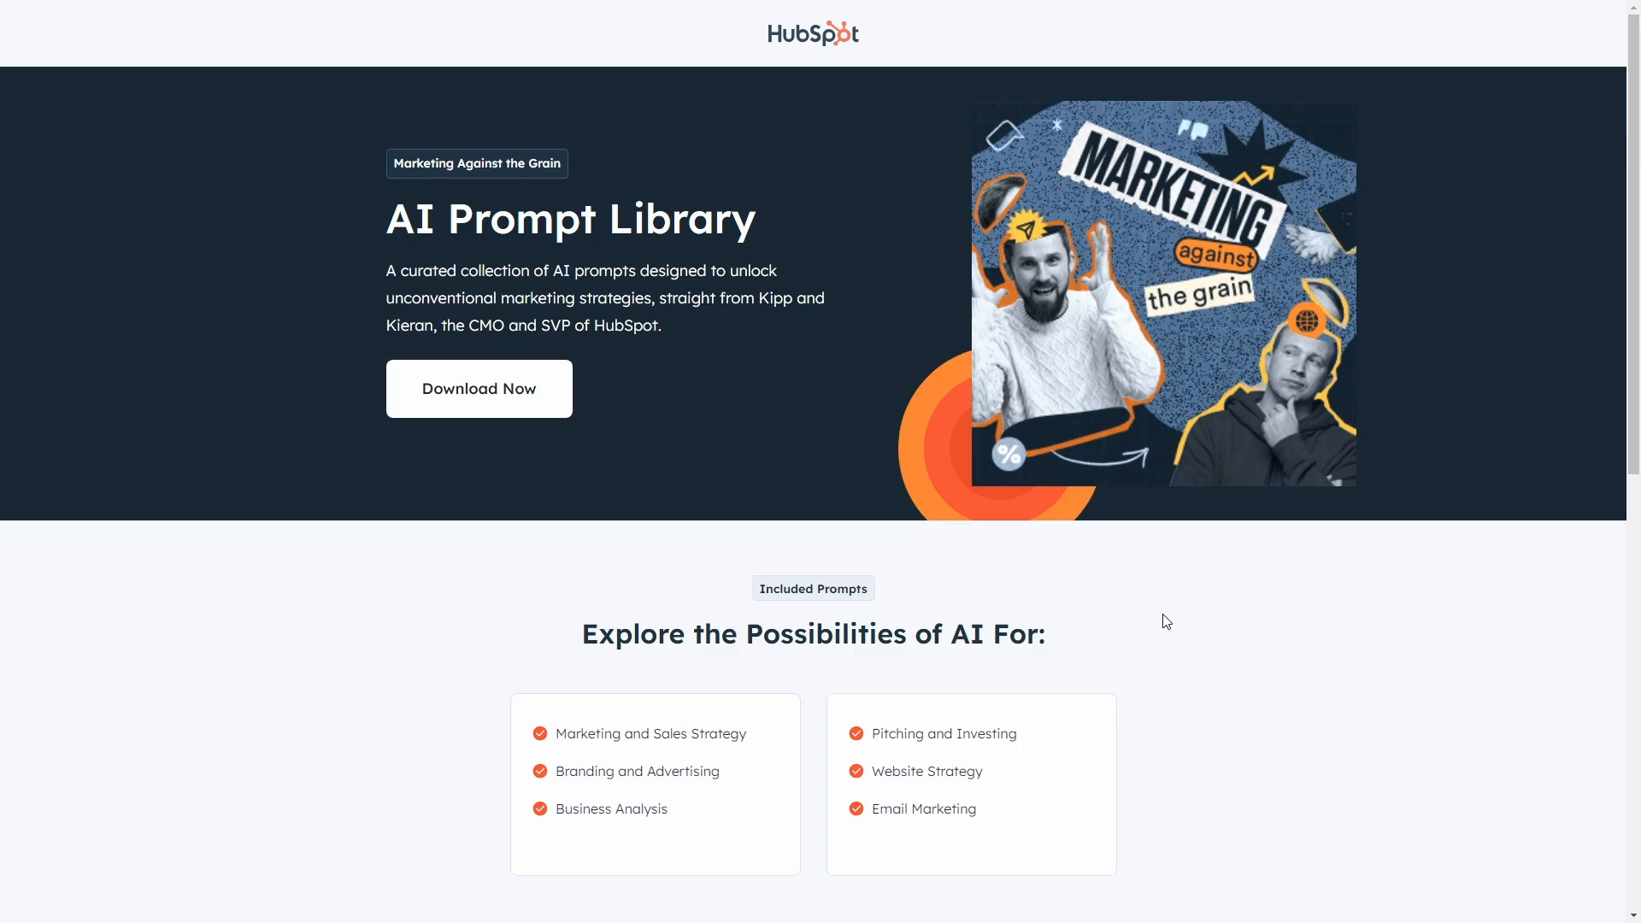
mouse_move(479, 414)
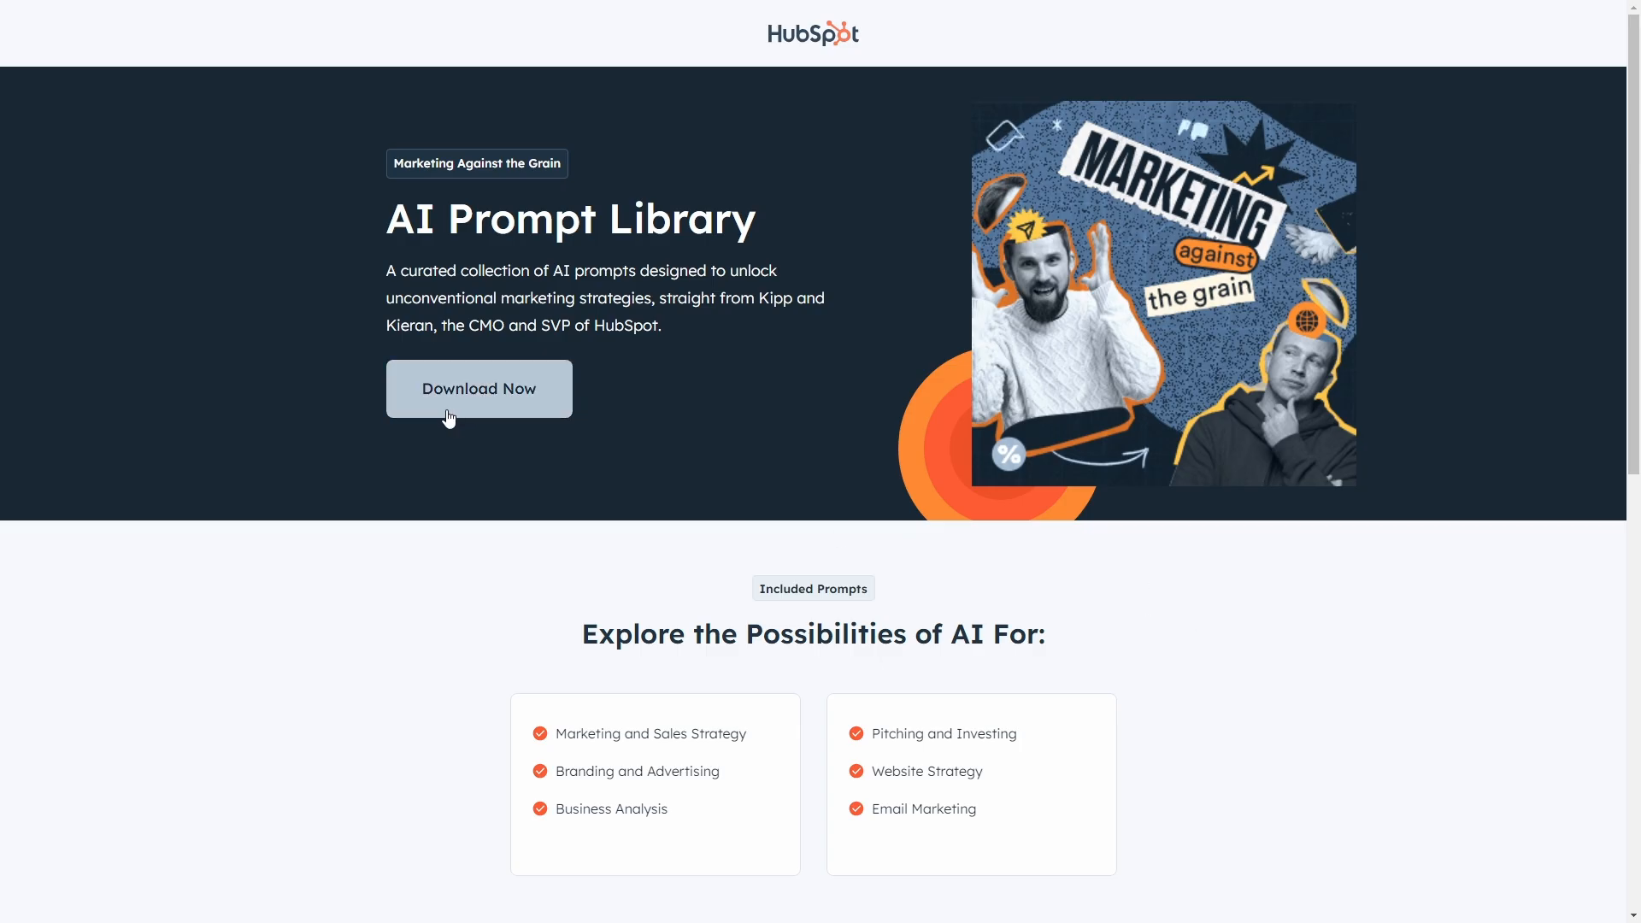
mouse_move(1324, 597)
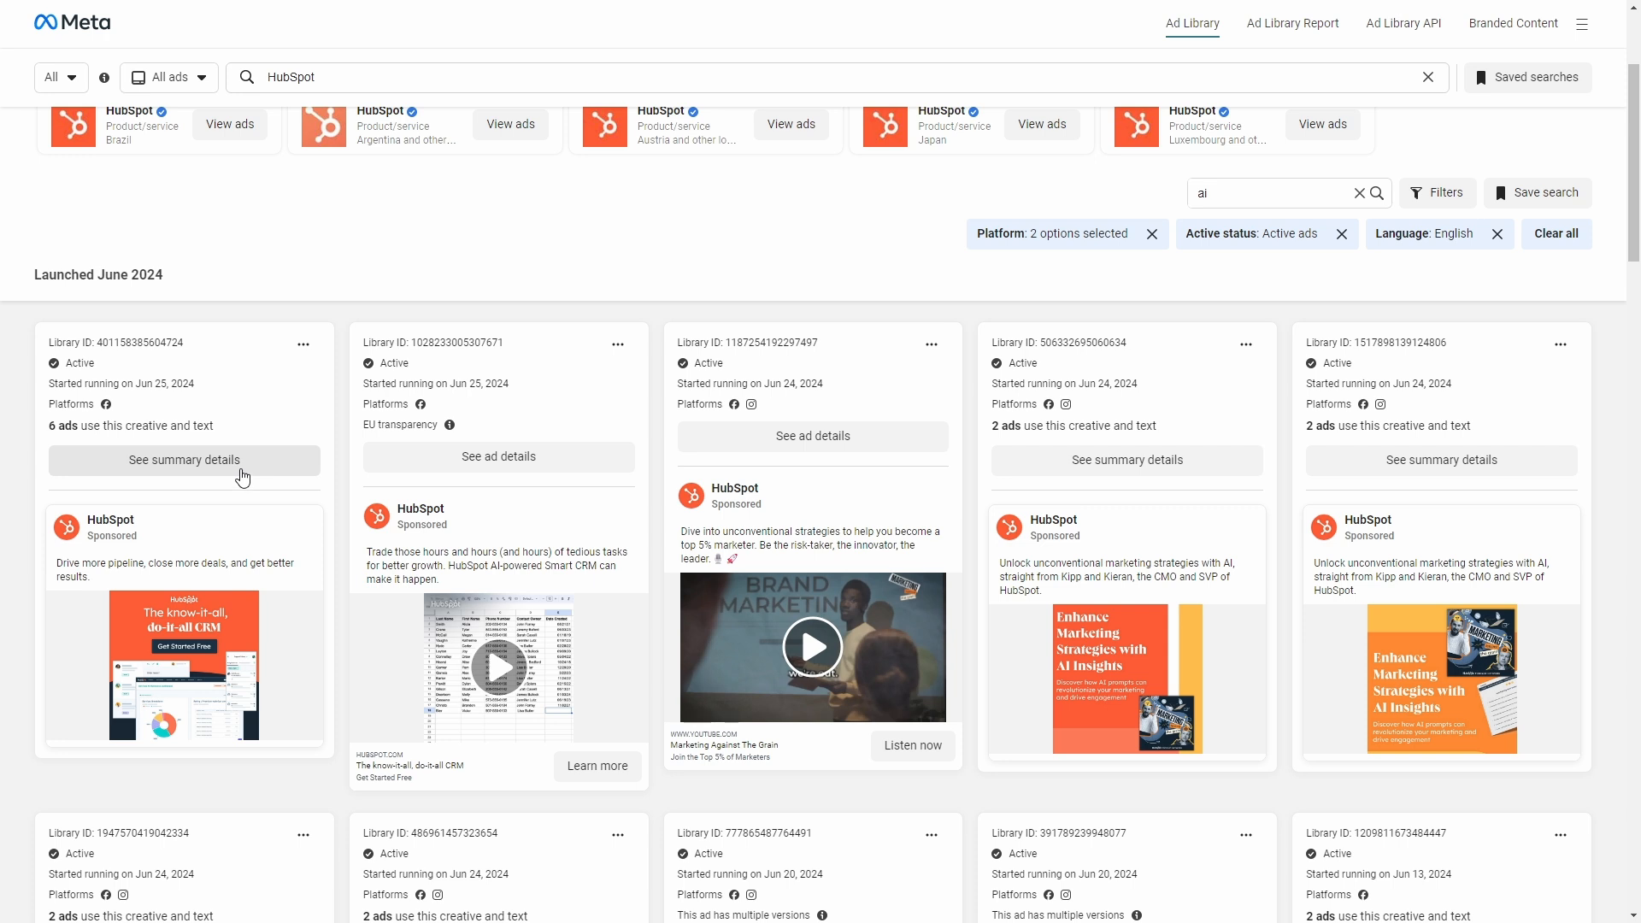
Step: Review the know-it-all CRM ad's versions and EU transparency details, then copy its ad link
left_click(183, 459)
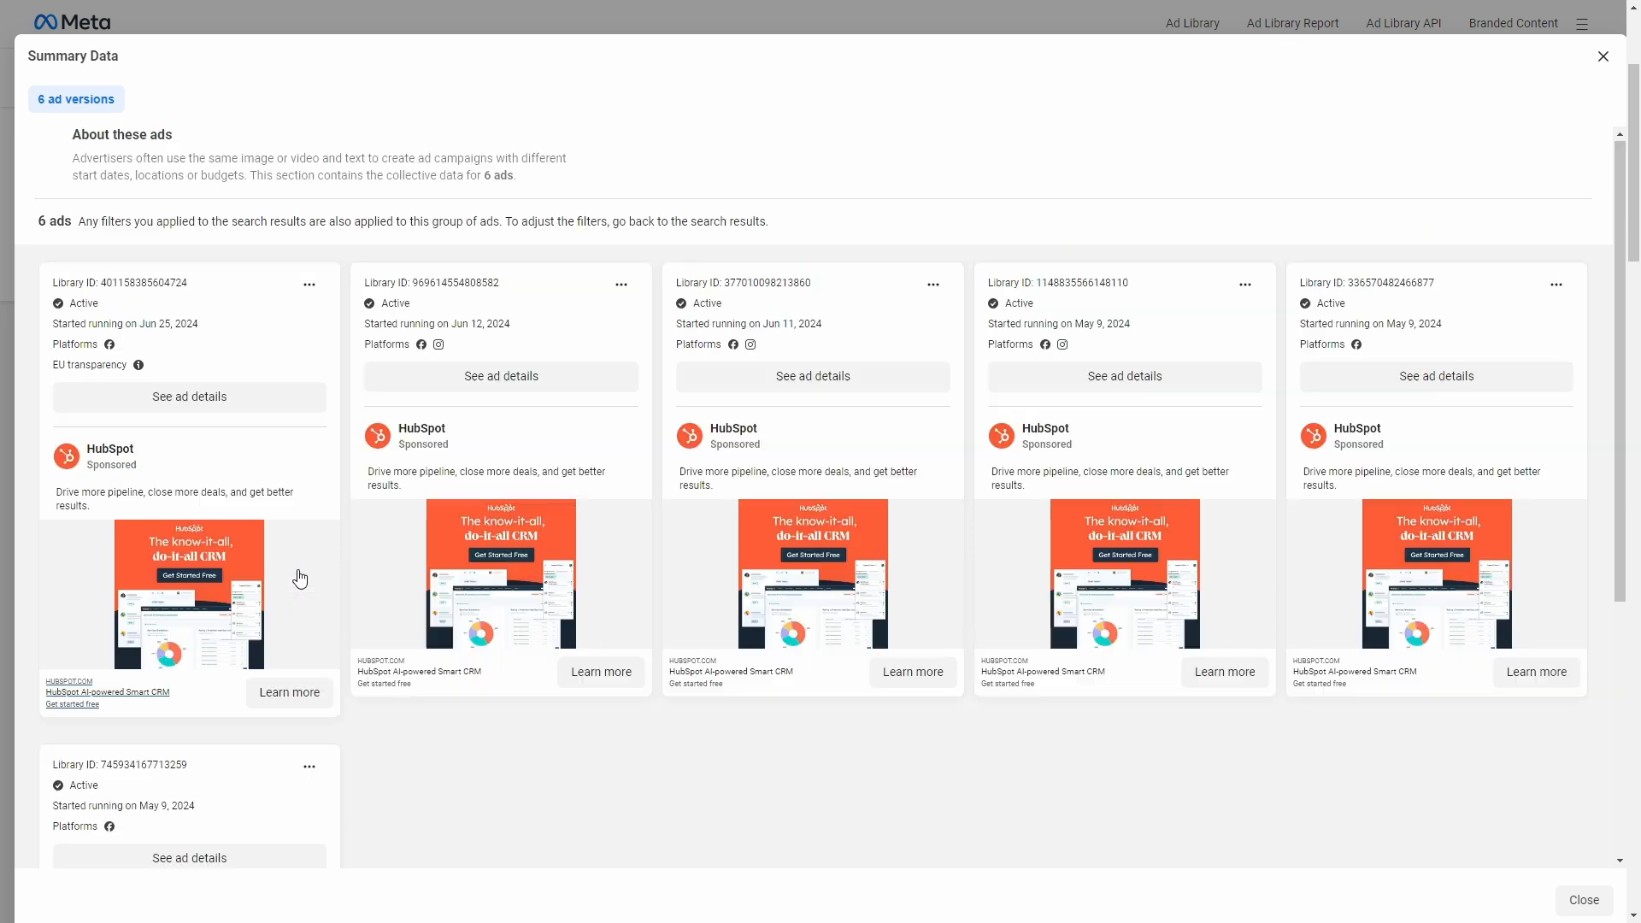
mouse_move(234, 404)
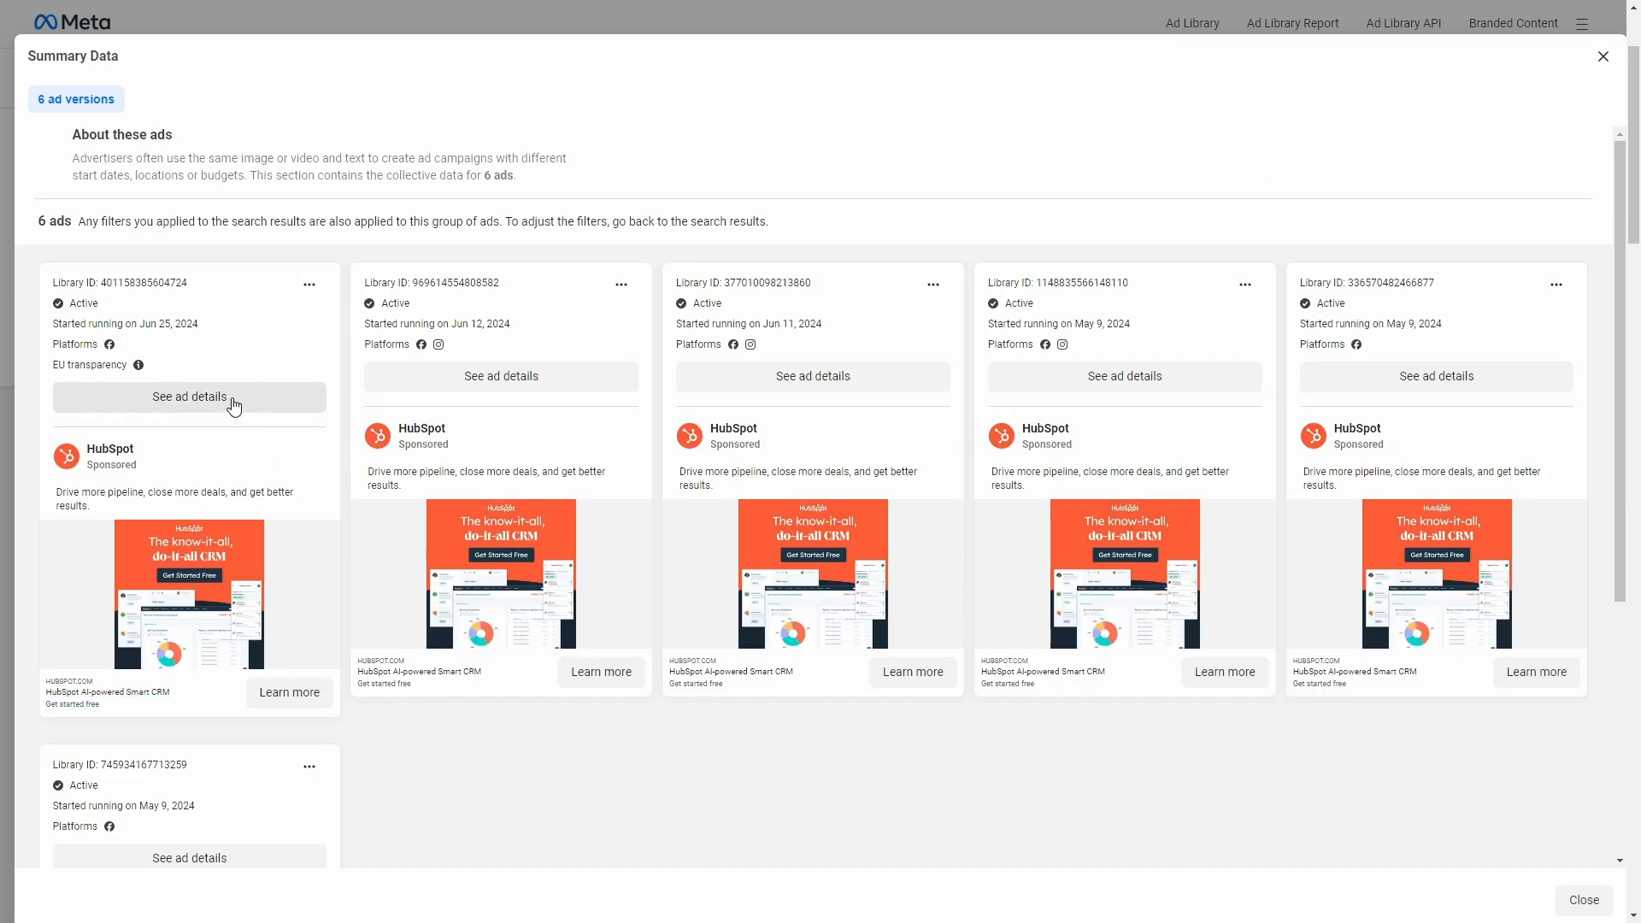
left_click(190, 396)
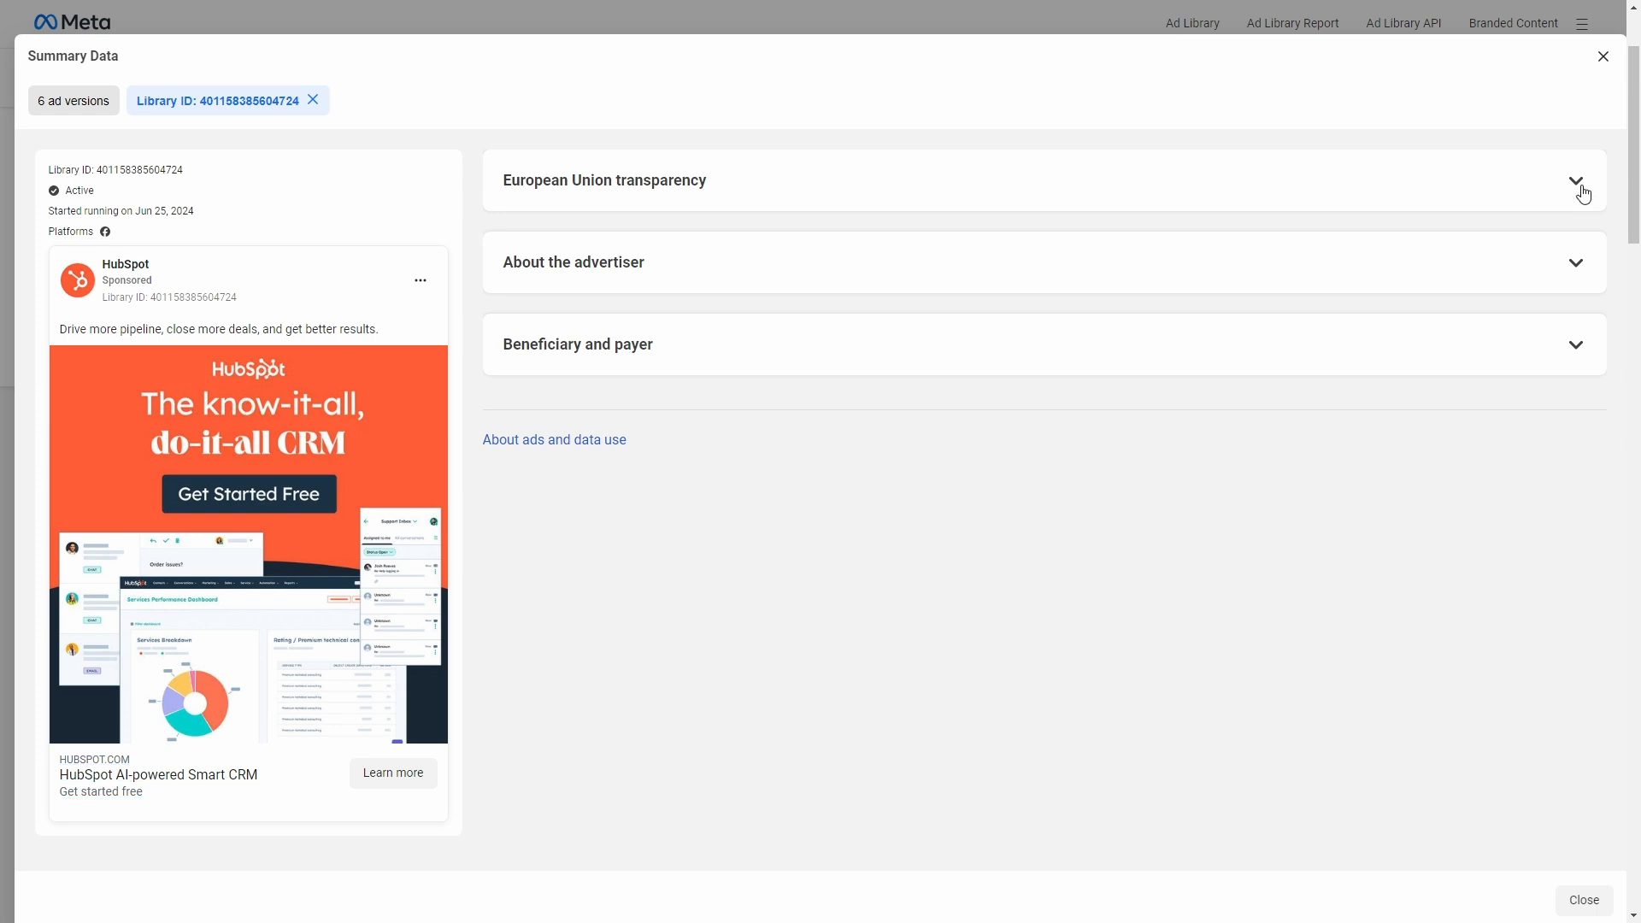
left_click(1575, 181)
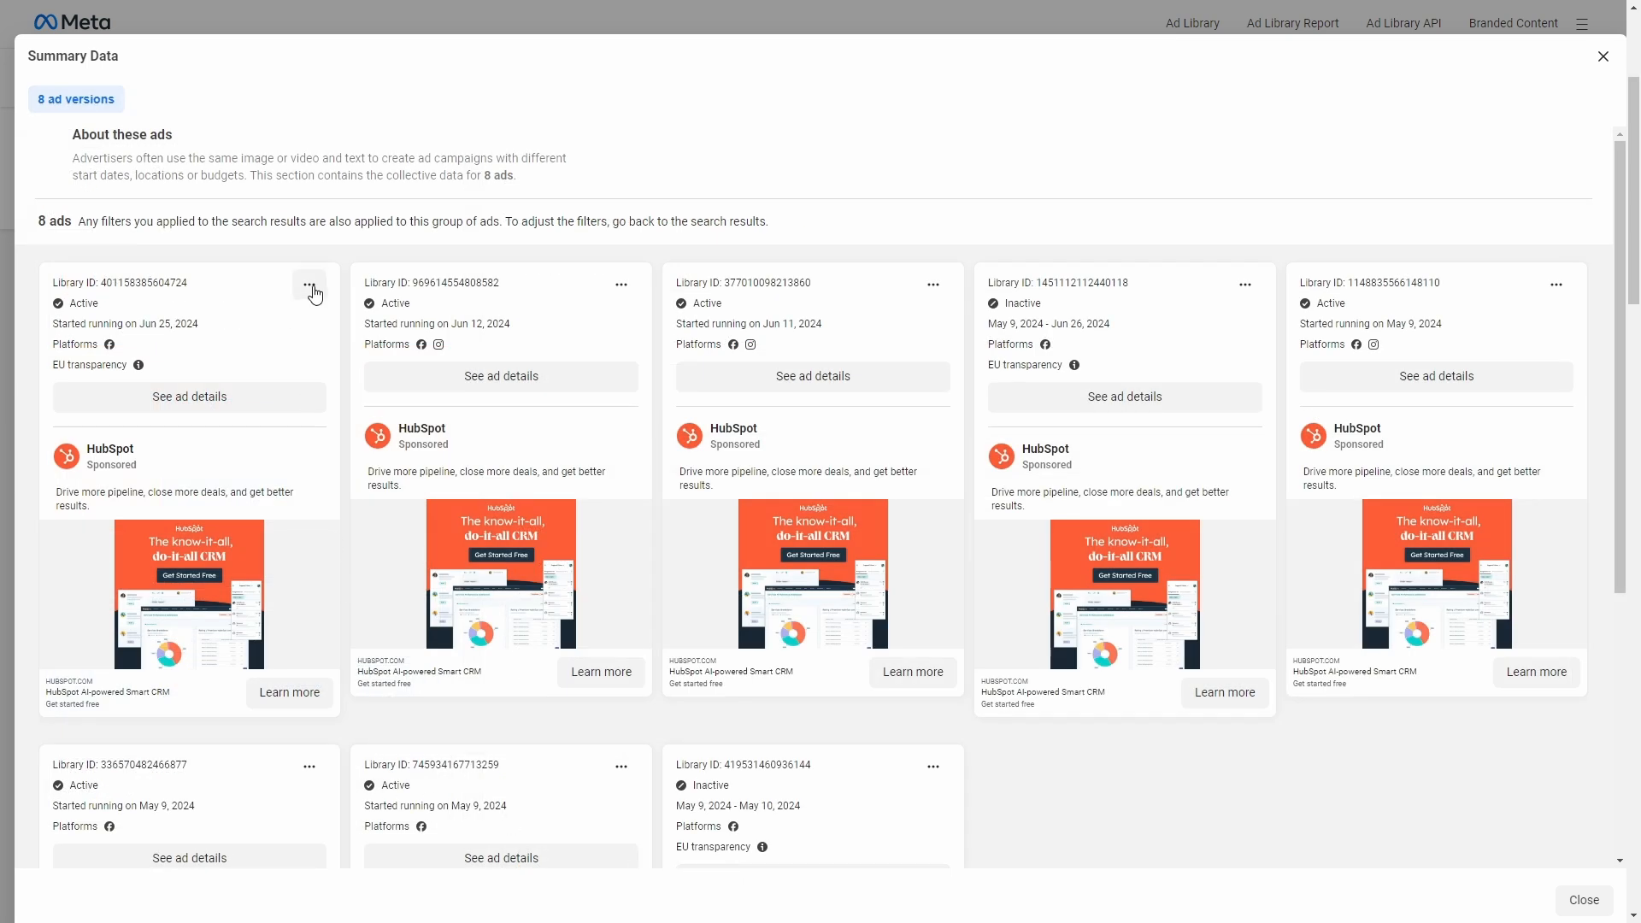
left_click(309, 284)
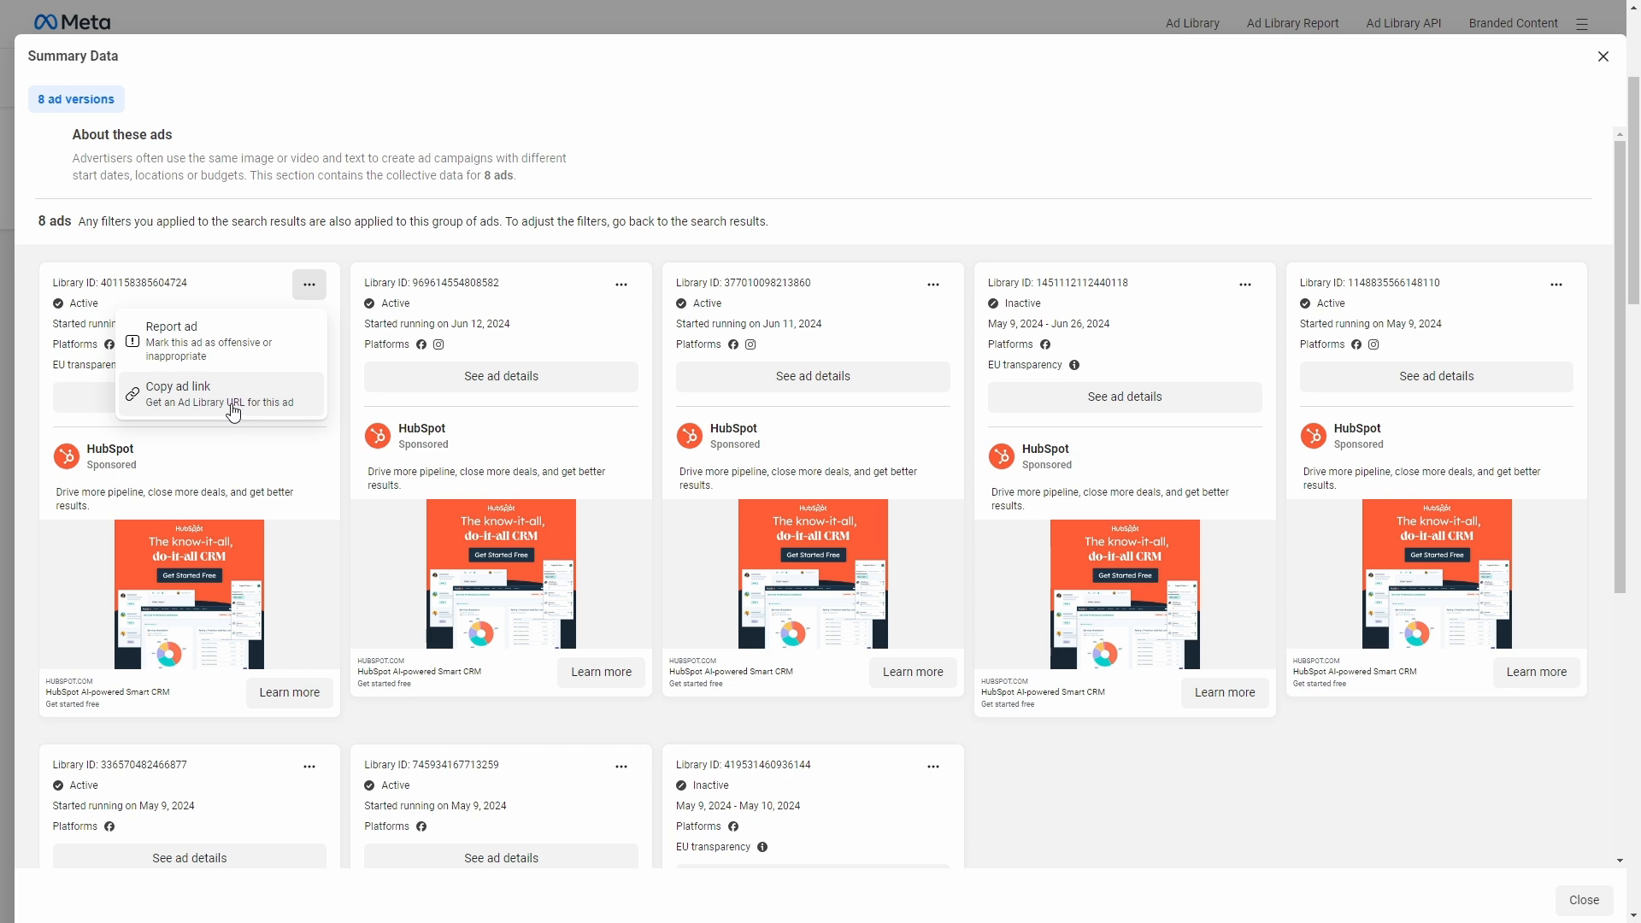
left_click(176, 386)
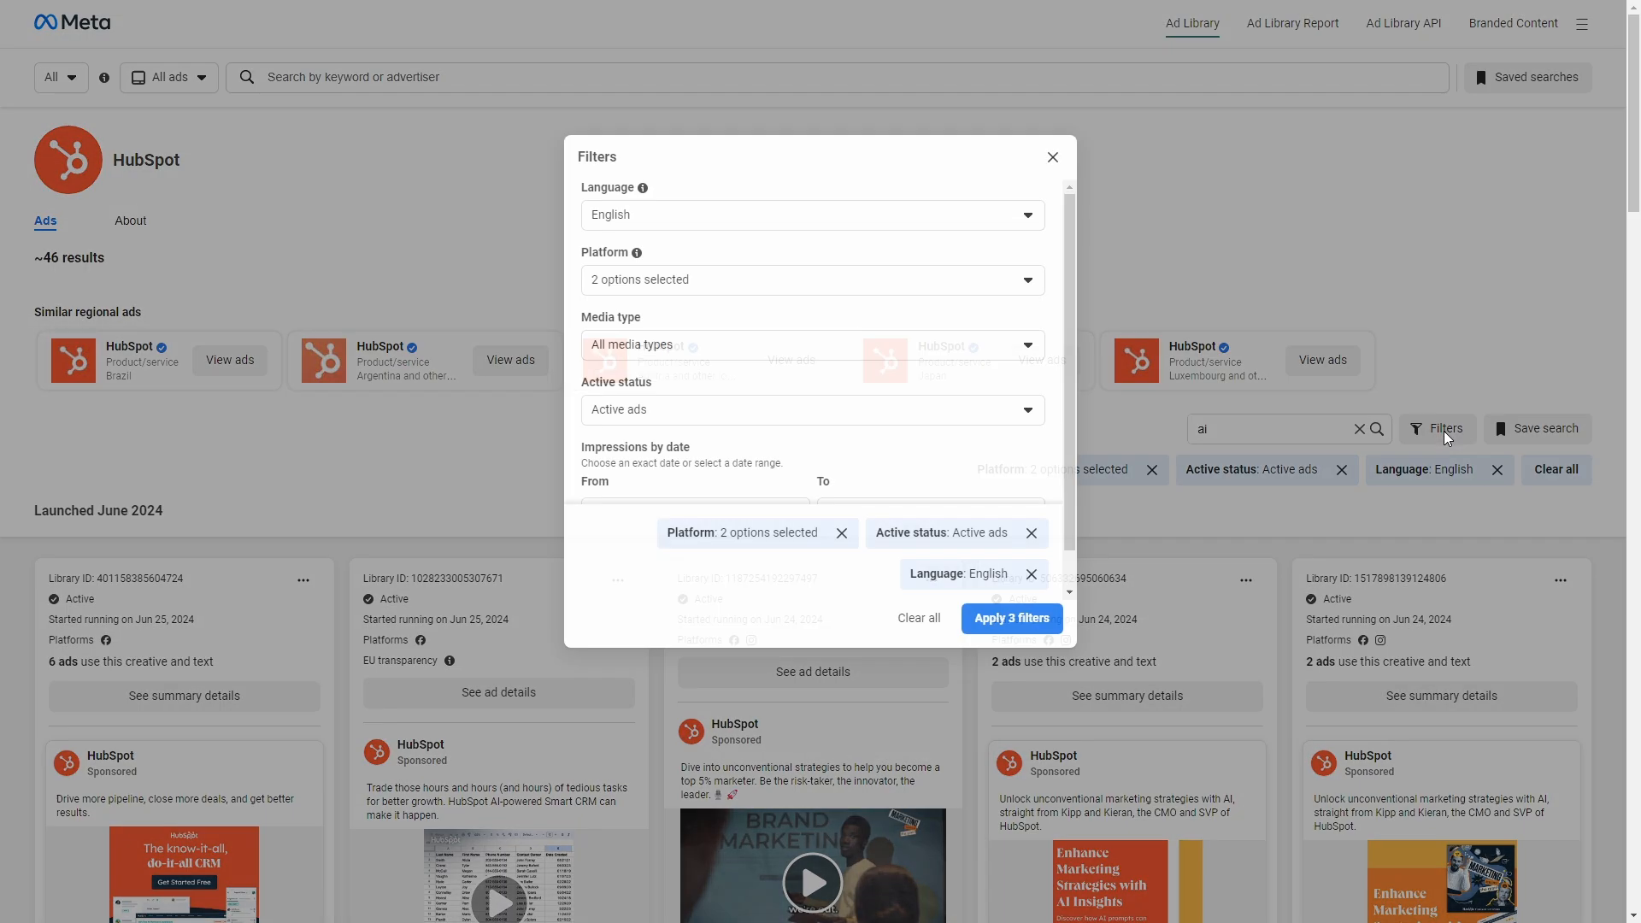
Step: Filter results to ads with impressions from Jun 30, 2023 onward and apply
left_click(694, 471)
type("3/7/2023")
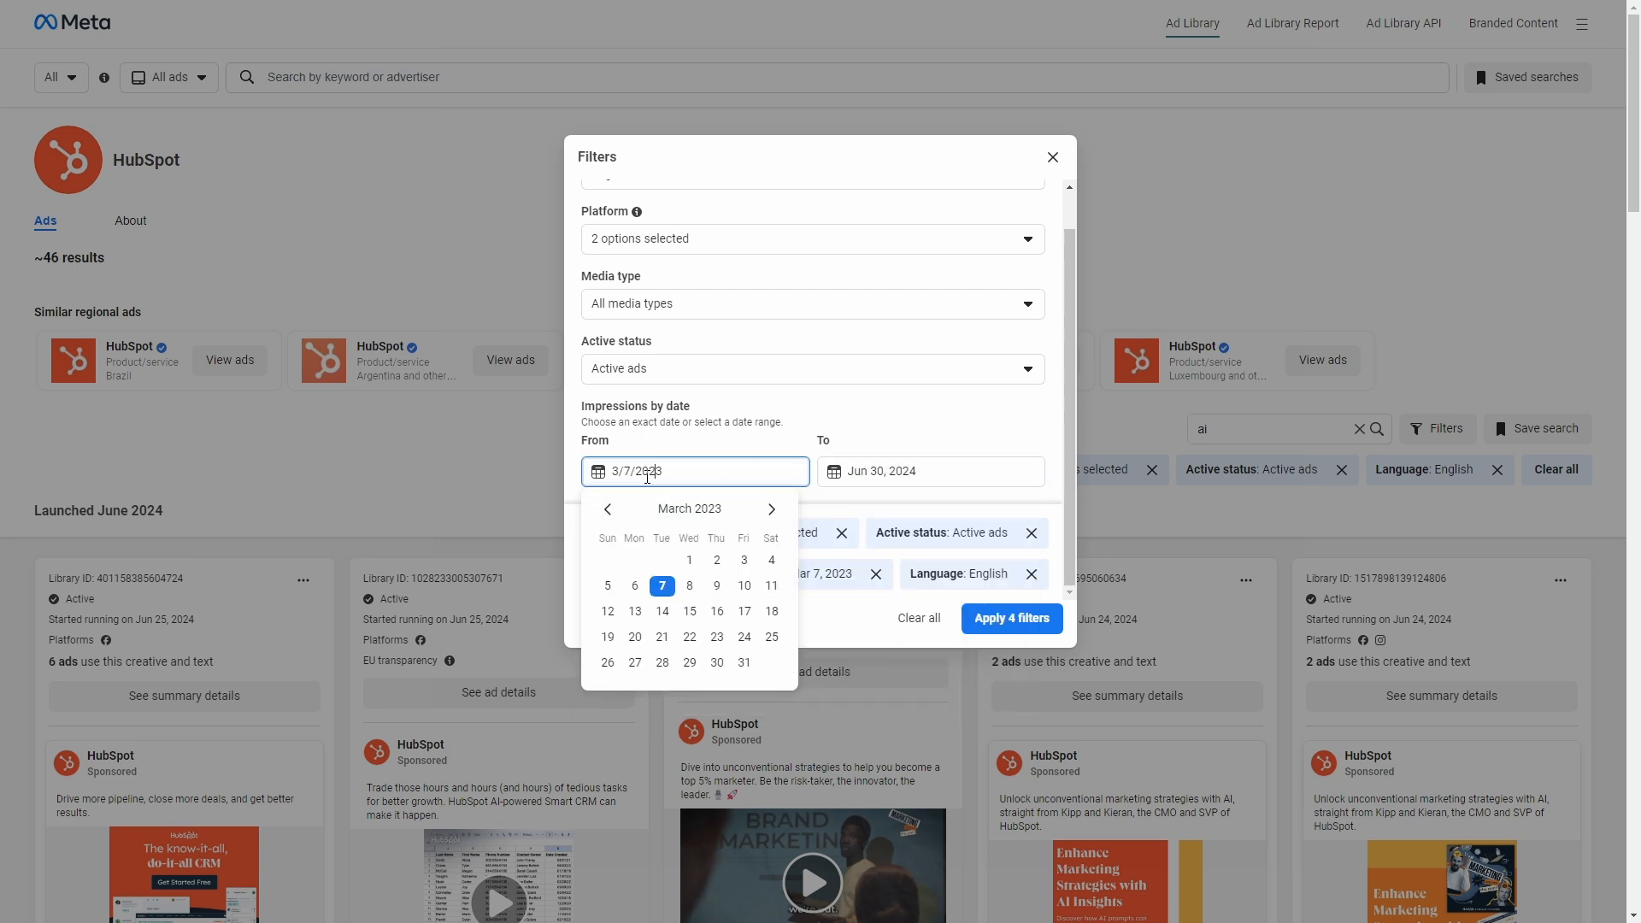
left_click(635, 586)
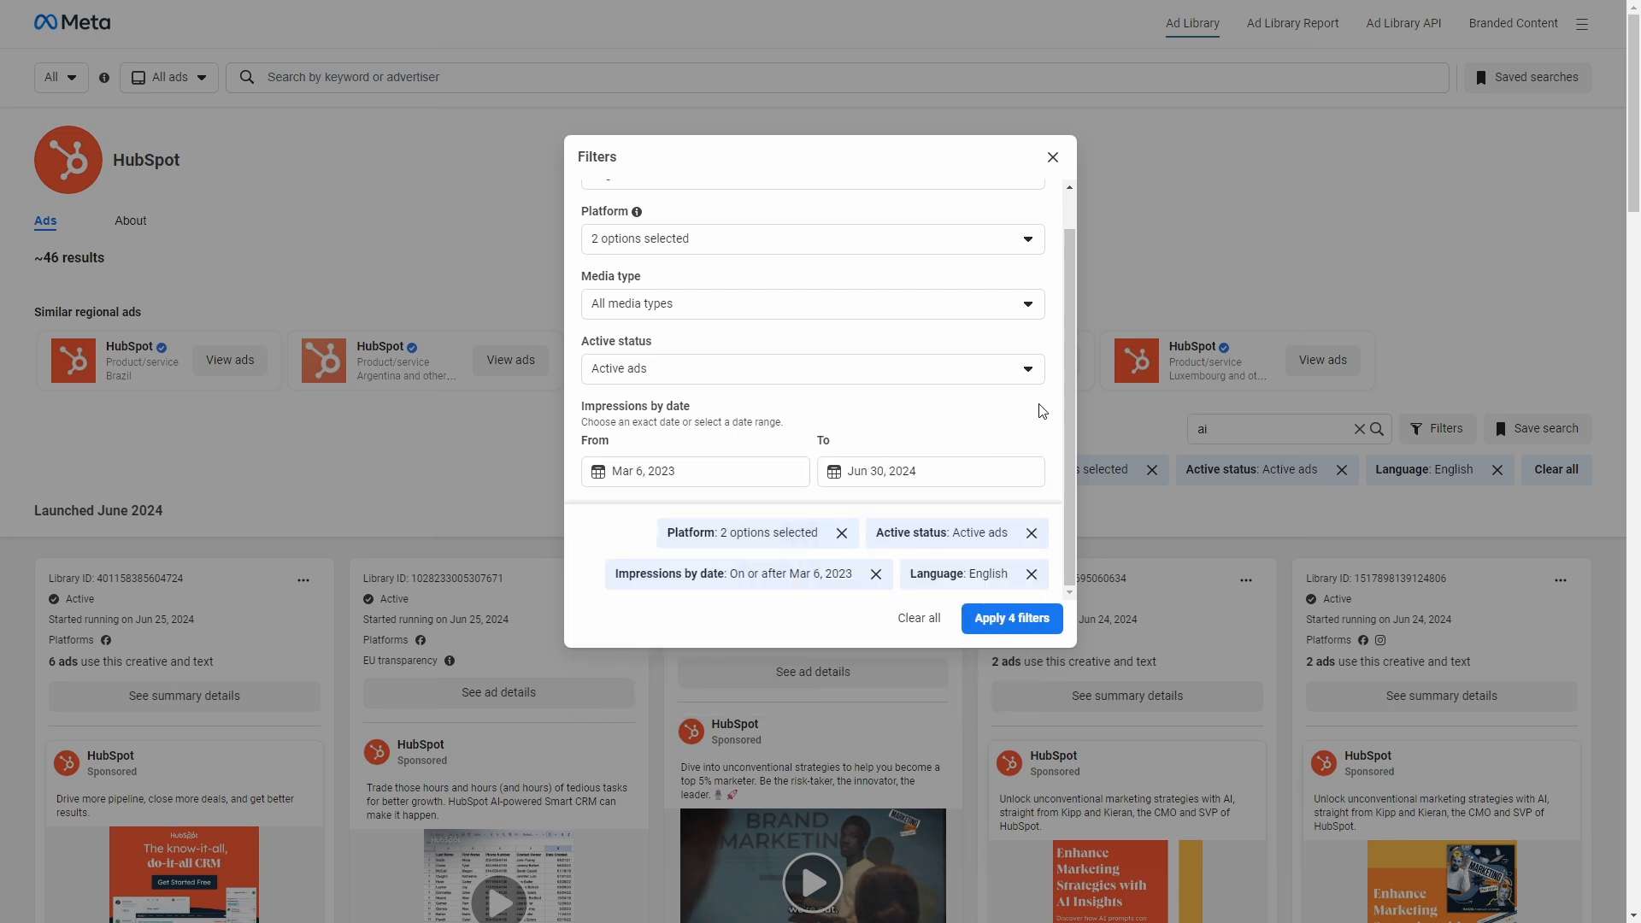
left_click(694, 471)
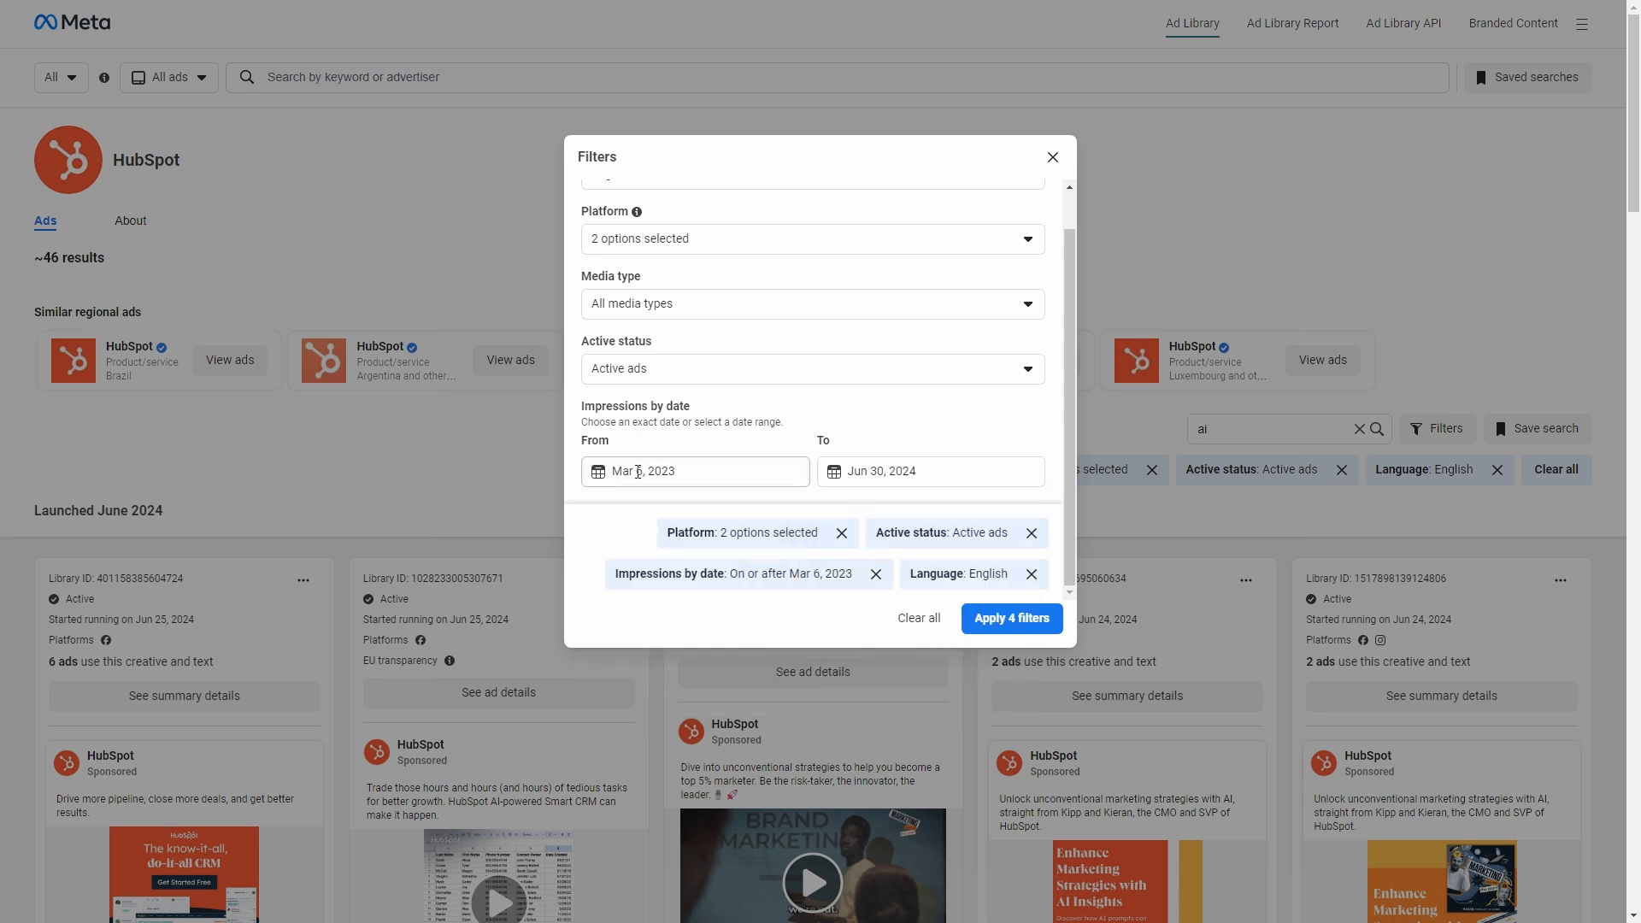
left_click(694, 471)
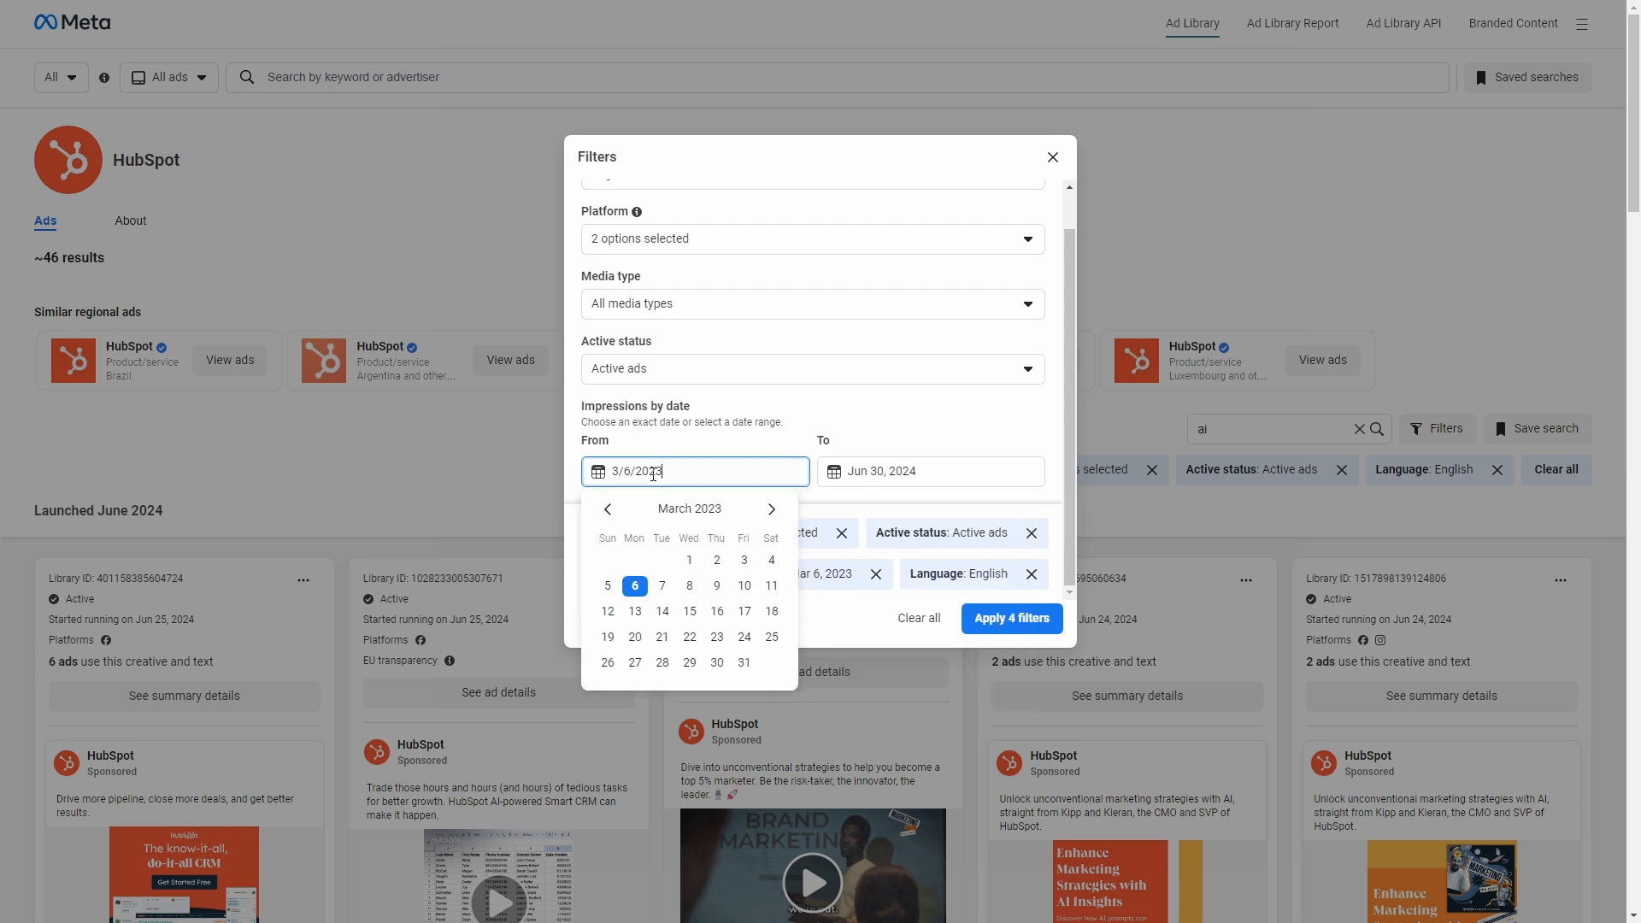
left_click(717, 662)
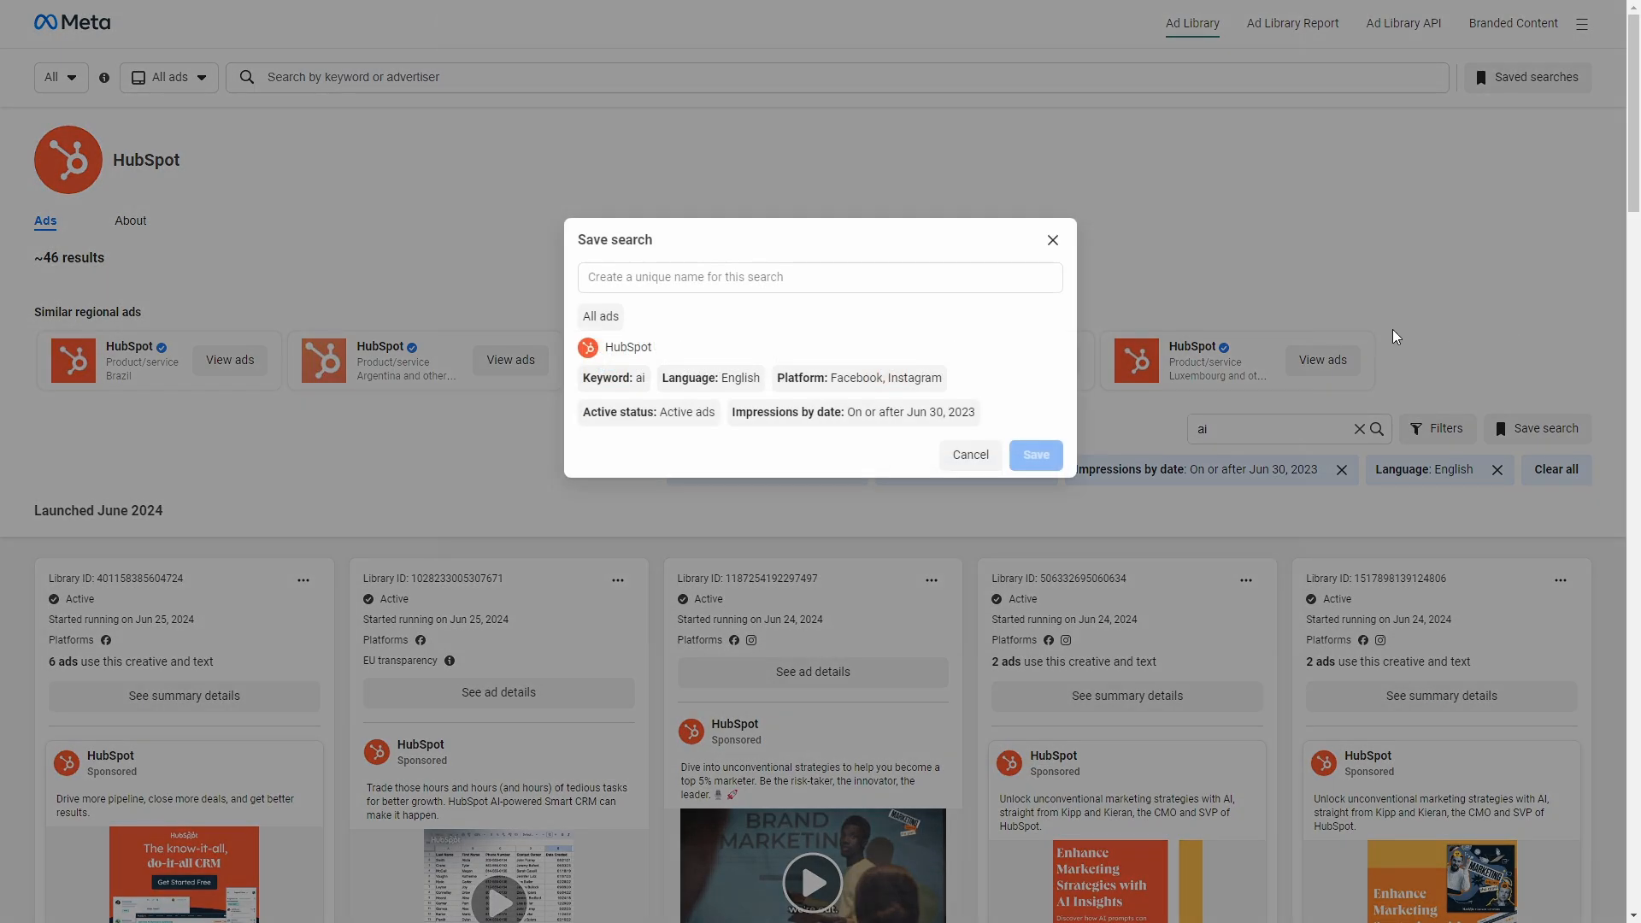
Step: Name the search 'hubspot - ai - en - fb&ig - last year active ads' and save, hitting an error
type("hubspot - ai - en - fb&ig -")
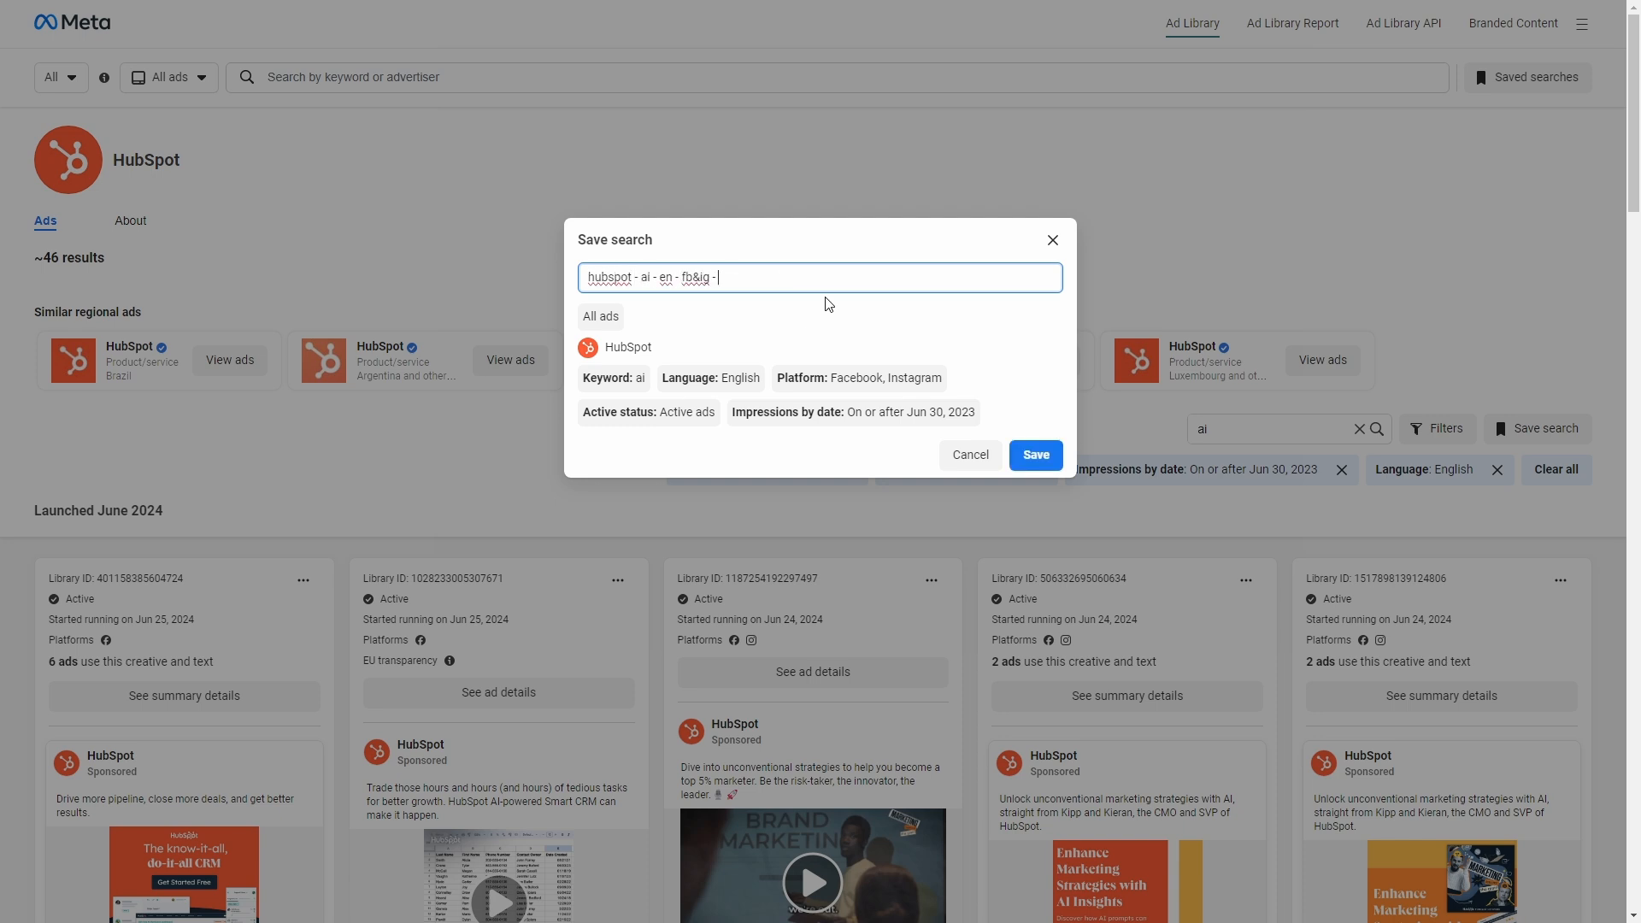
type("last year -")
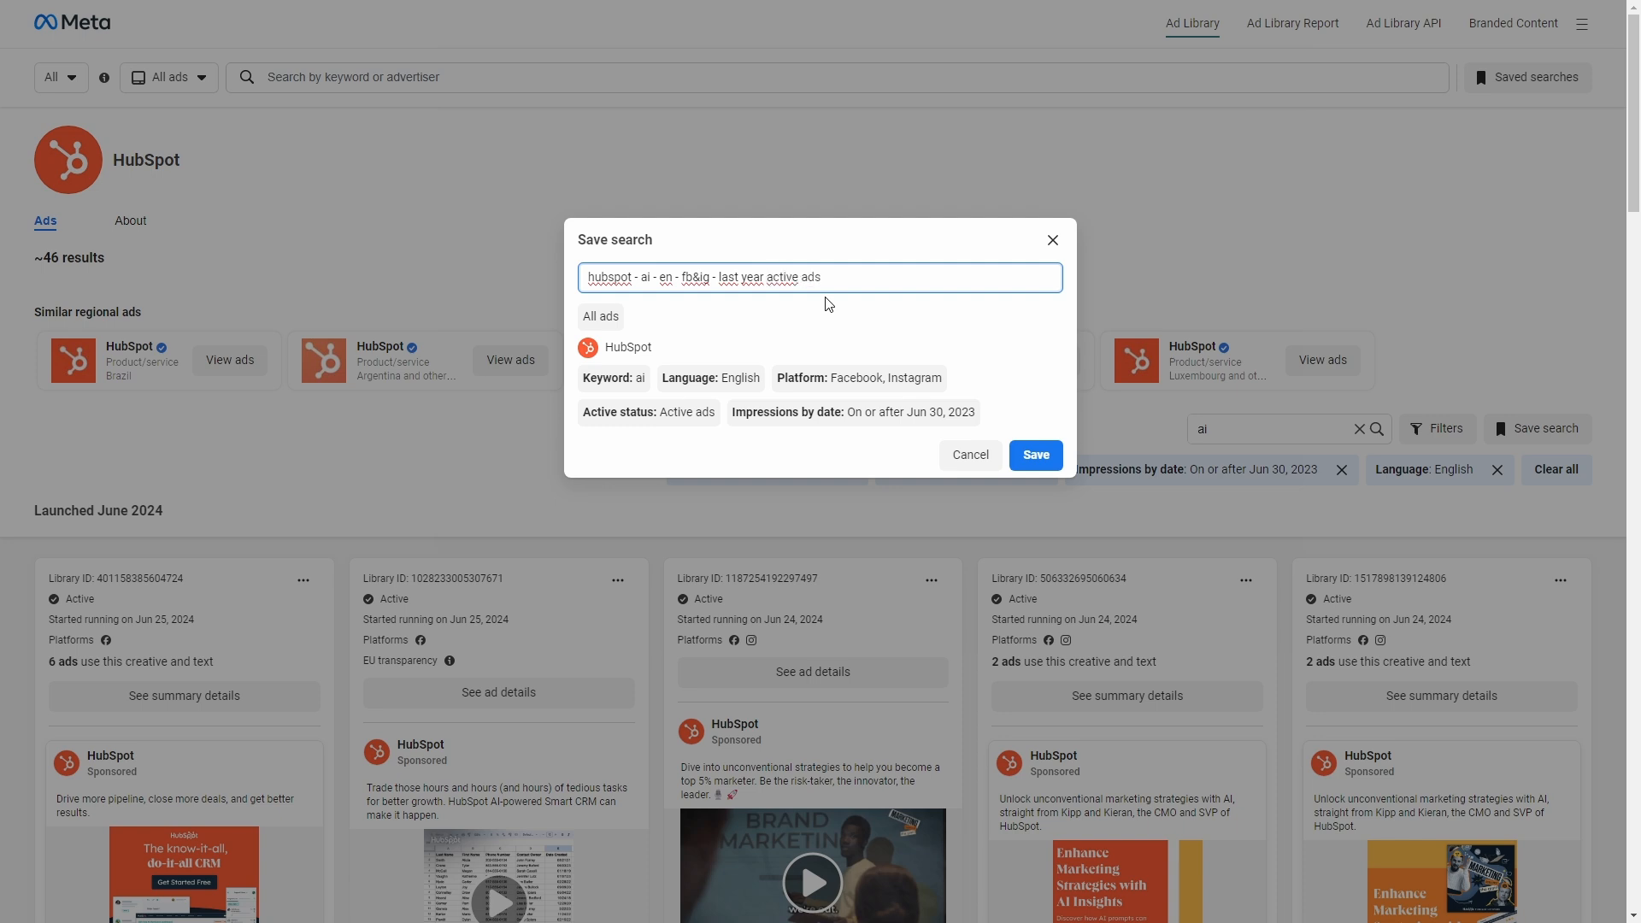
left_click(1034, 454)
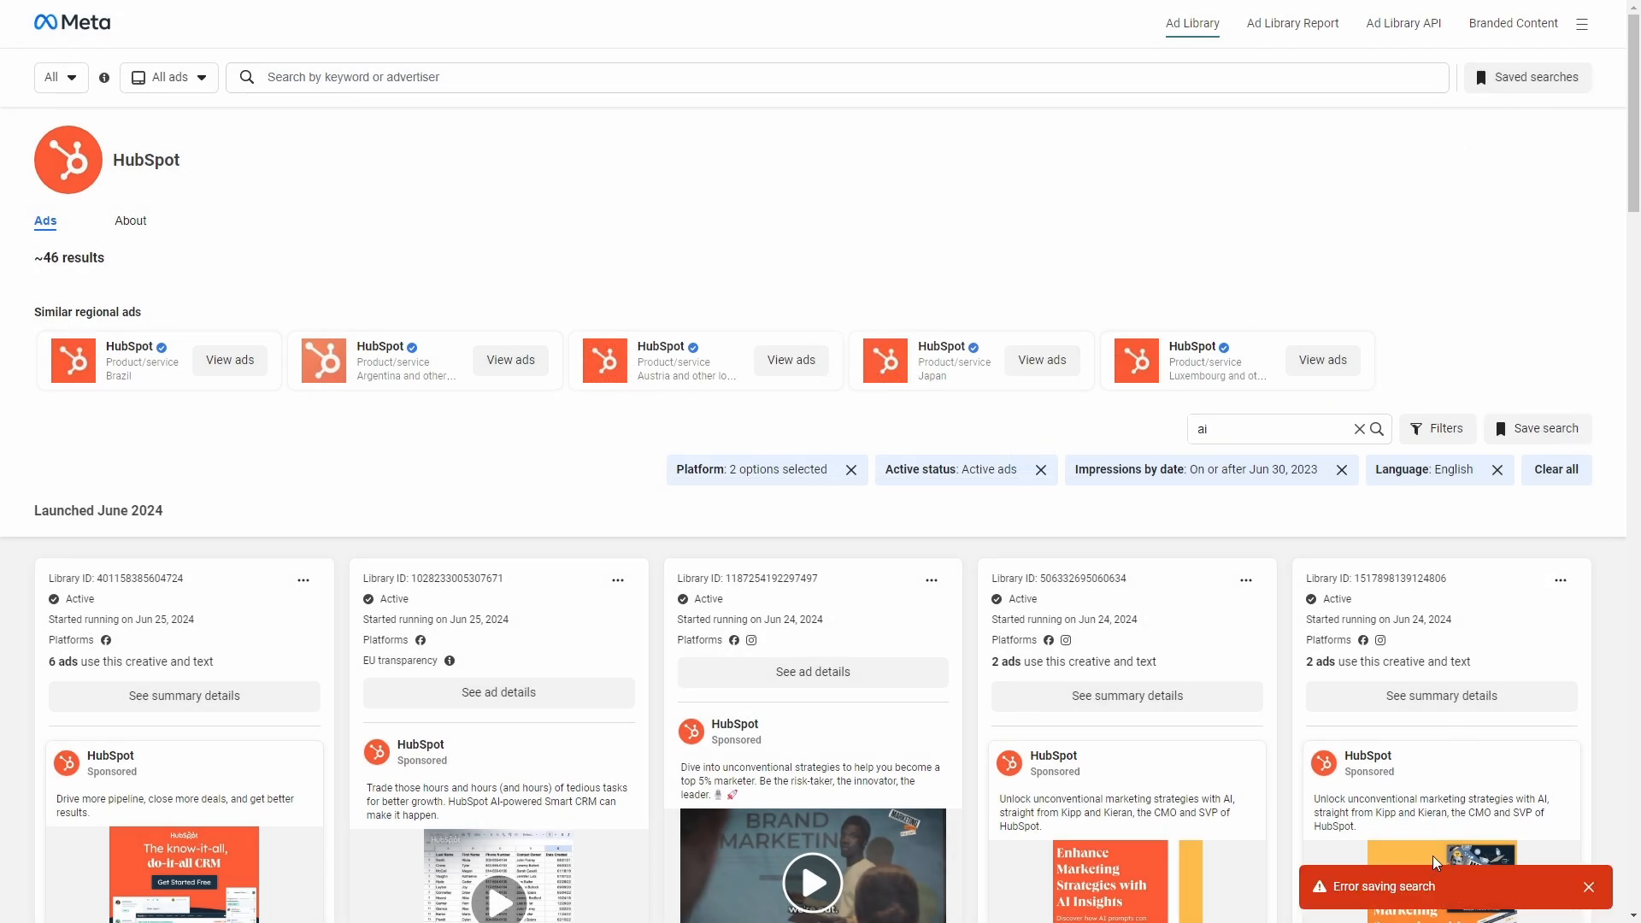
mouse_move(1556, 470)
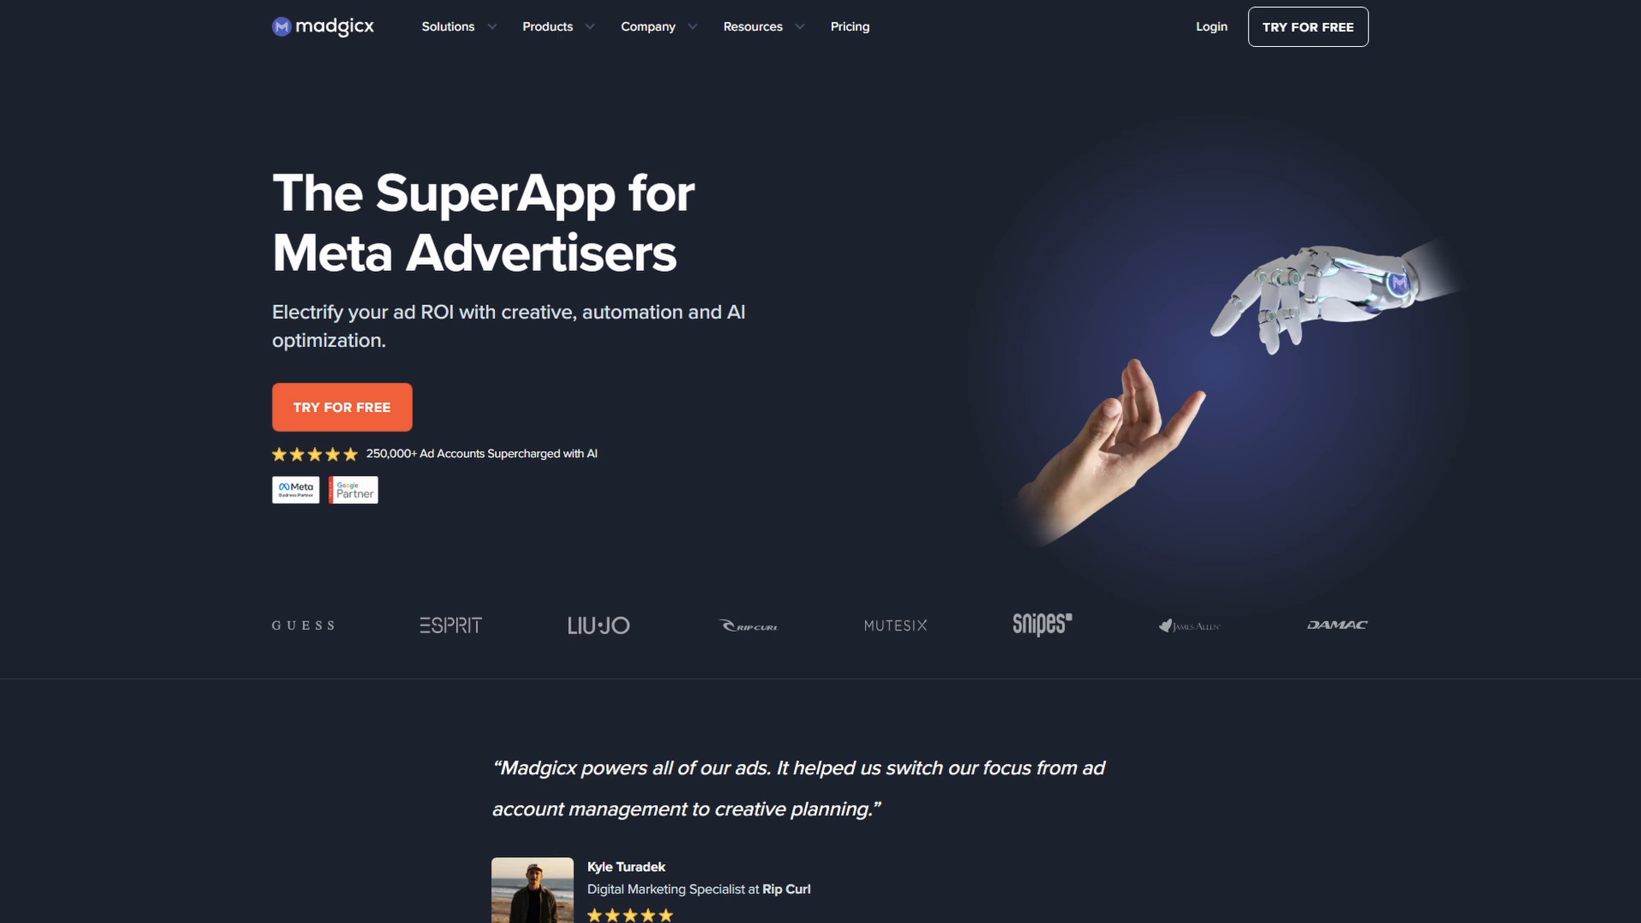
scroll("down", 3)
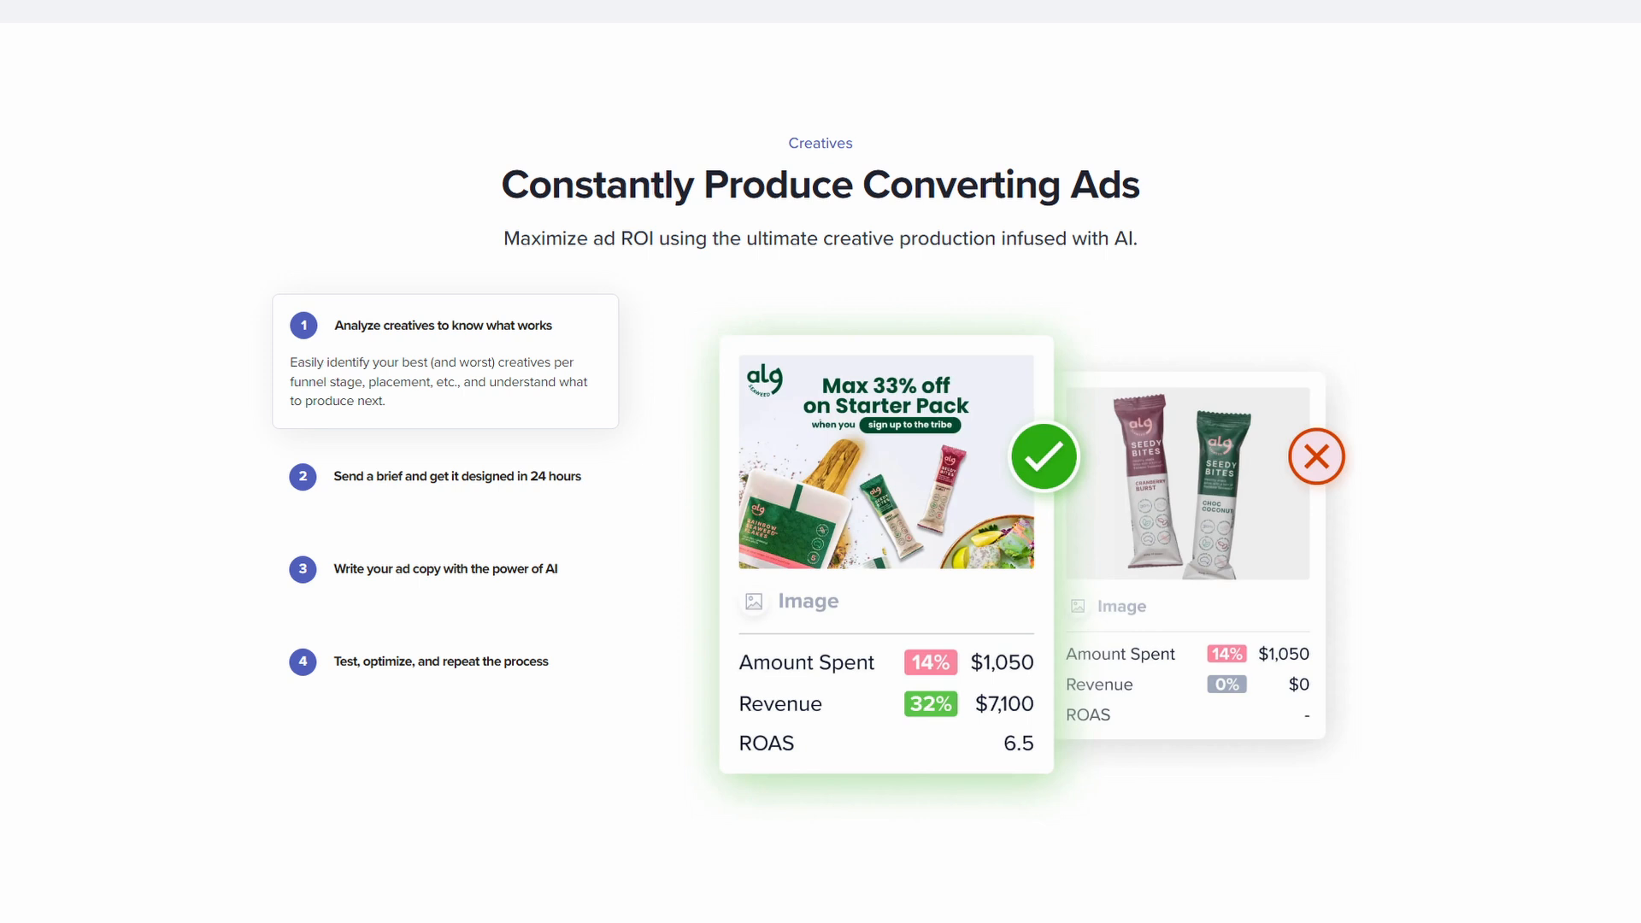
scroll("down", 3)
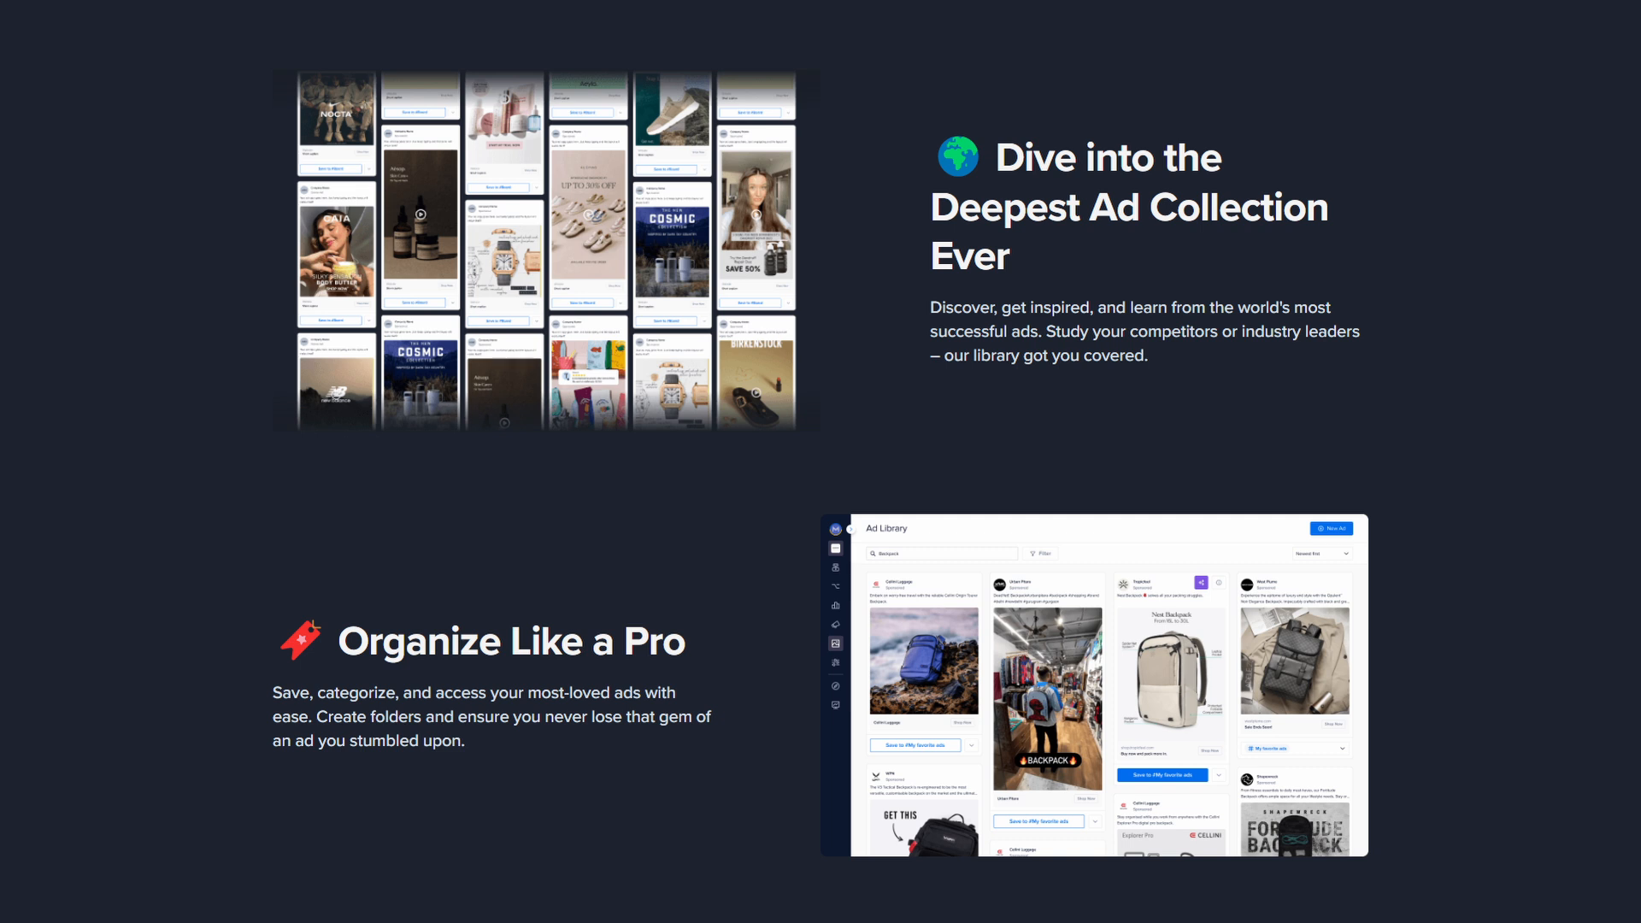
scroll("down", 3)
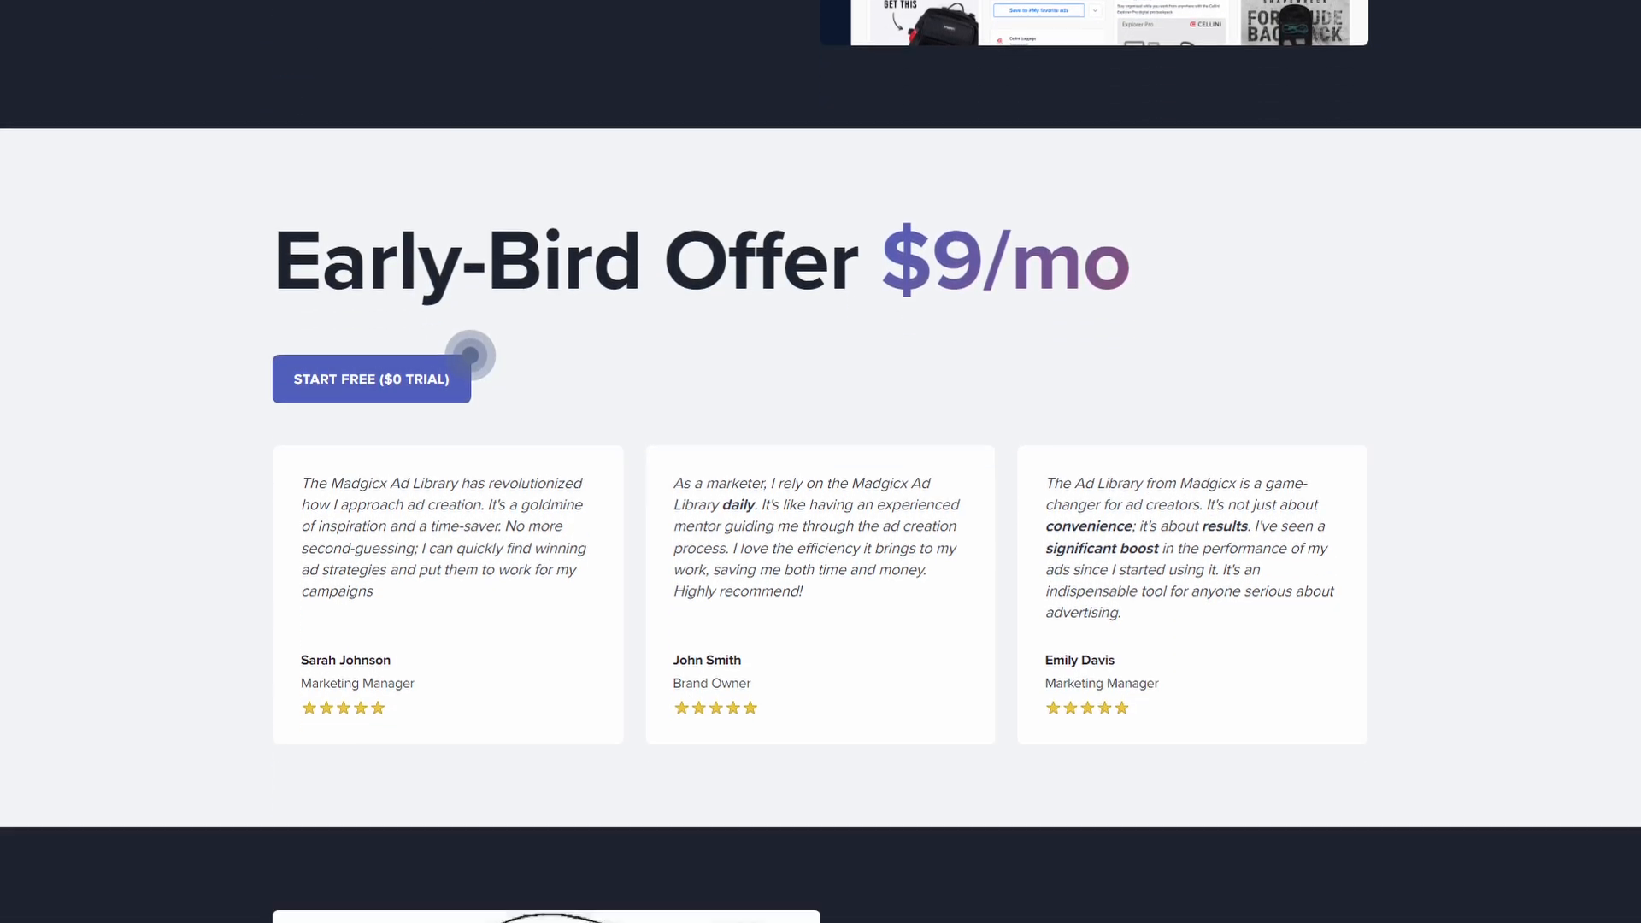